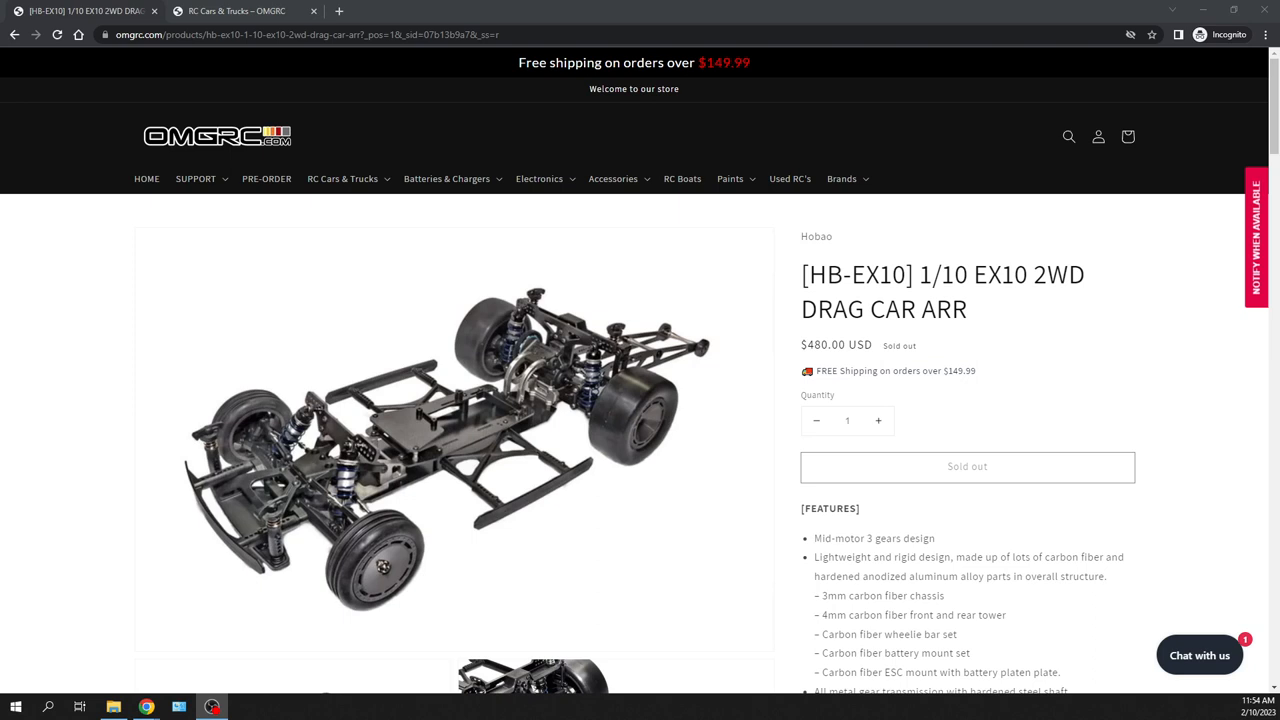
mouse_move(595, 420)
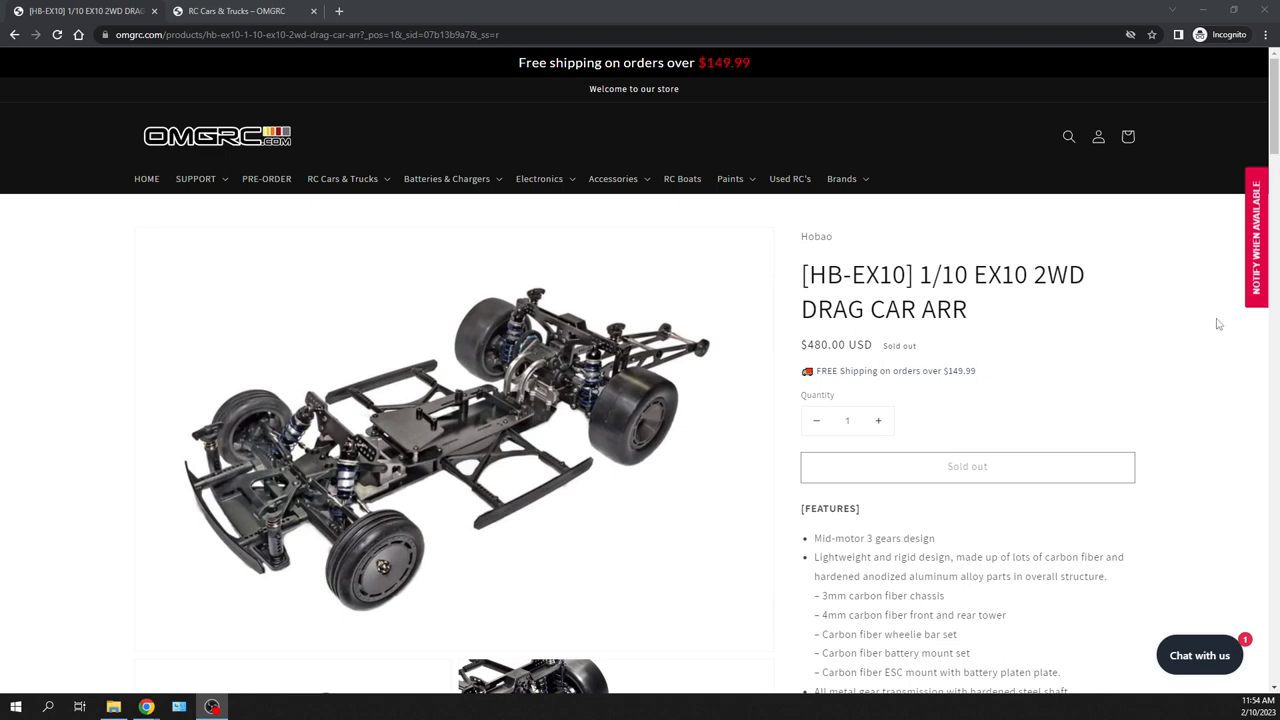
mouse_move(1254, 298)
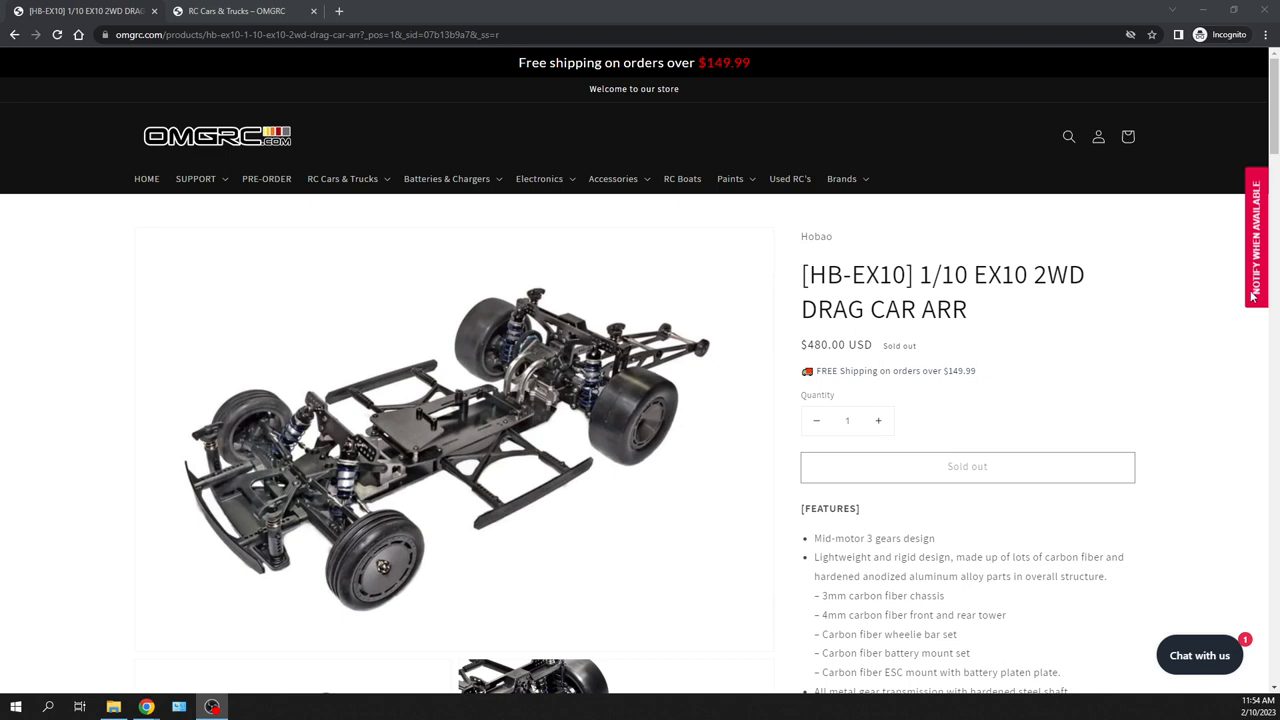
Open the back-in-stock email signup form and begin scrolling into the product description
click(1256, 235)
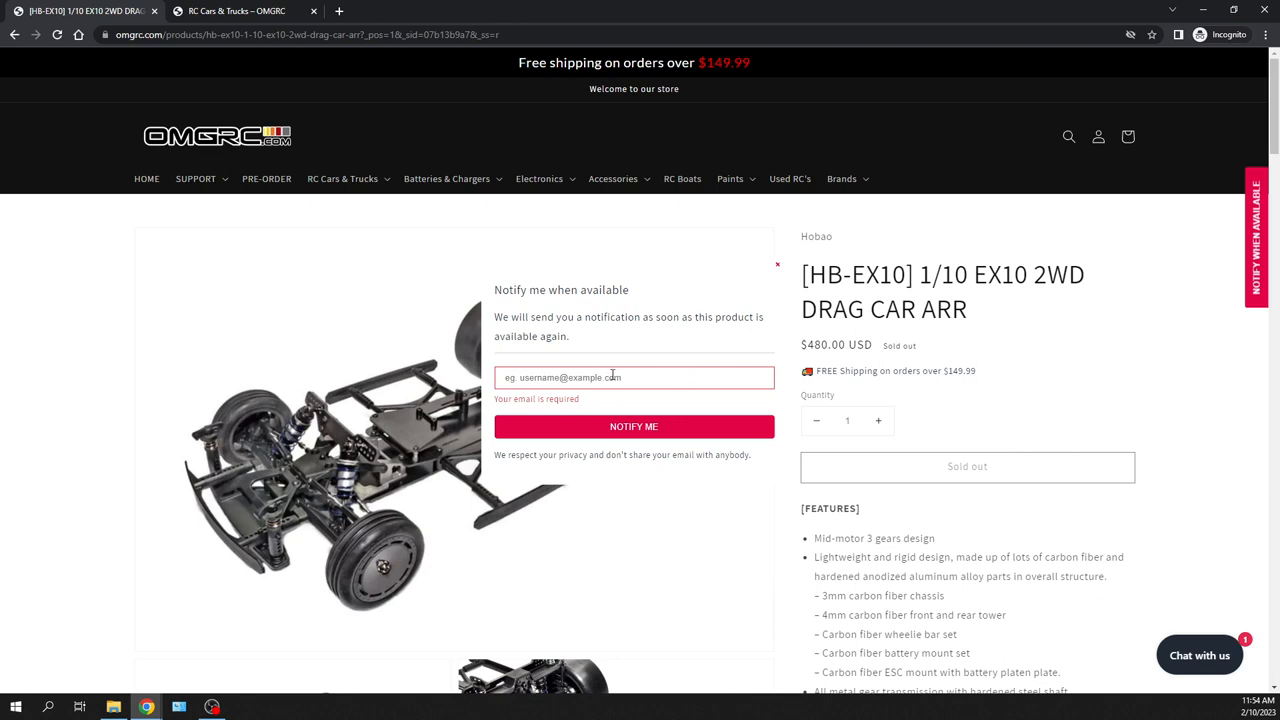
mouse_move(780, 268)
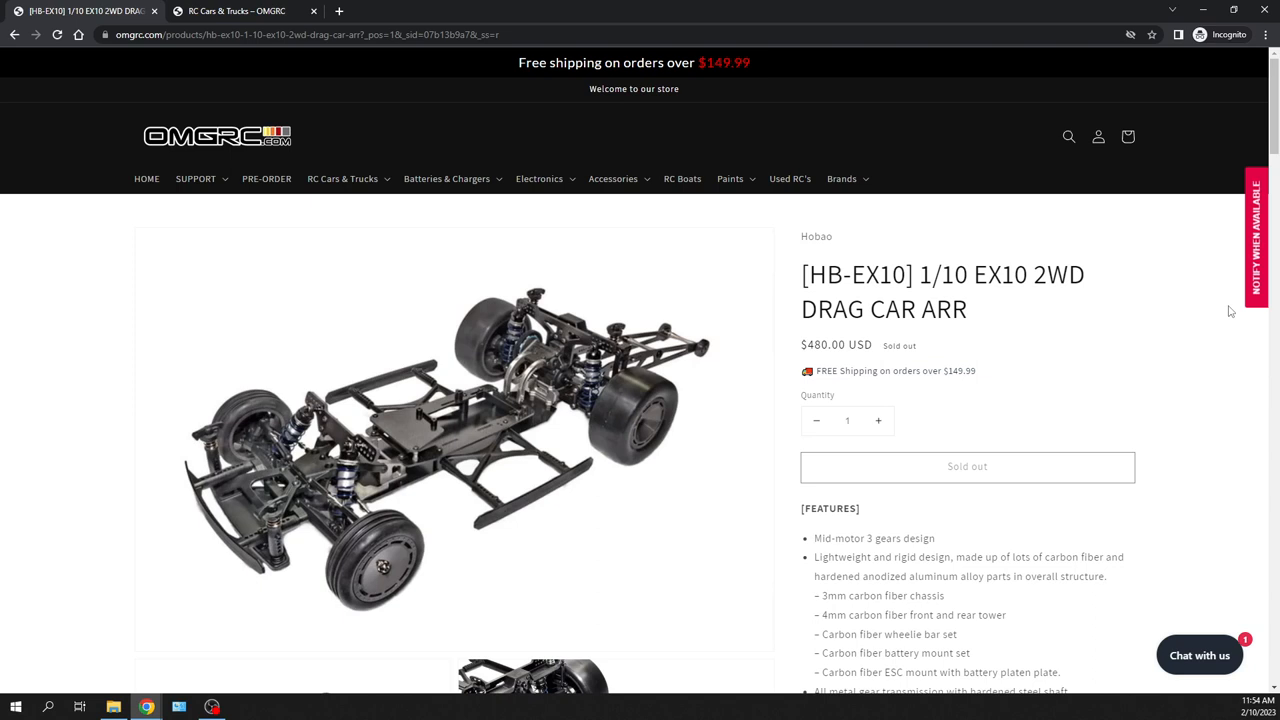
mouse_move(1238, 309)
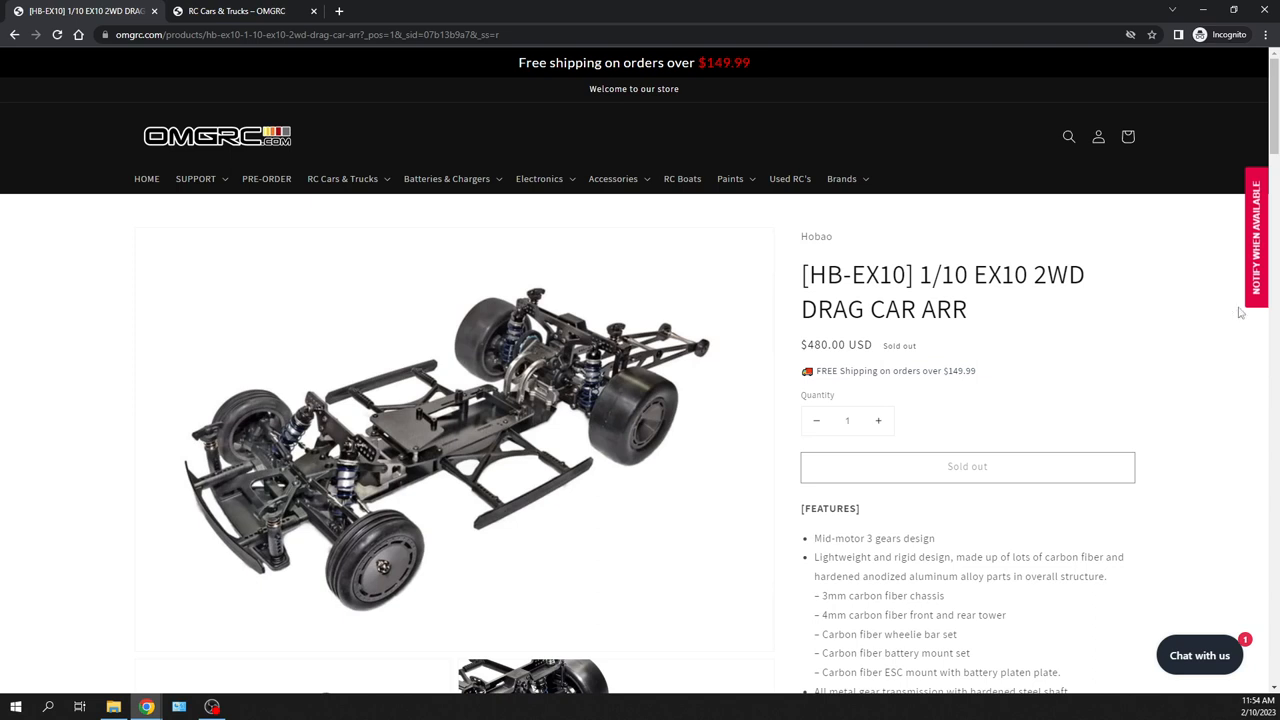
mouse_move(1237, 272)
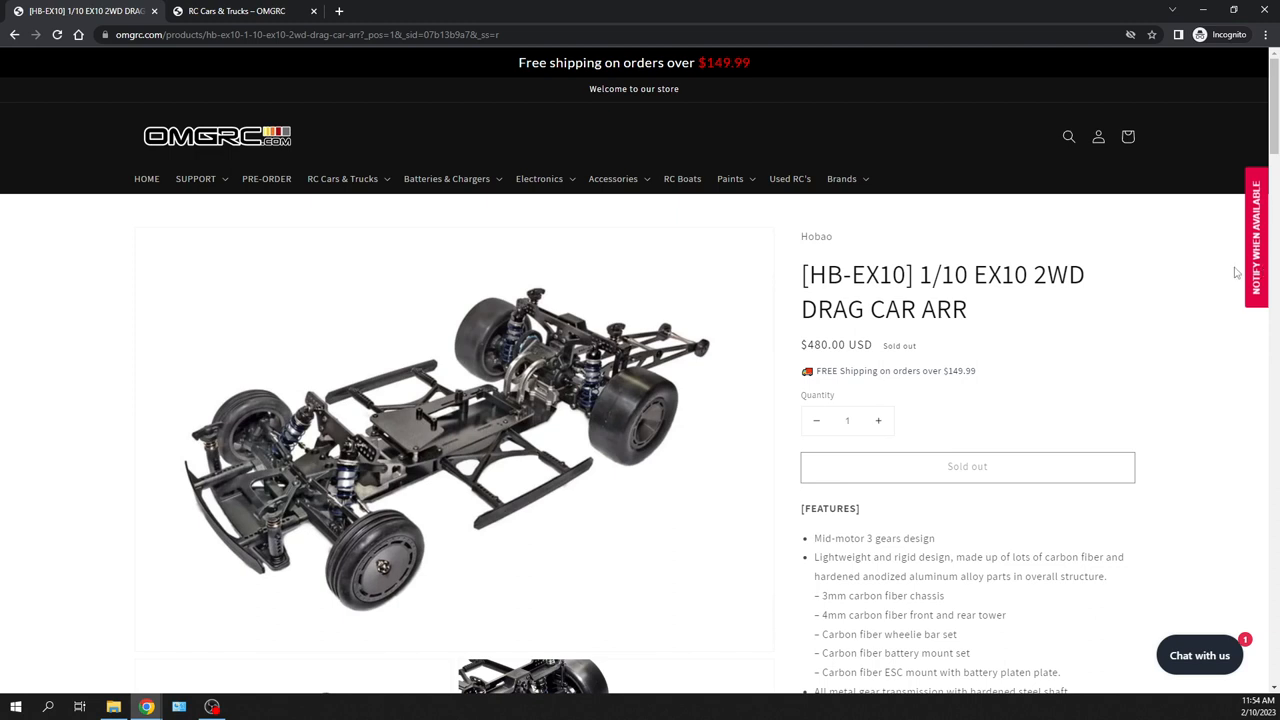
mouse_move(1258, 260)
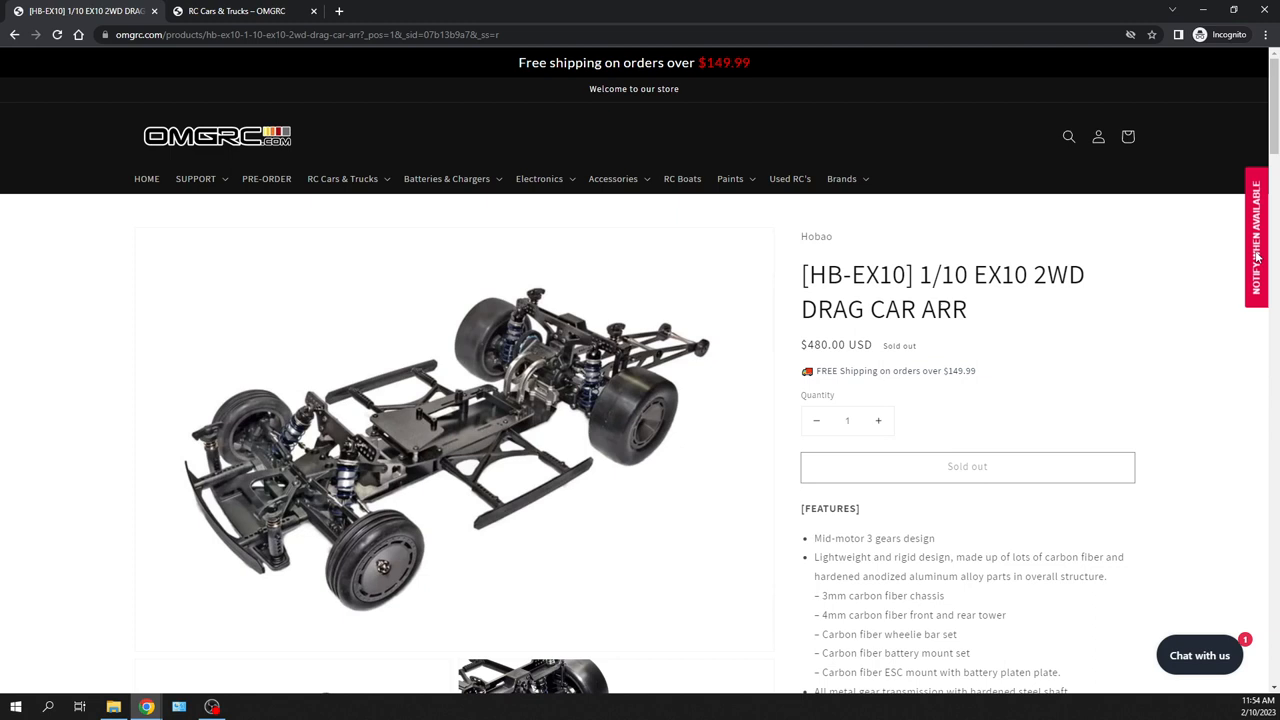
scroll(down, 3)
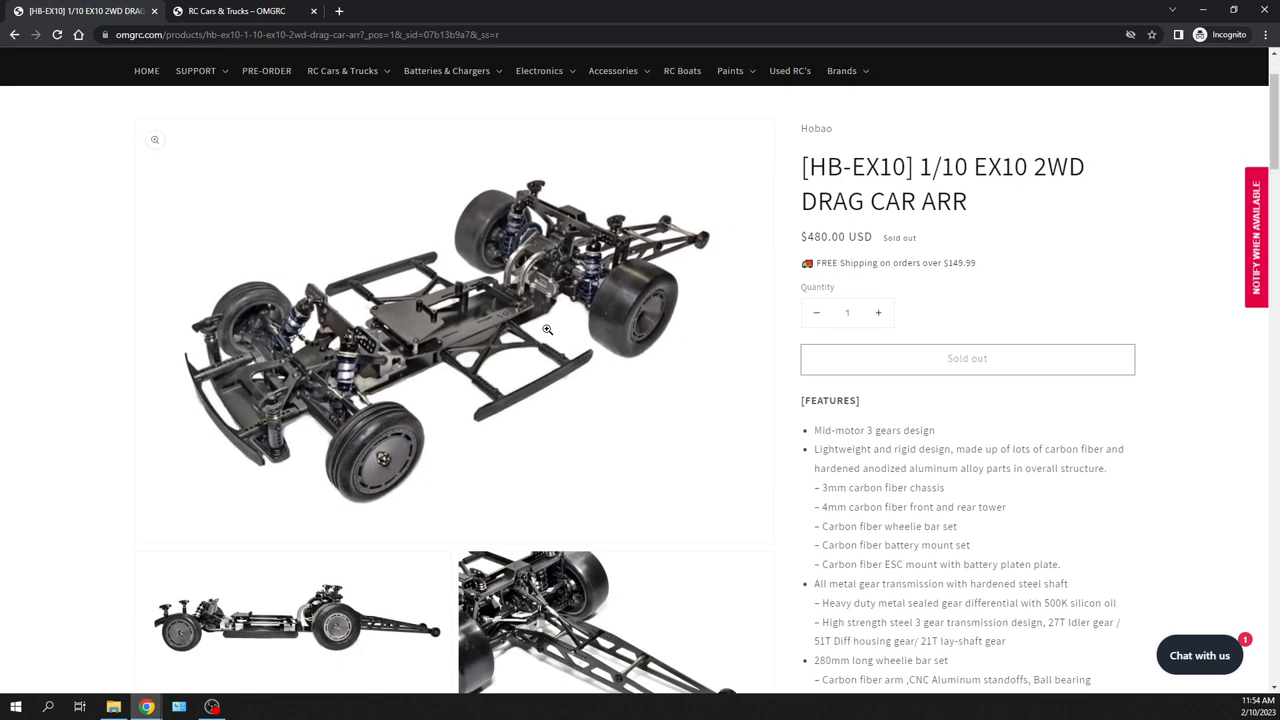
scroll(down, 3)
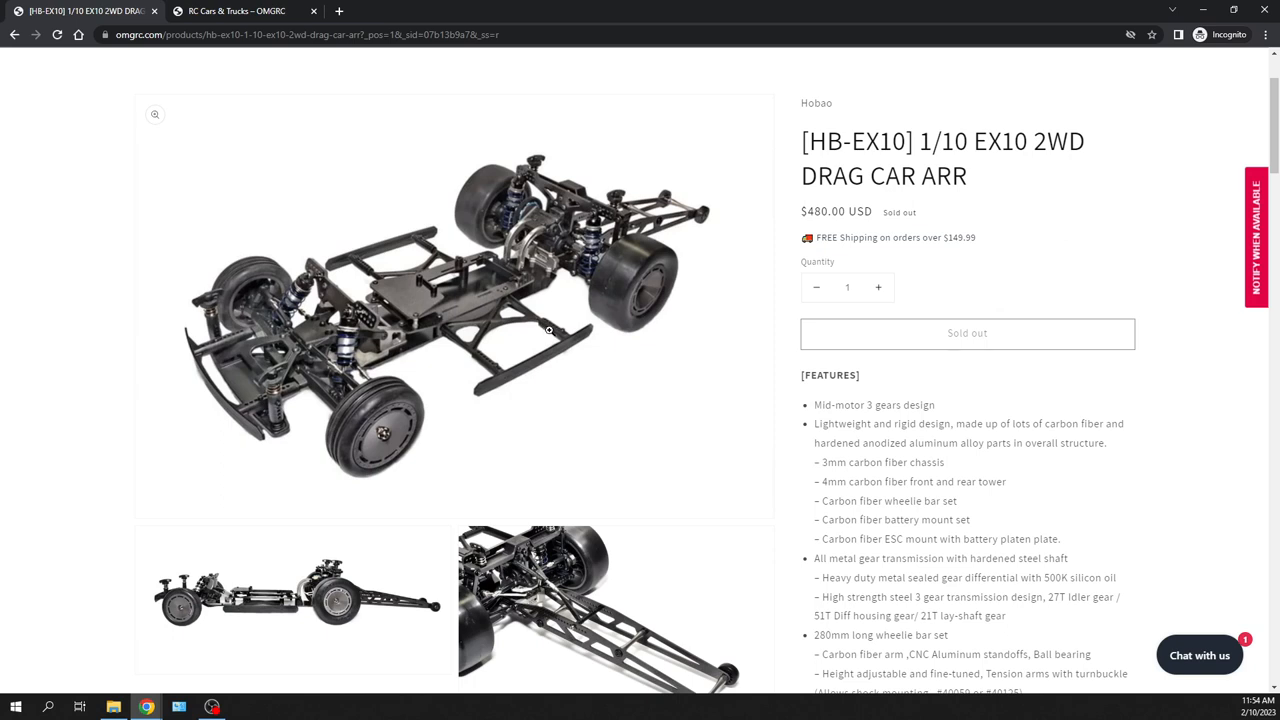
mouse_move(635, 280)
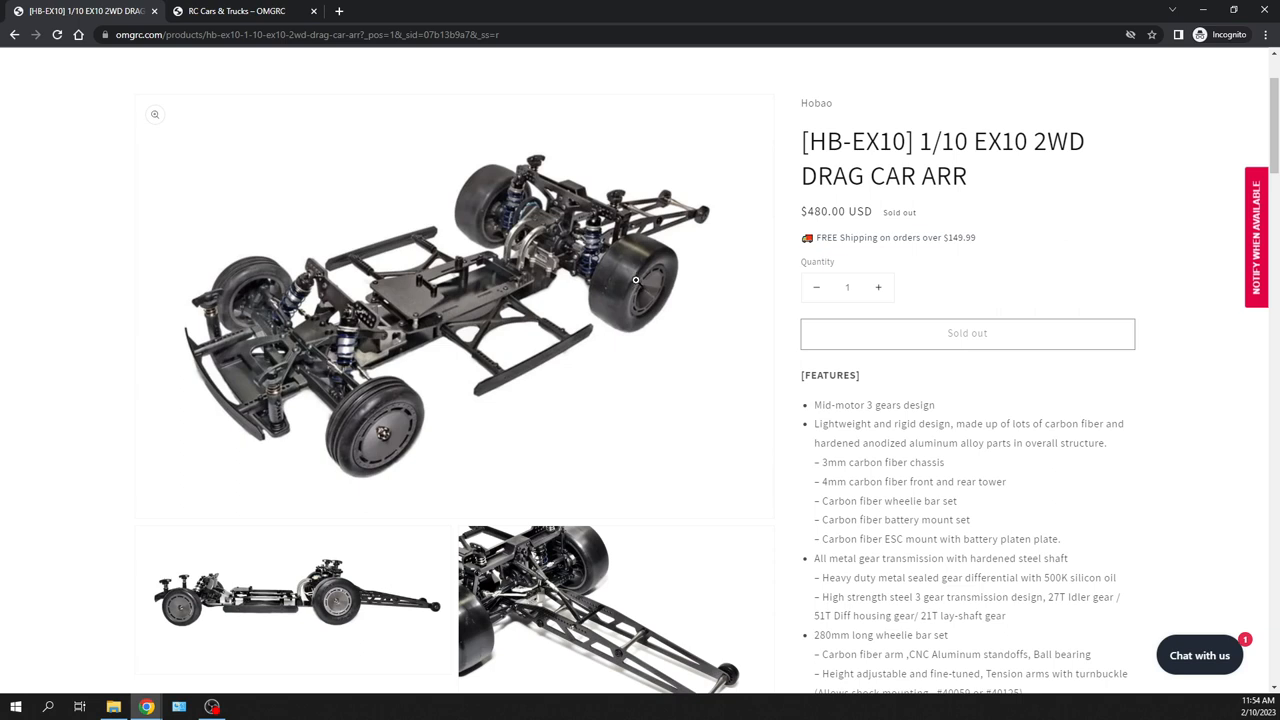
mouse_move(634, 277)
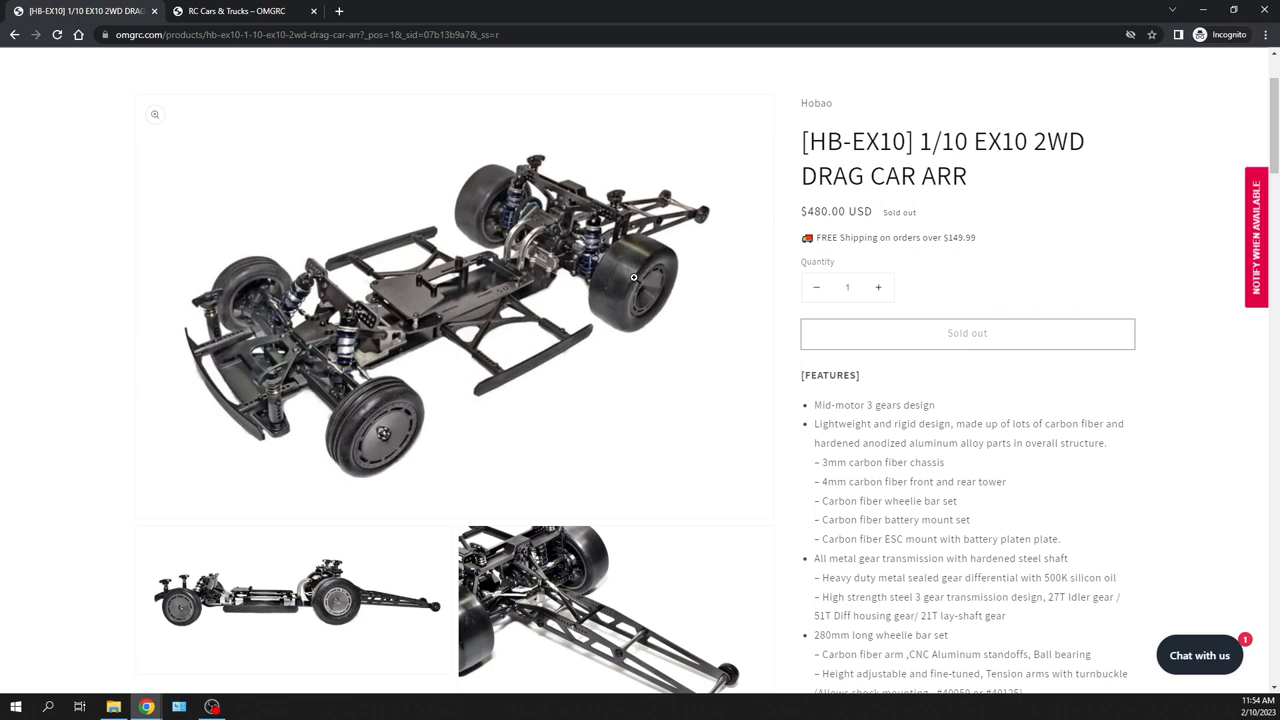
mouse_move(631, 297)
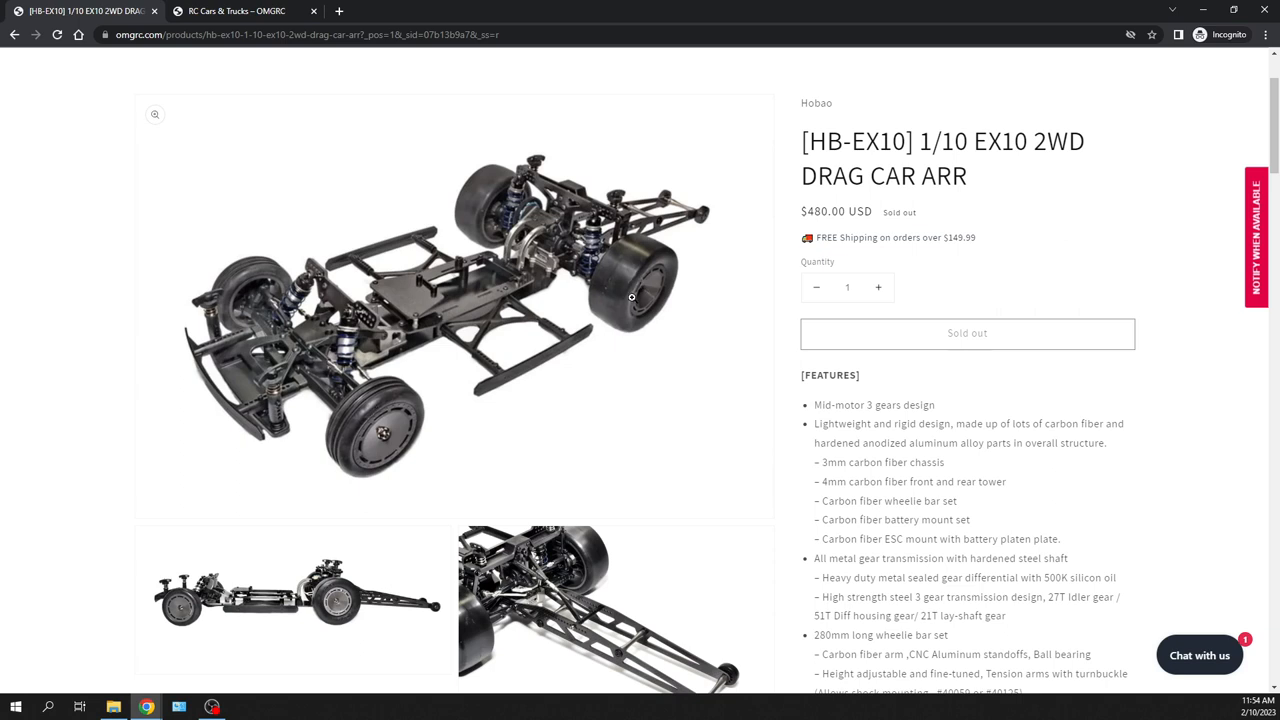
mouse_move(398, 297)
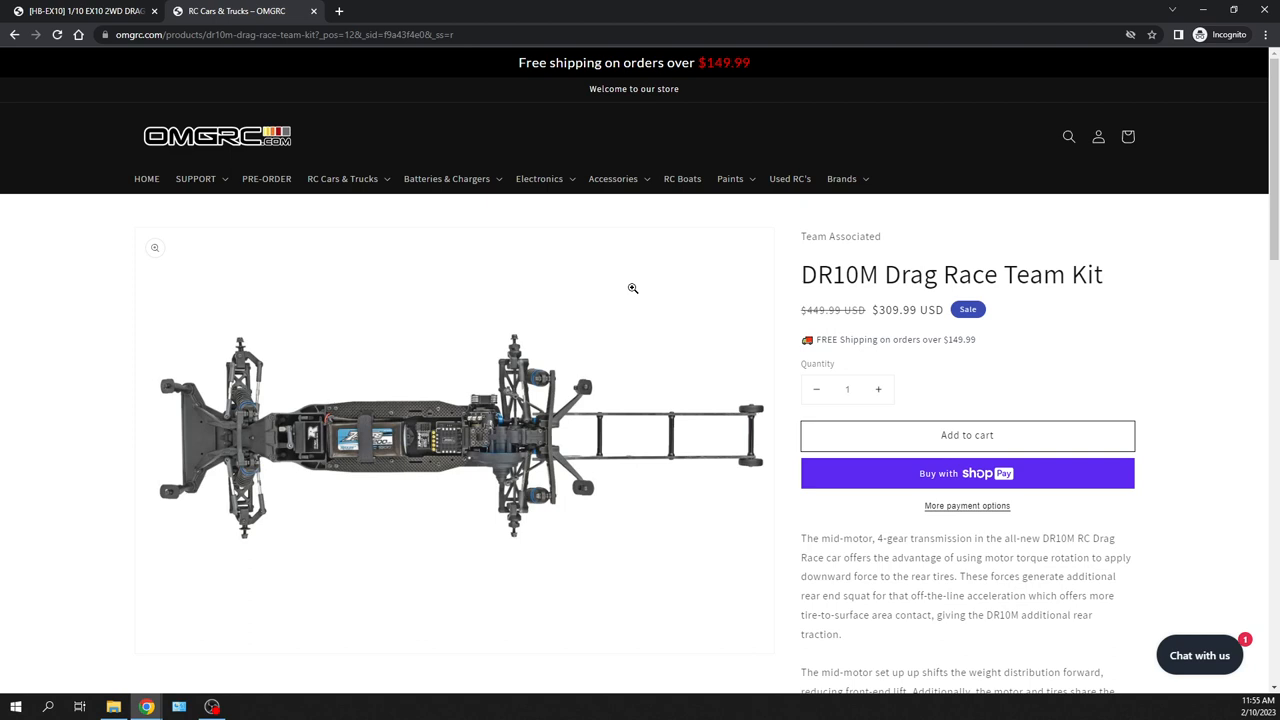
mouse_move(893, 323)
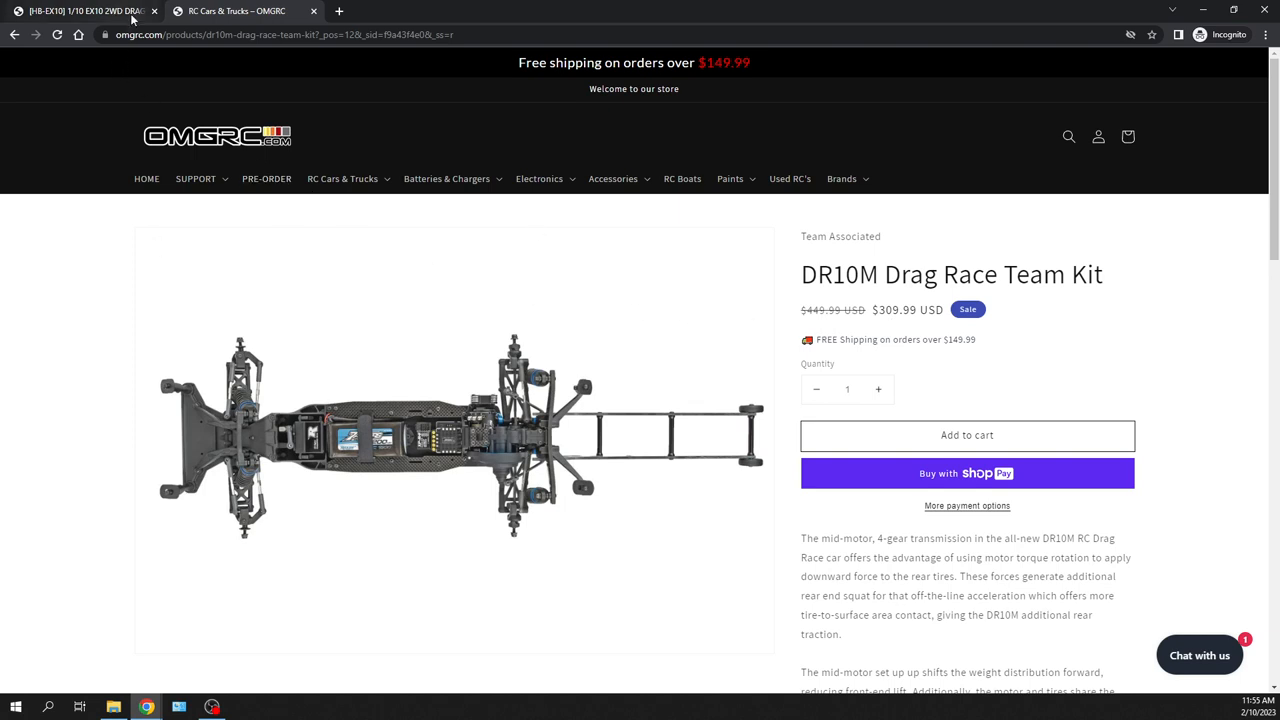
mouse_move(207, 241)
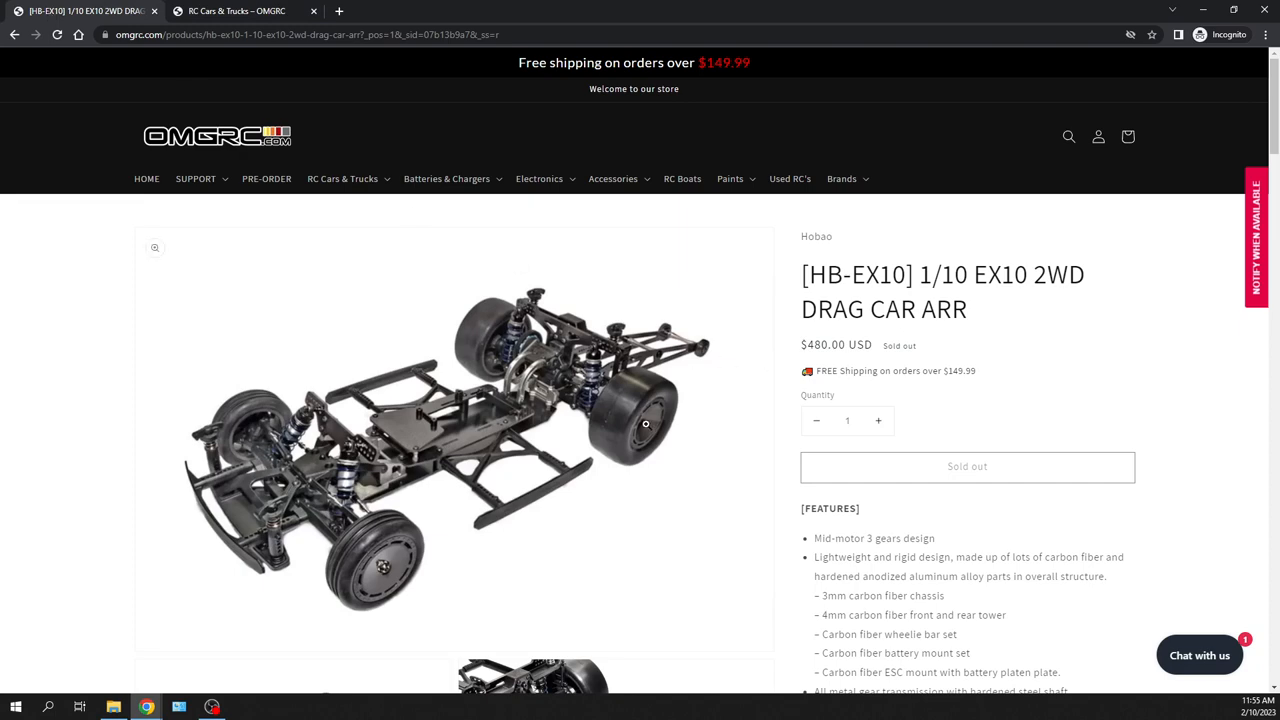
mouse_move(548, 378)
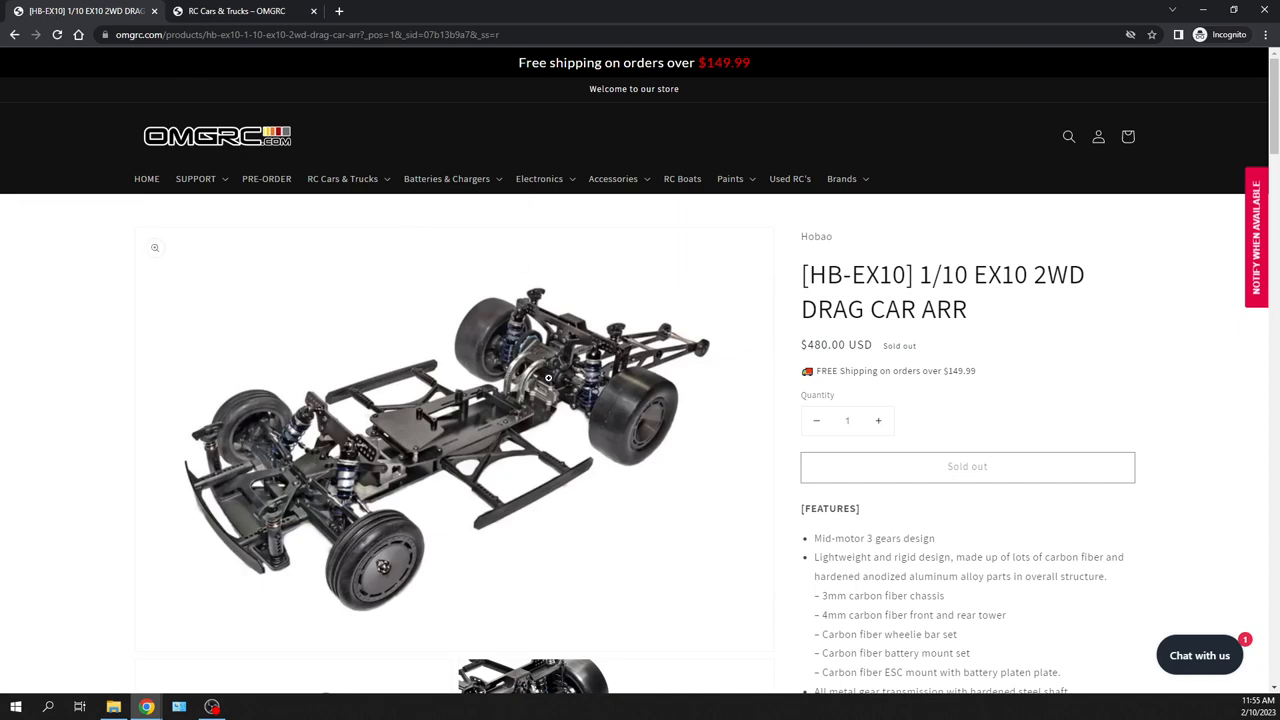
Scroll through the remaining HB-EX10 feature bullets down to the [REQUIREMENTS] heading
scroll(down, 3)
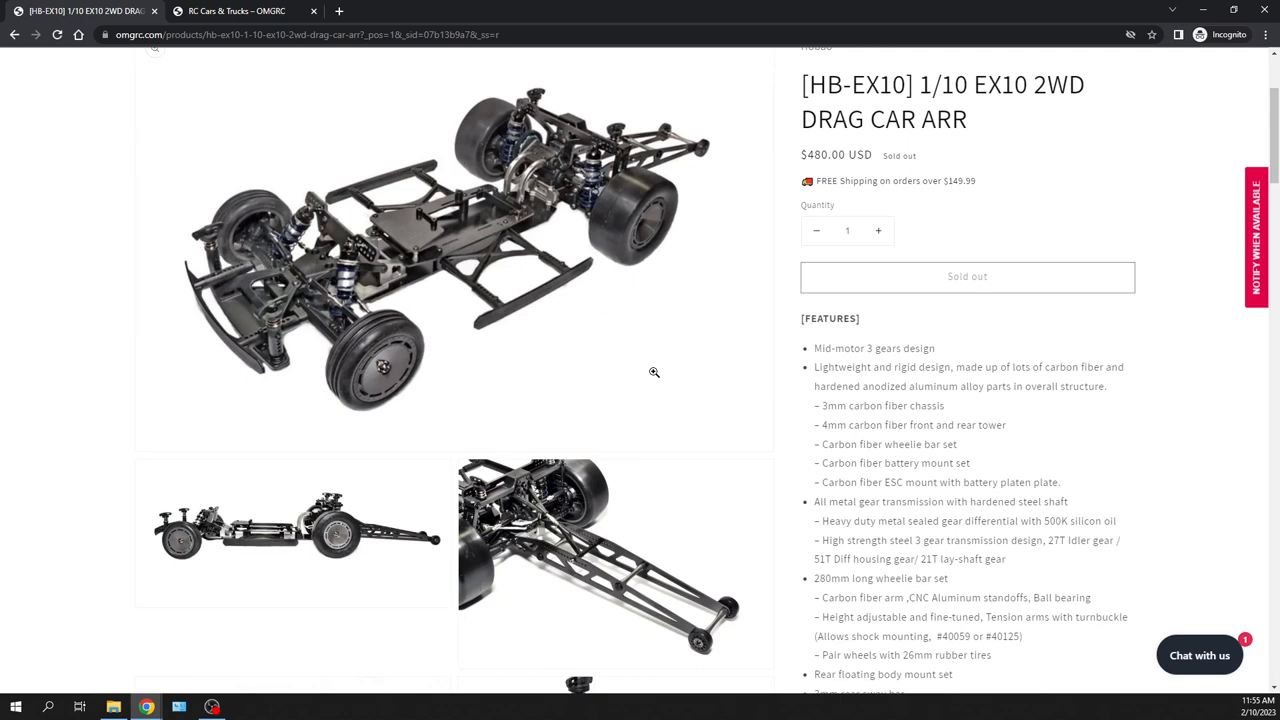
mouse_move(508, 353)
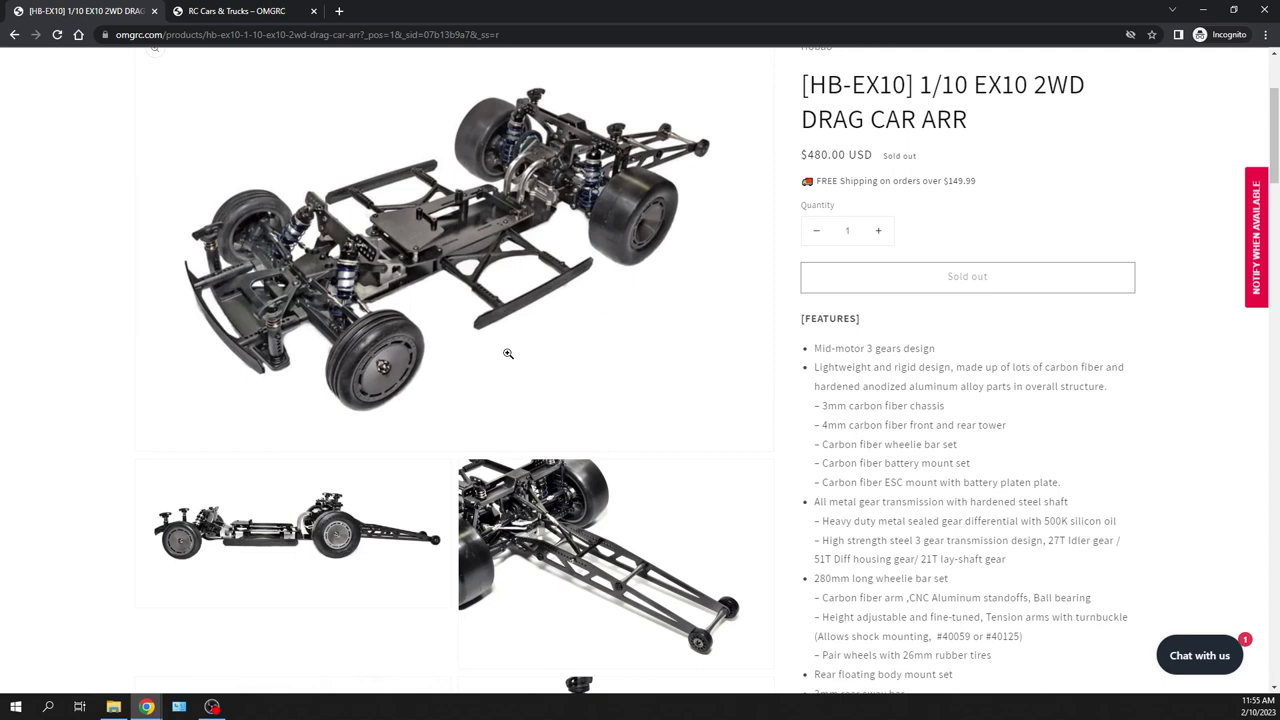
scroll(down, 3)
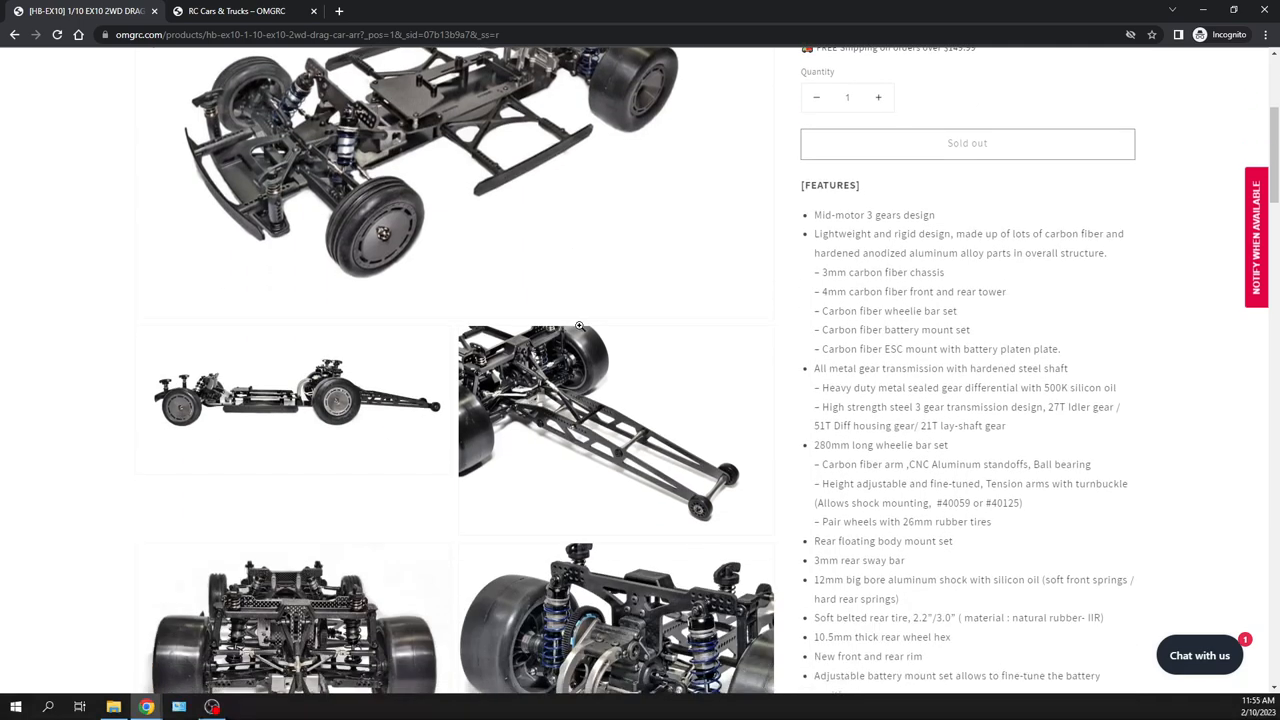
scroll(down, 3)
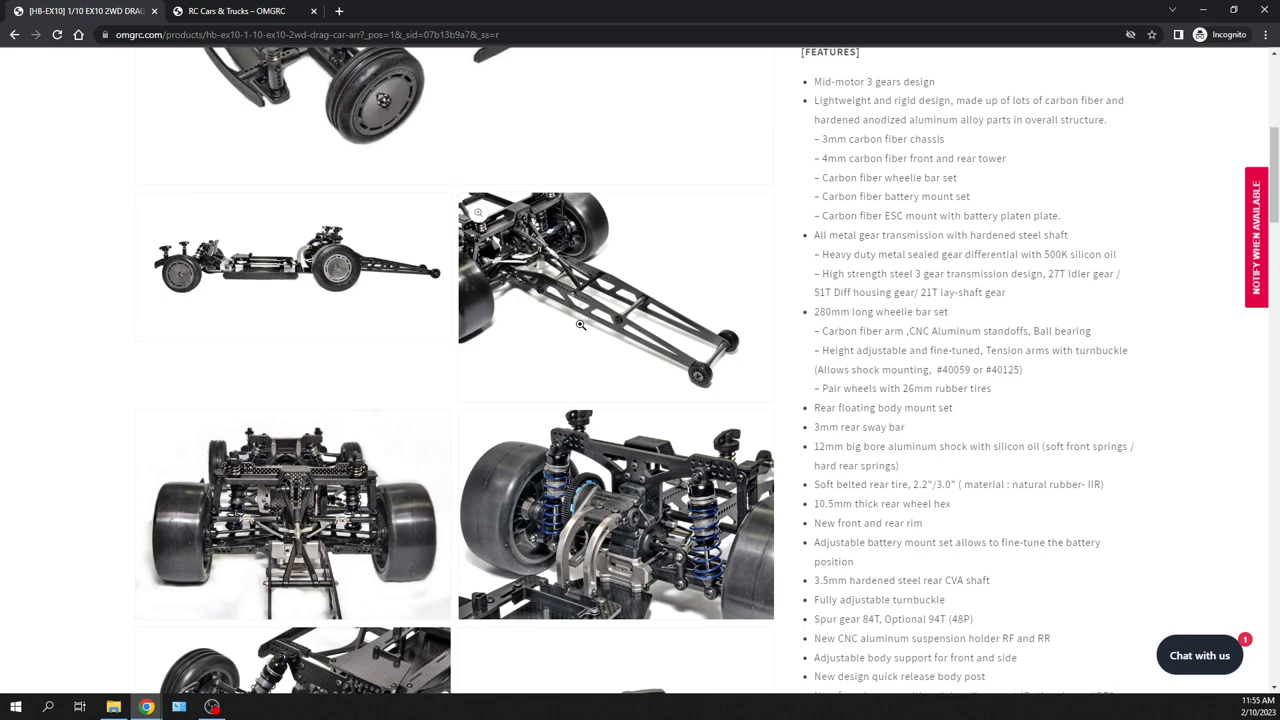
scroll(down, 3)
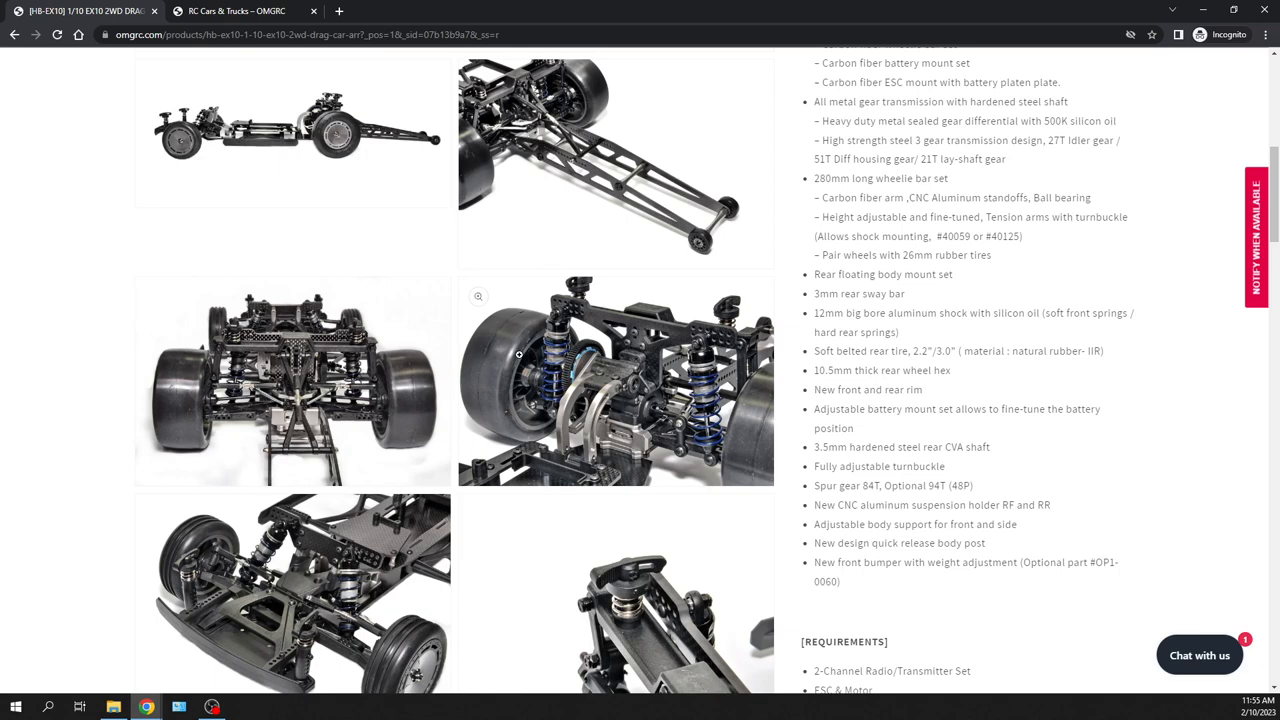
mouse_move(461, 315)
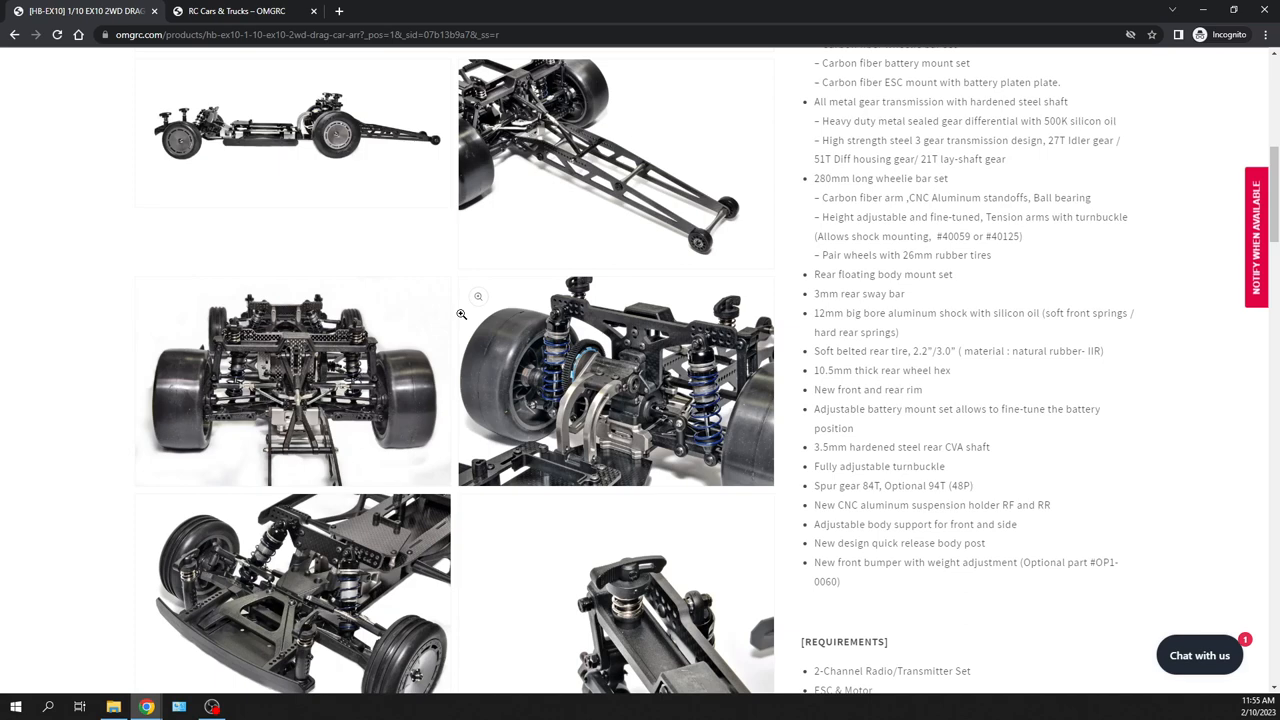
scroll(down, 3)
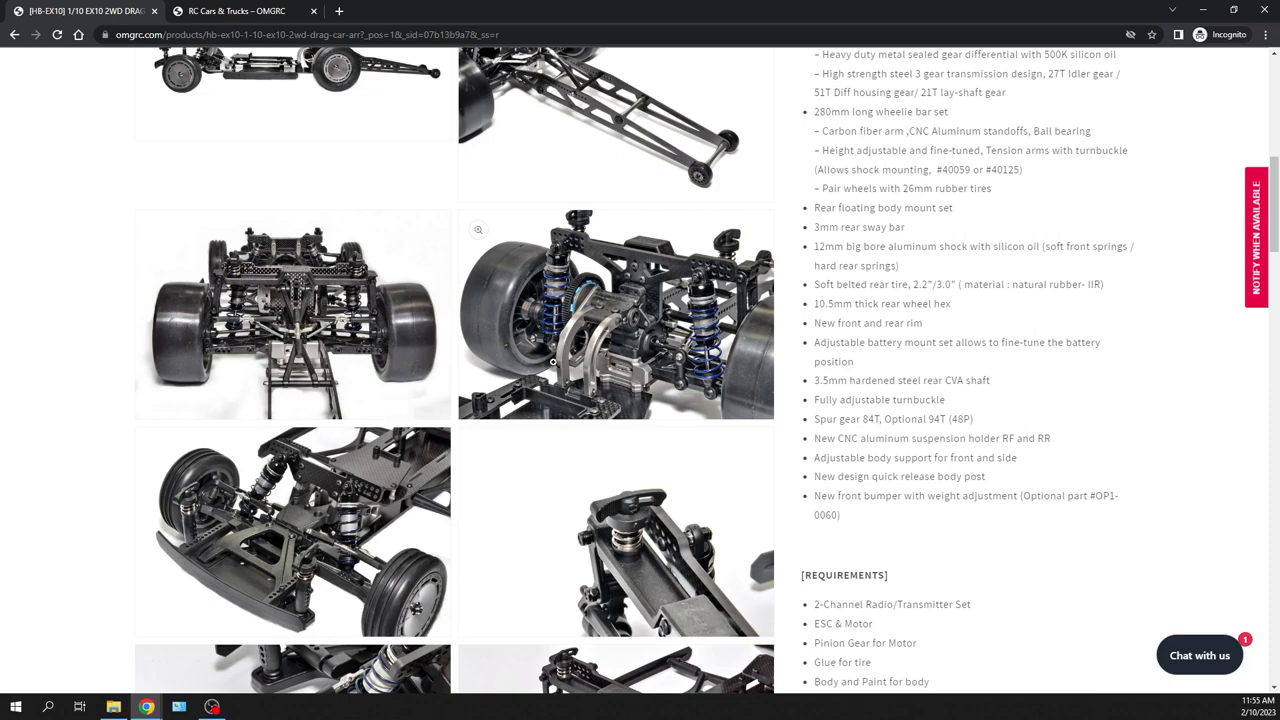
mouse_move(633, 385)
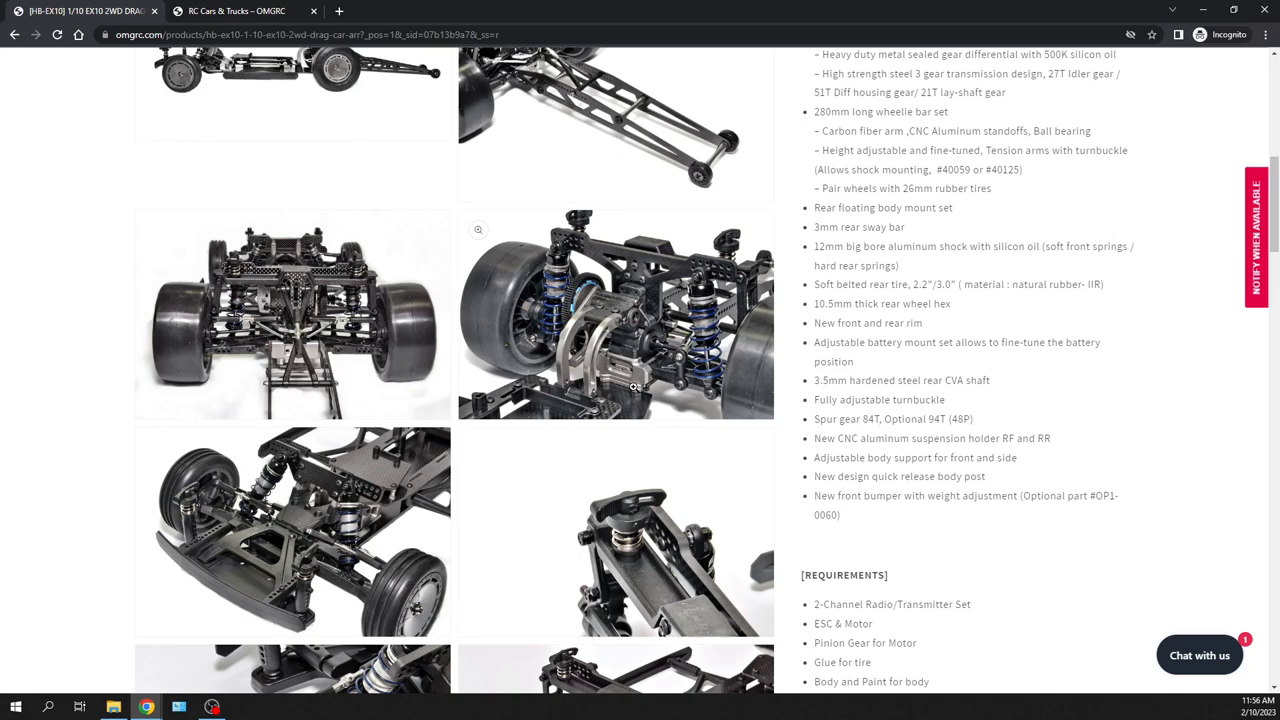
mouse_move(740, 347)
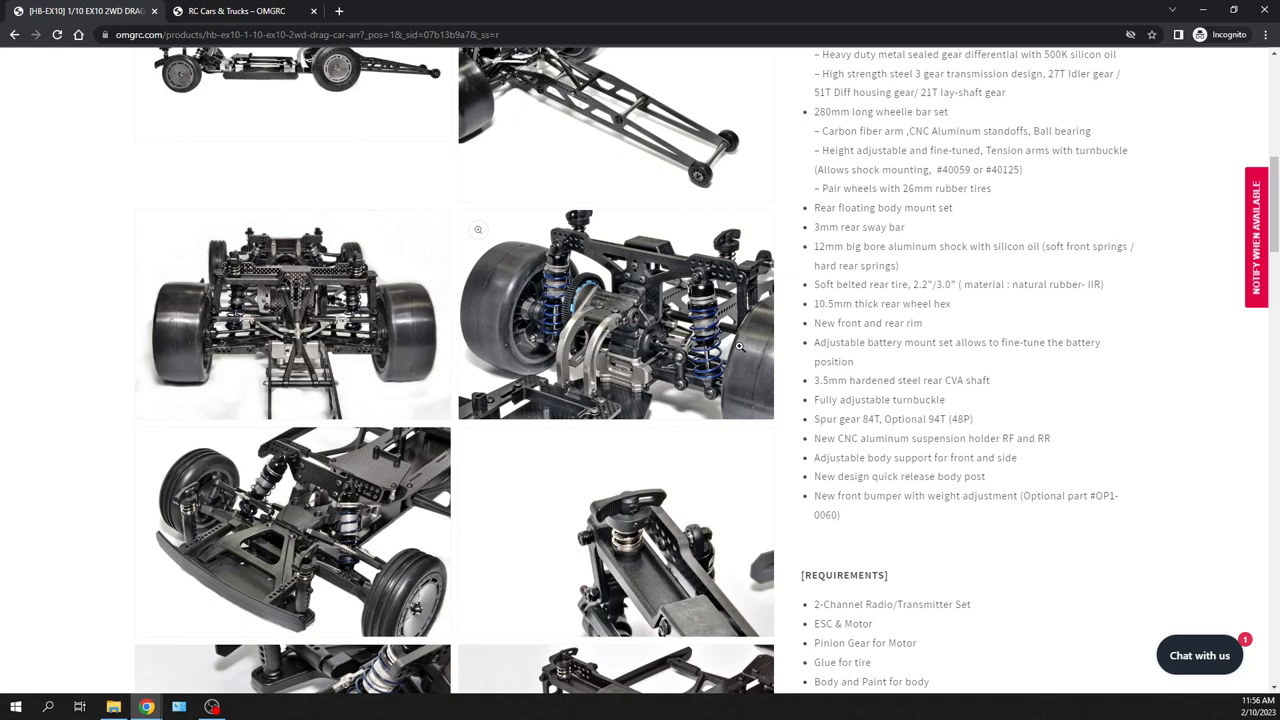
mouse_move(735, 345)
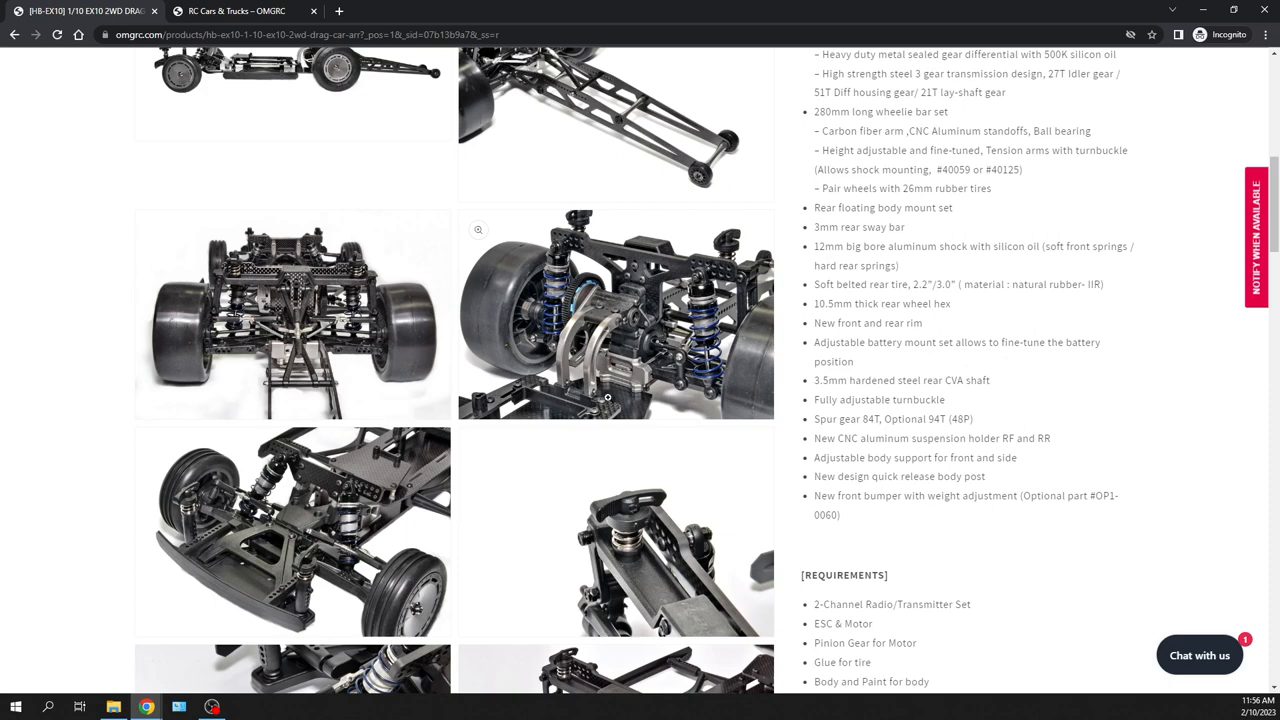
mouse_move(857, 395)
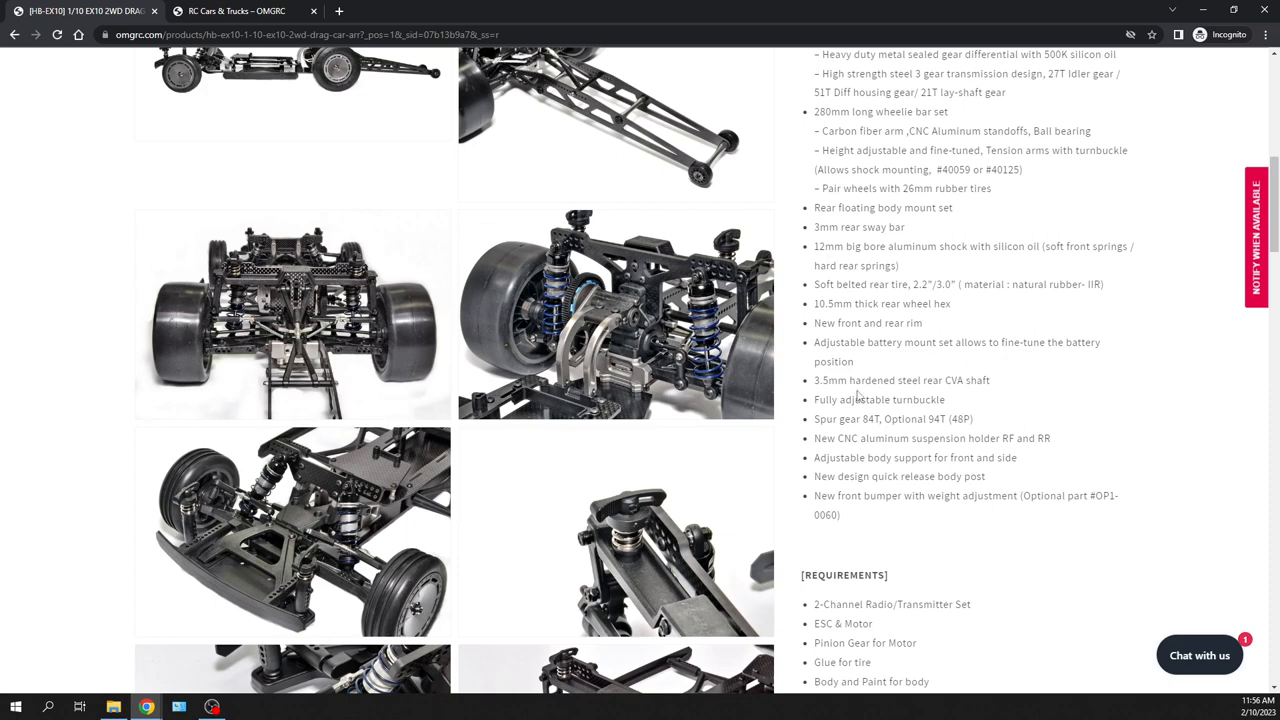
Scroll past the full requirements list to the final carbon chassis close-up photos
scroll(down, 3)
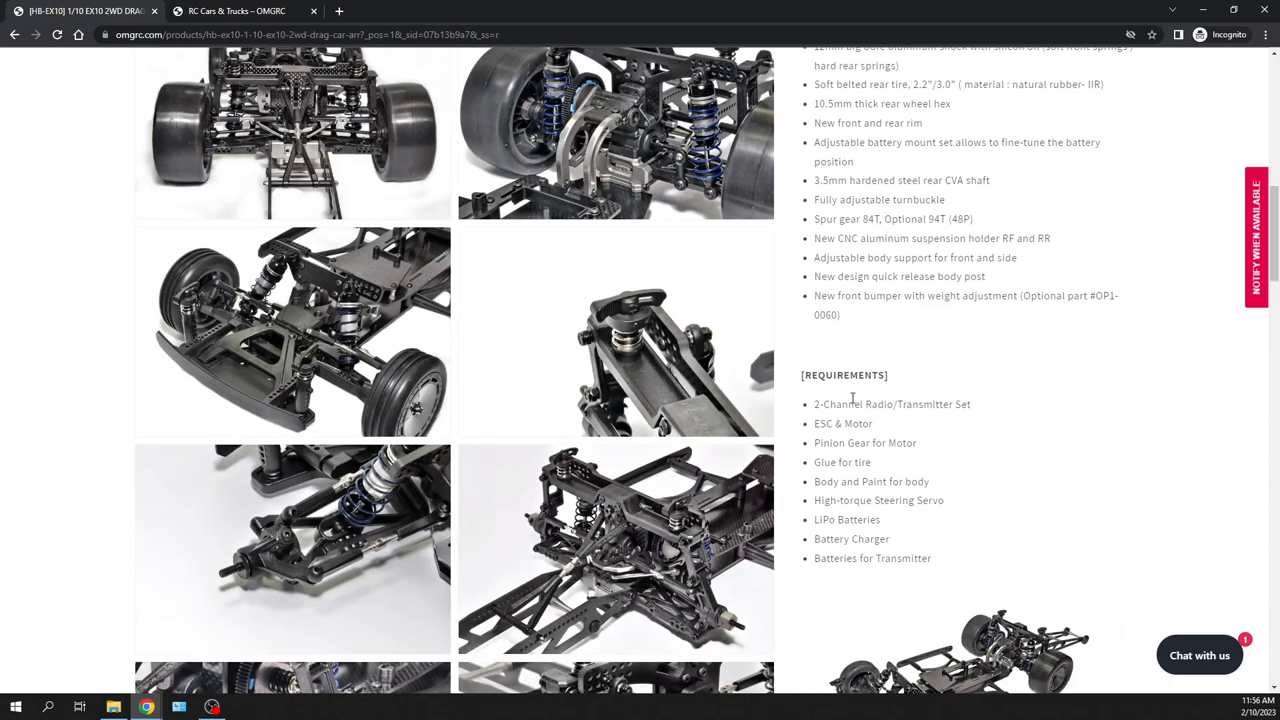
scroll(down, 3)
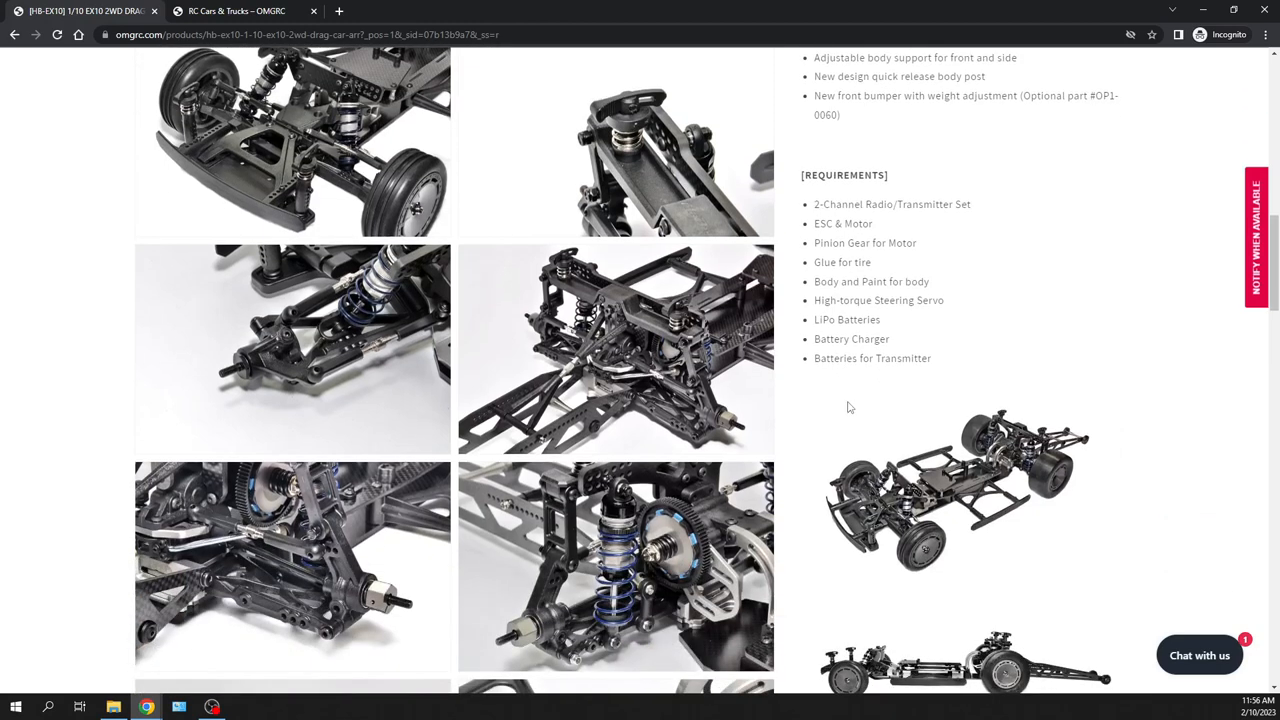
scroll(down, 3)
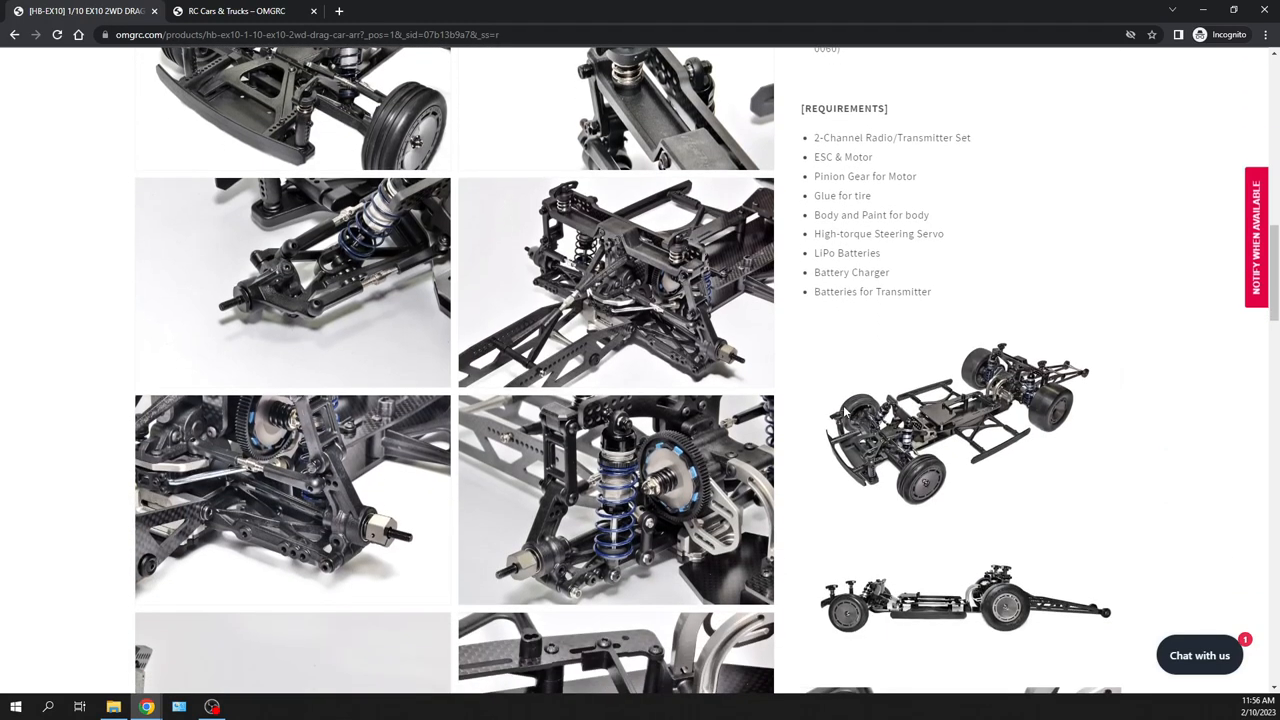
scroll(down, 3)
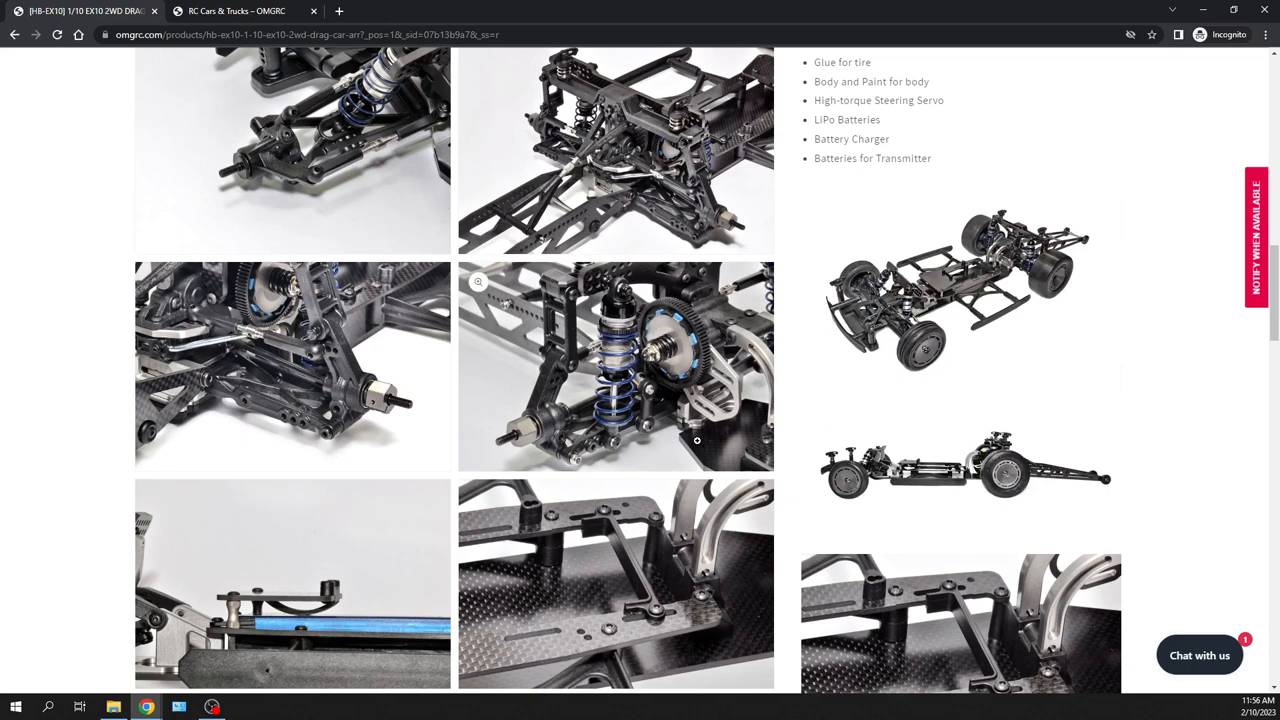
mouse_move(485, 415)
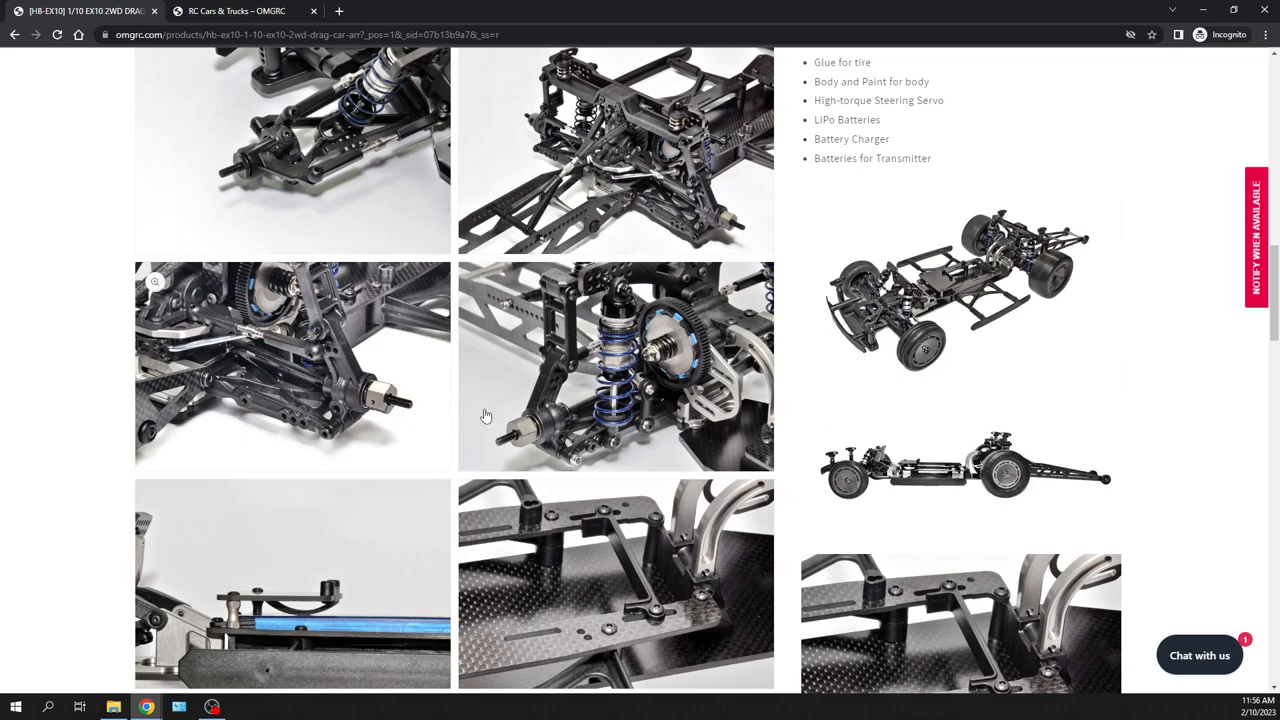
scroll(down, 3)
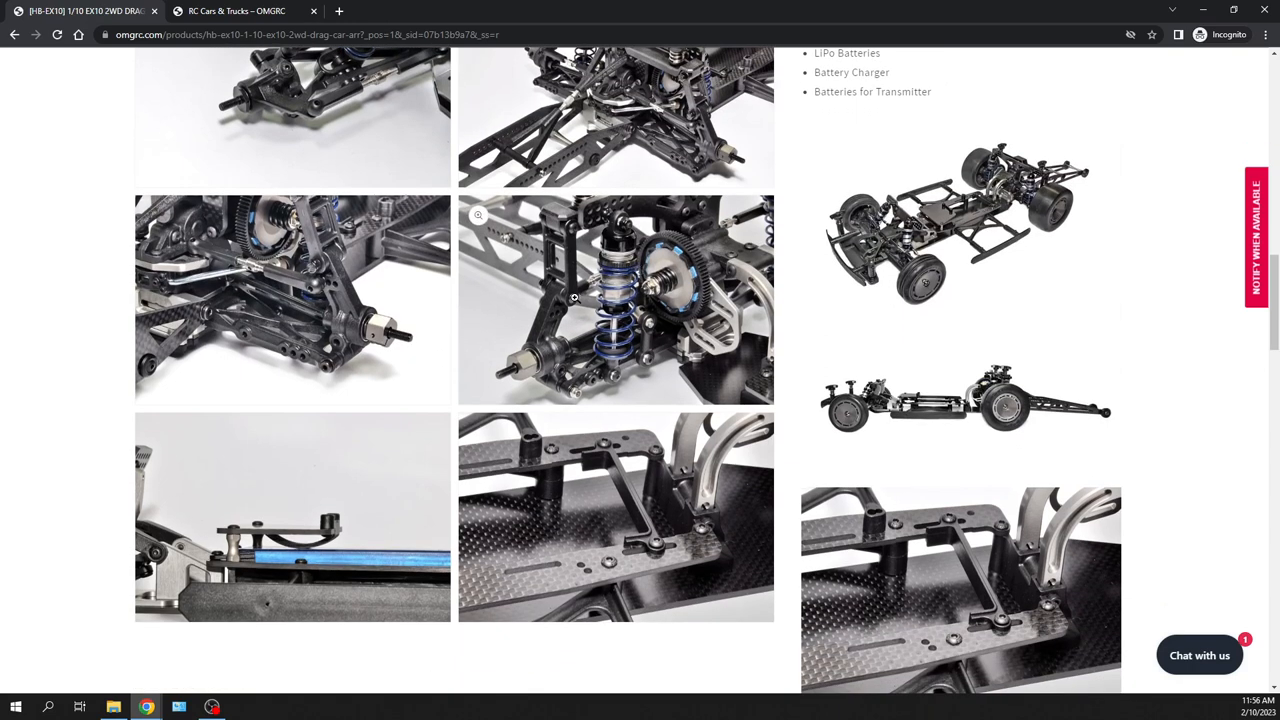
mouse_move(563, 294)
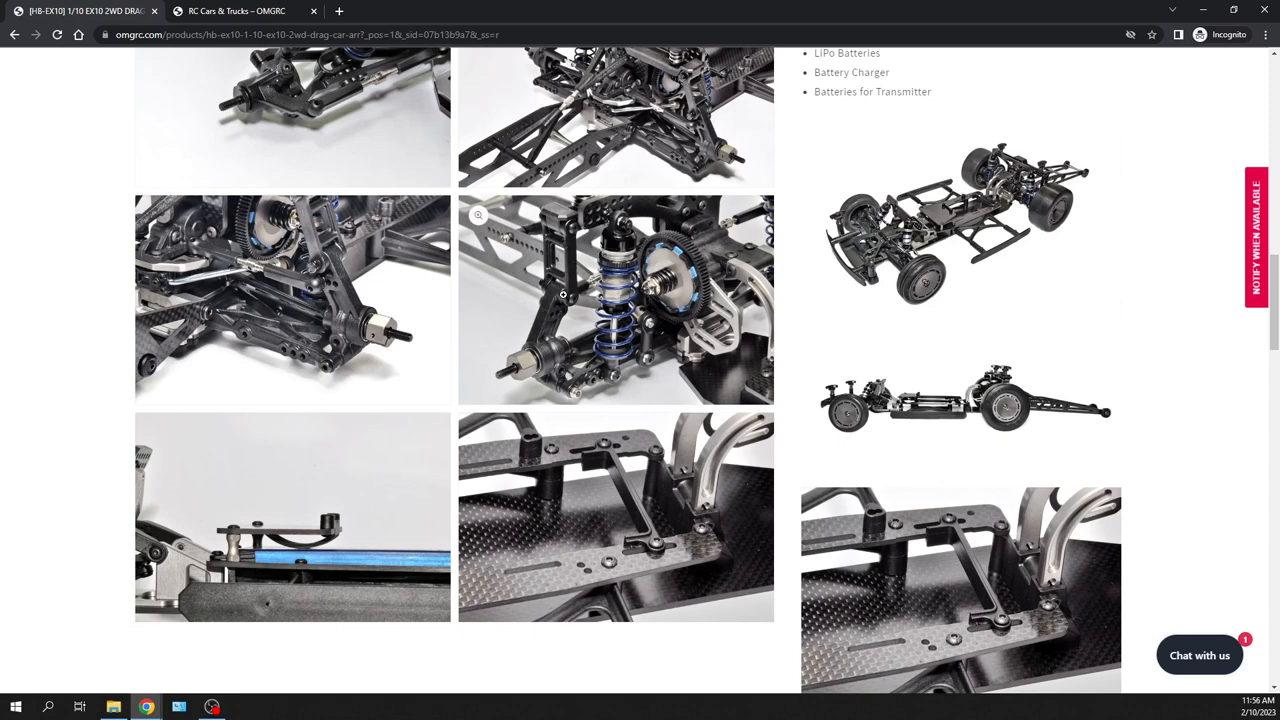
mouse_move(563, 295)
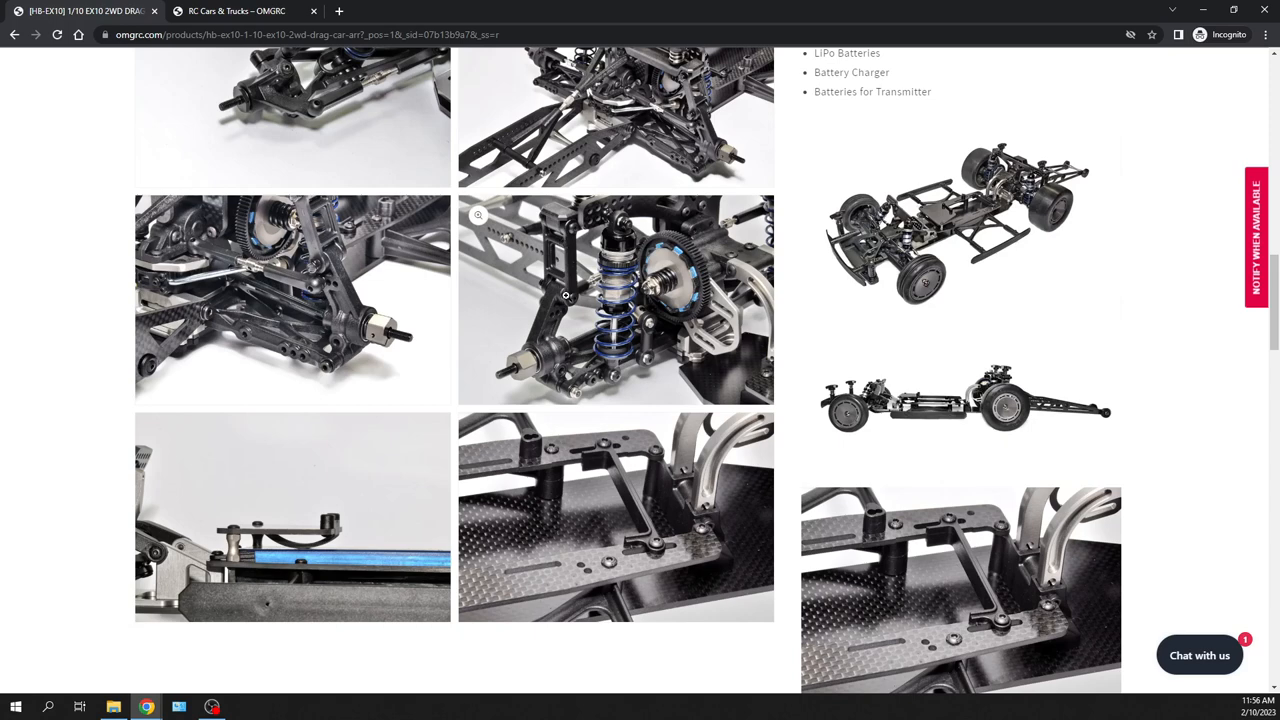
mouse_move(566, 318)
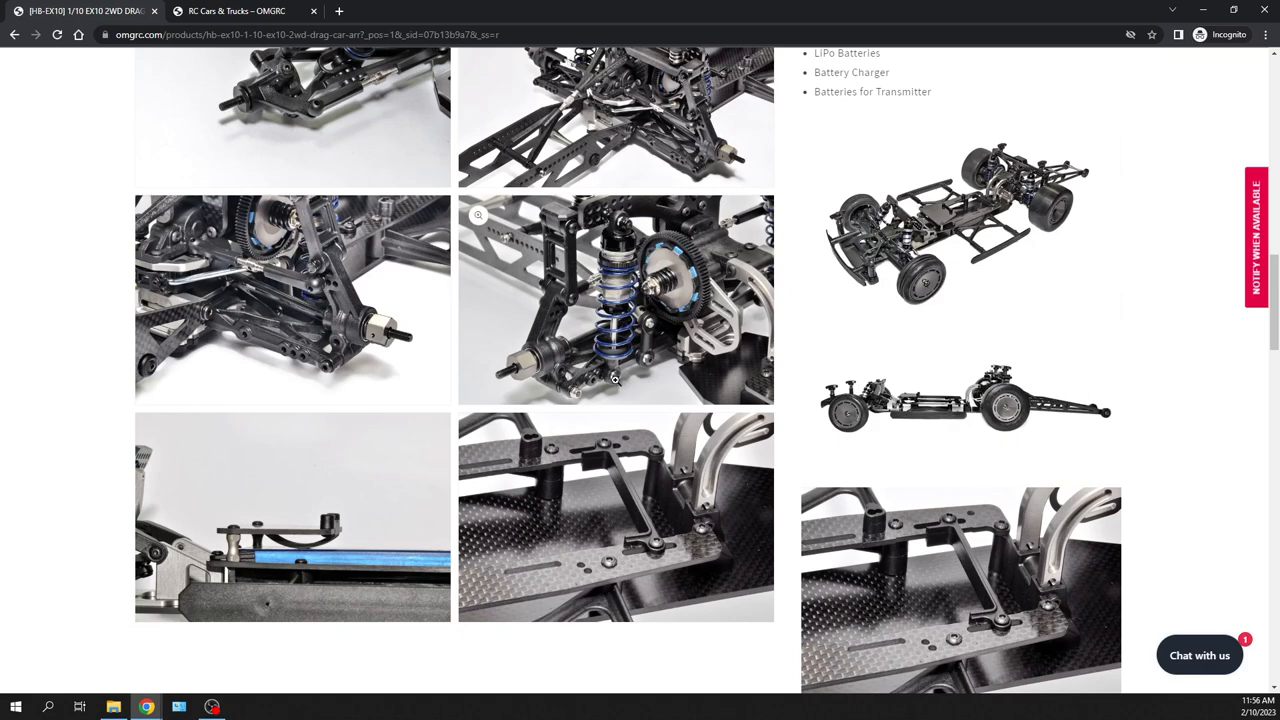
mouse_move(592, 295)
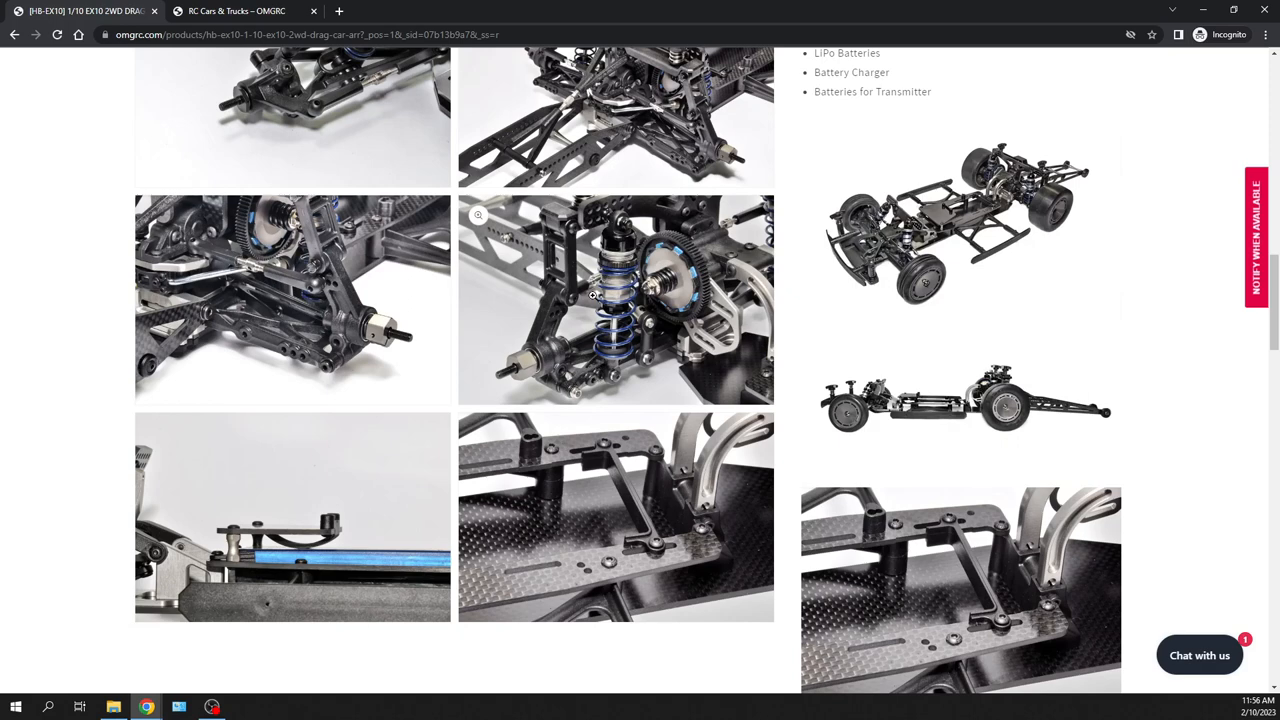
mouse_move(565, 287)
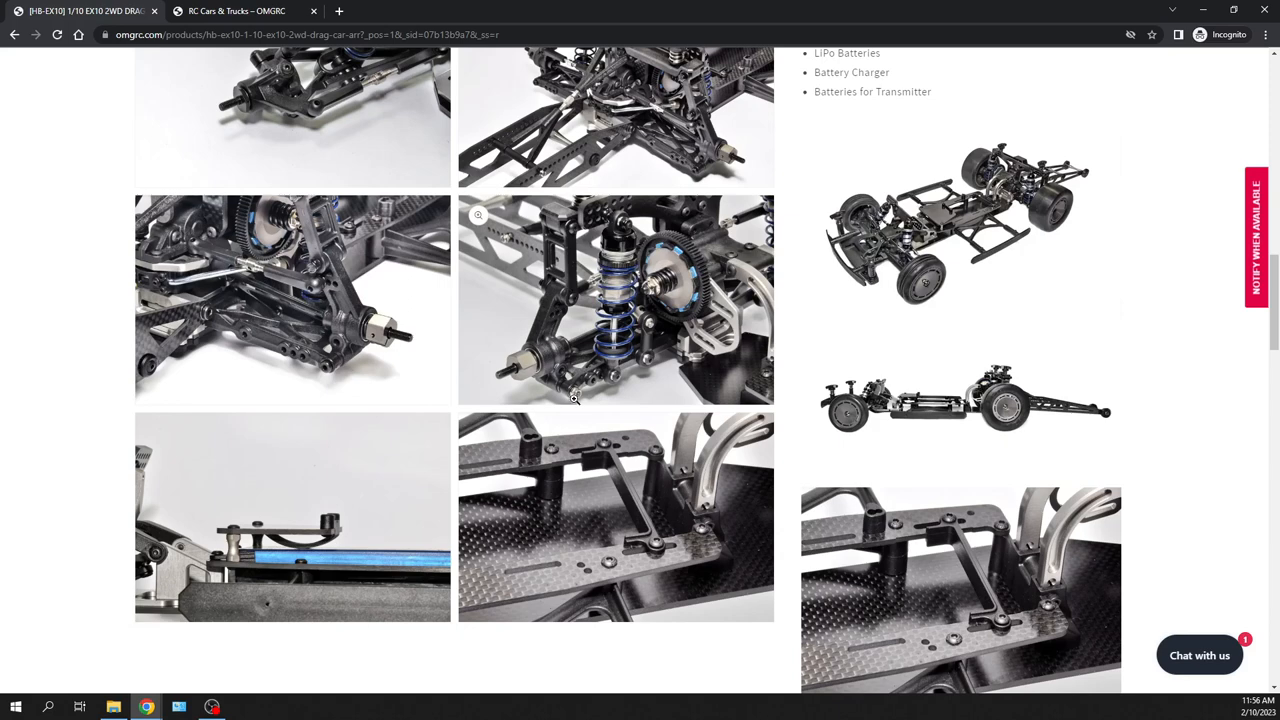
mouse_move(633, 343)
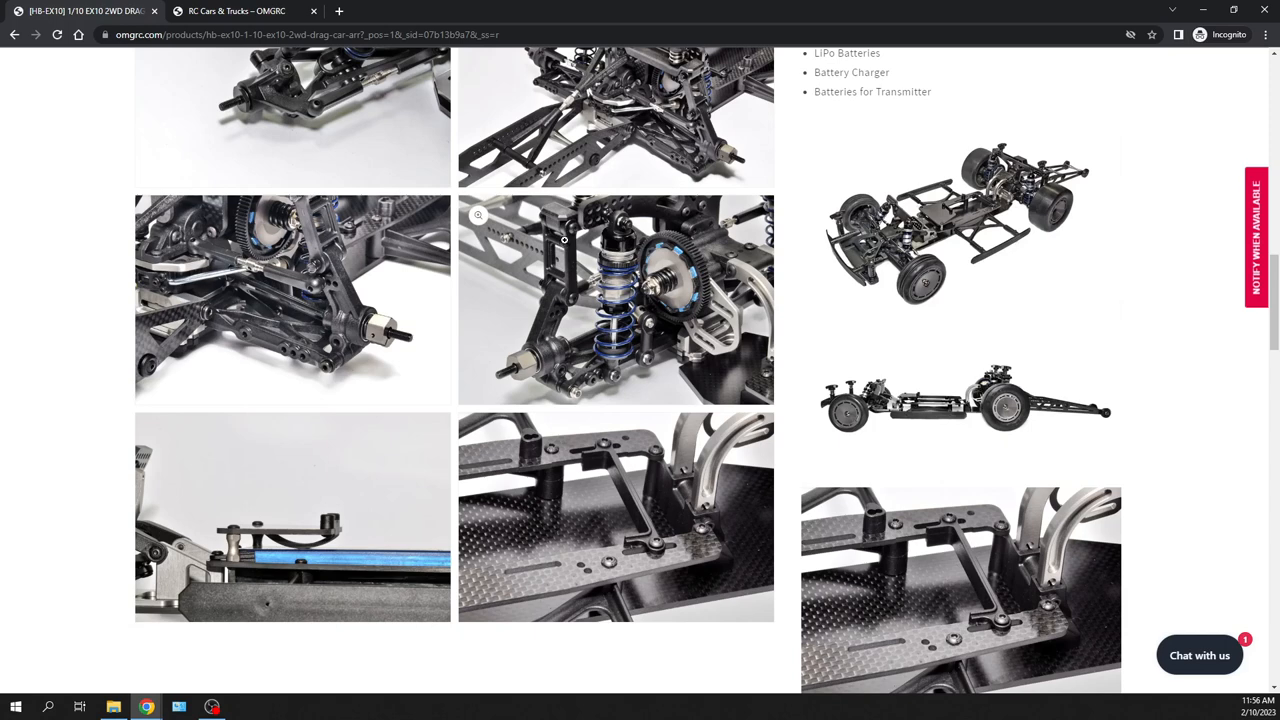
mouse_move(568, 233)
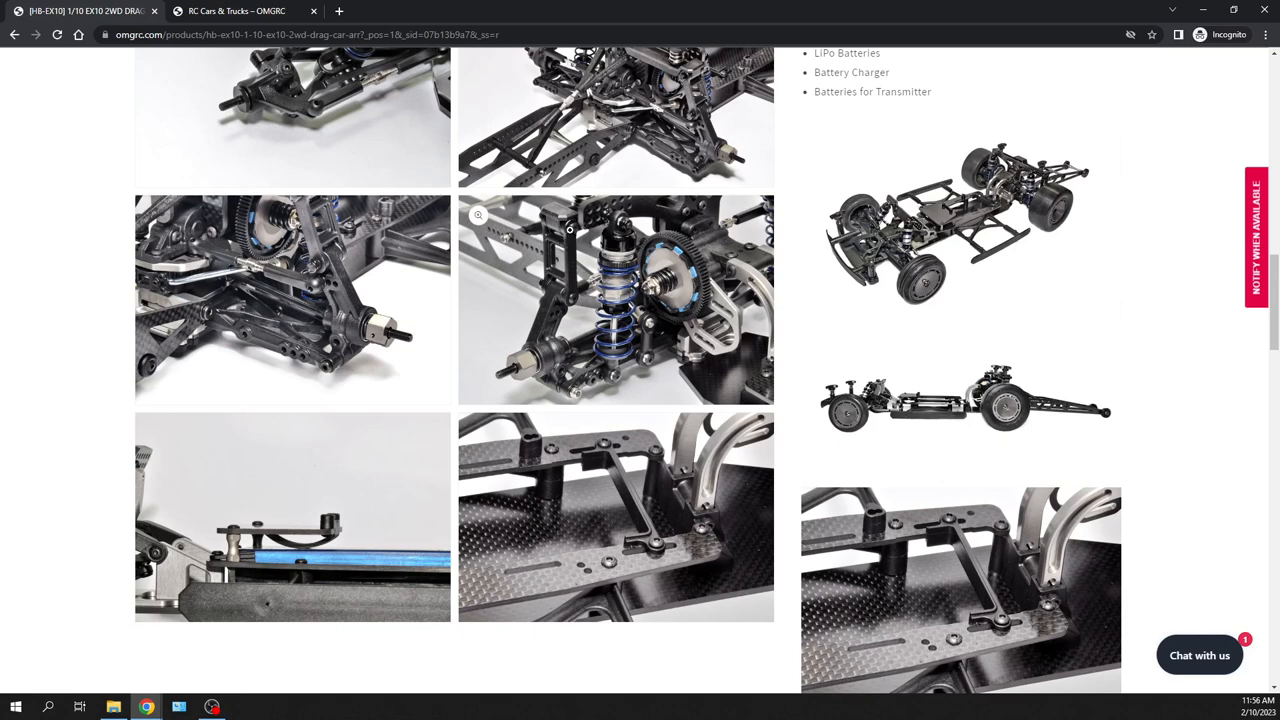
mouse_move(651, 322)
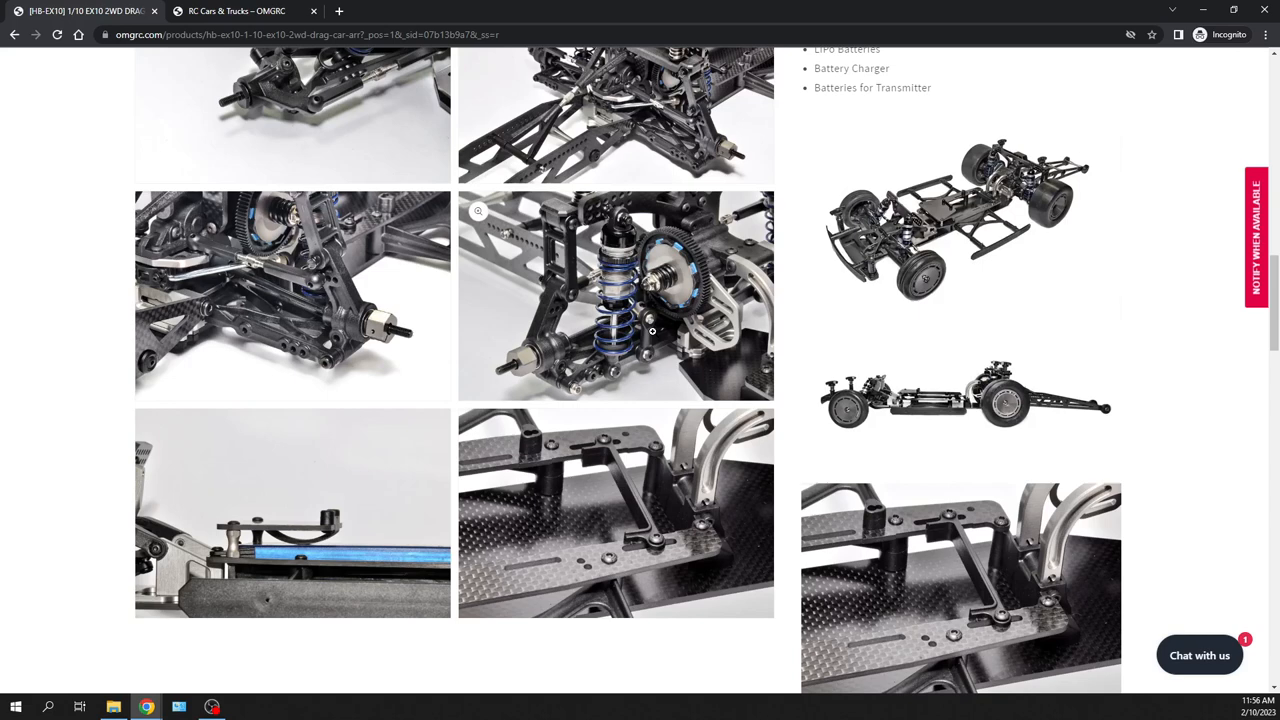
scroll(down, 3)
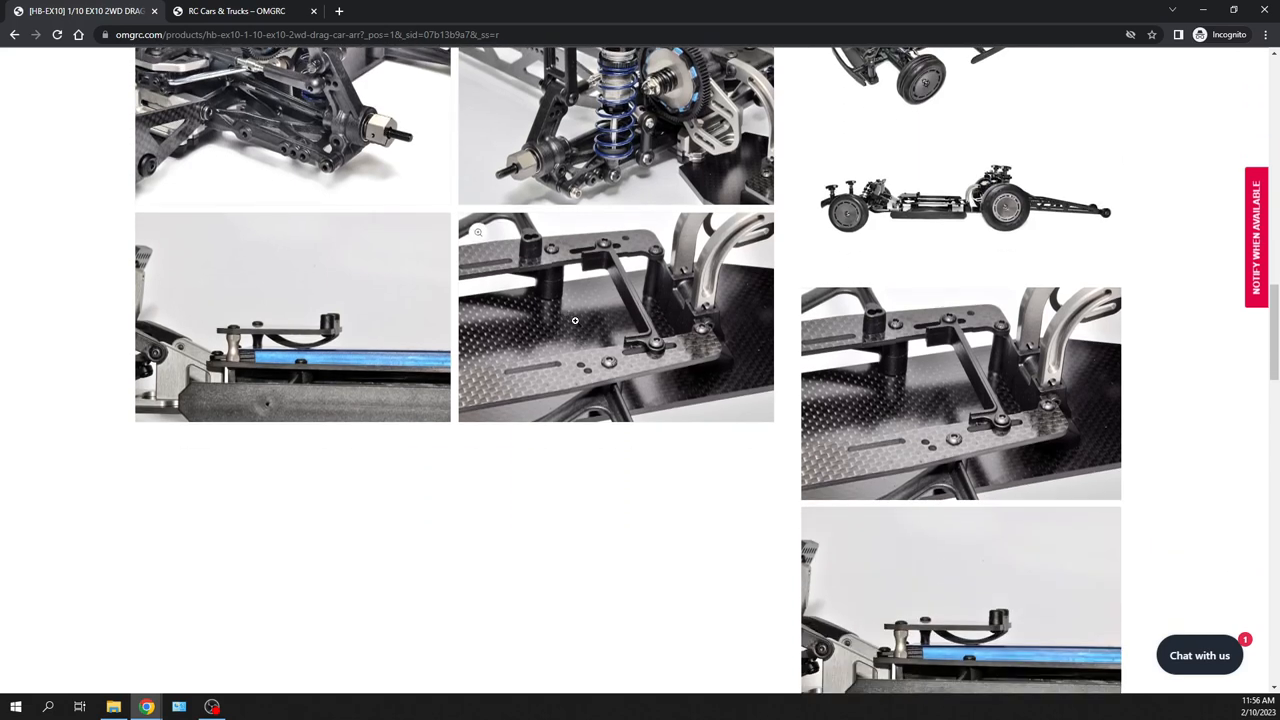
mouse_move(587, 320)
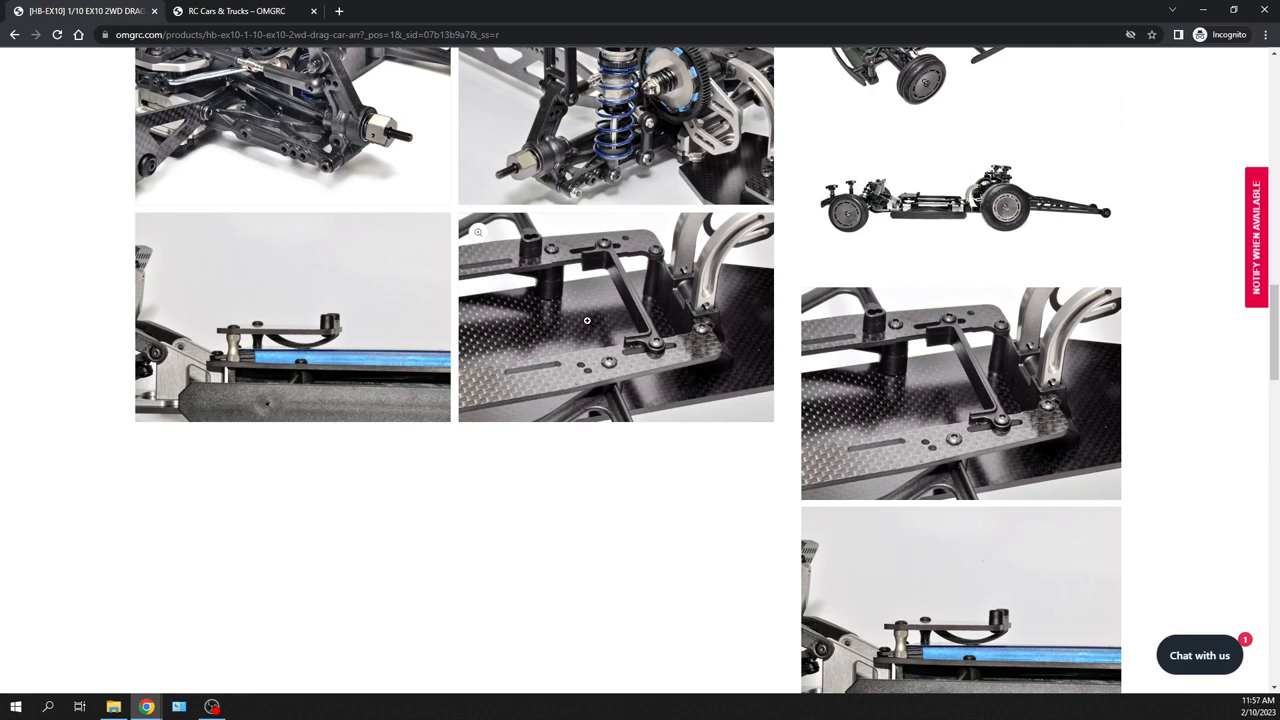
mouse_move(656, 304)
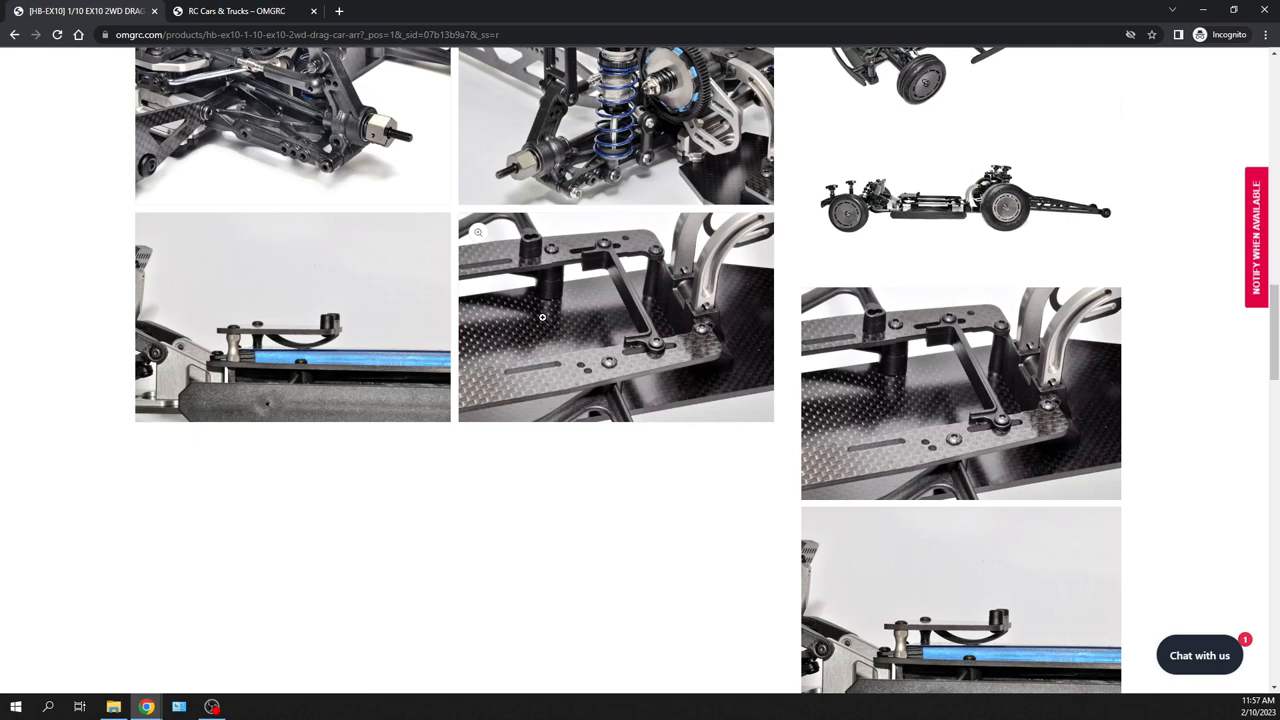
mouse_move(668, 316)
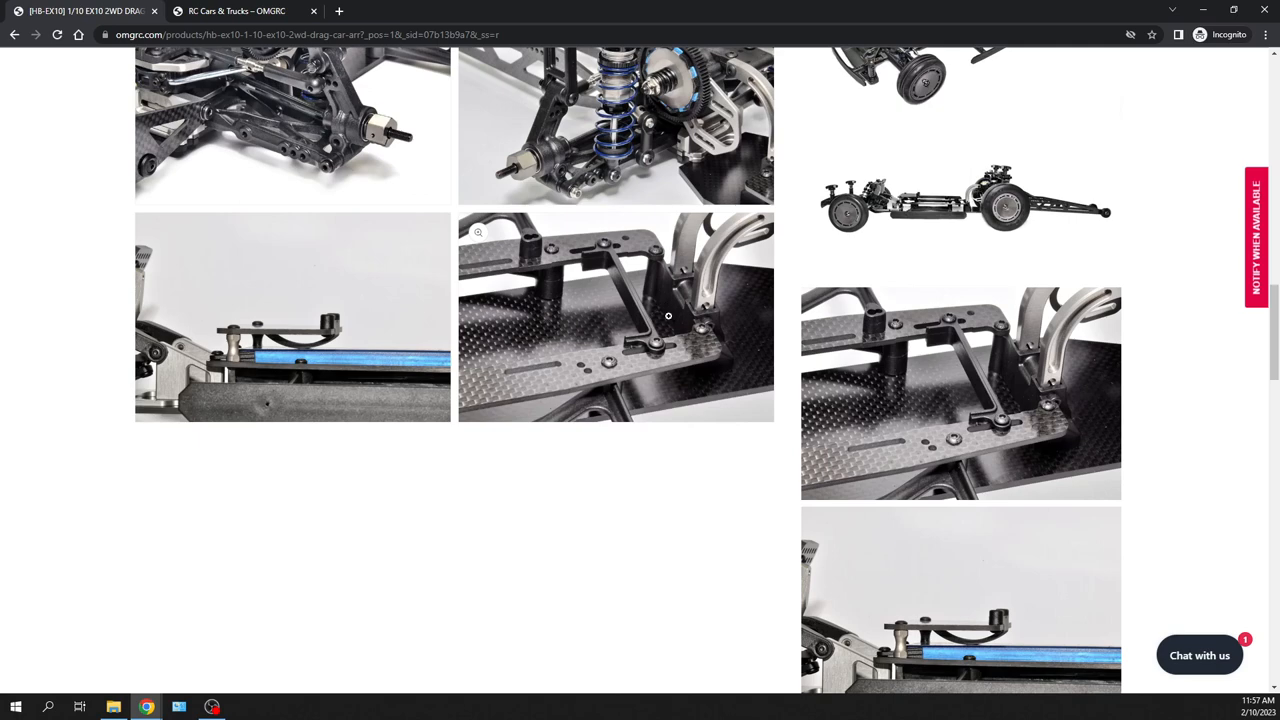
mouse_move(616, 311)
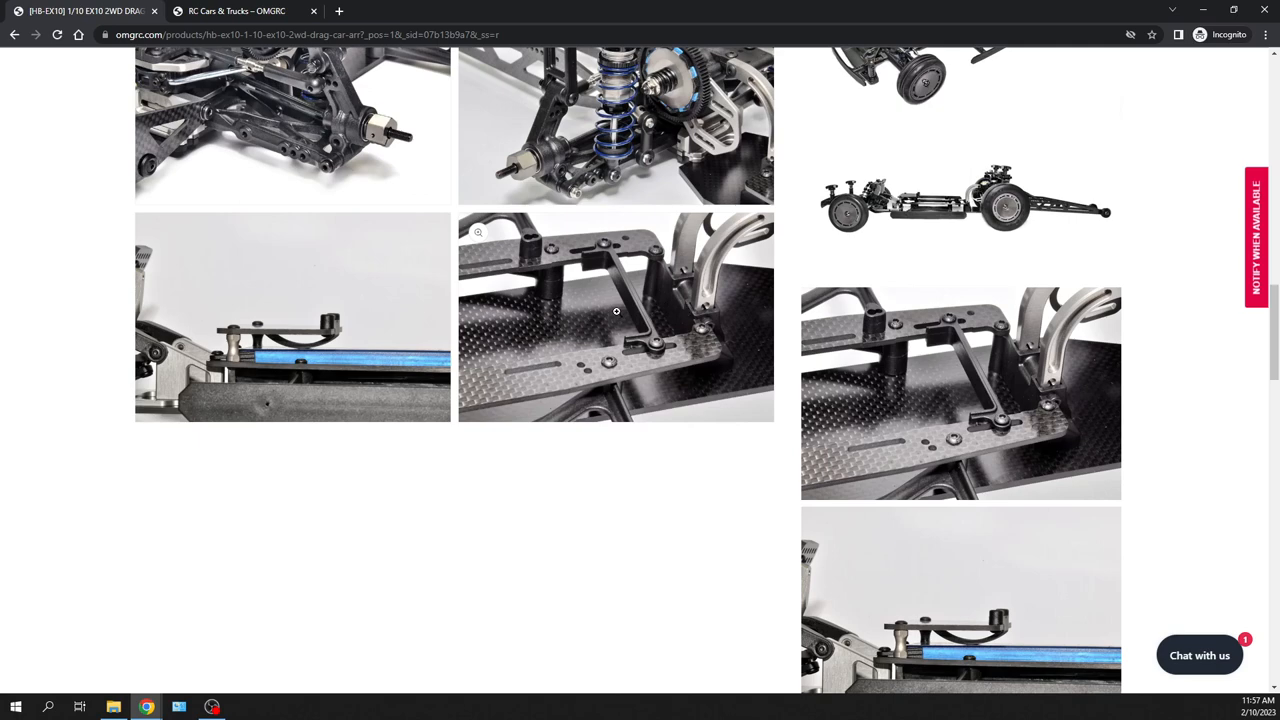
scroll(up, 3)
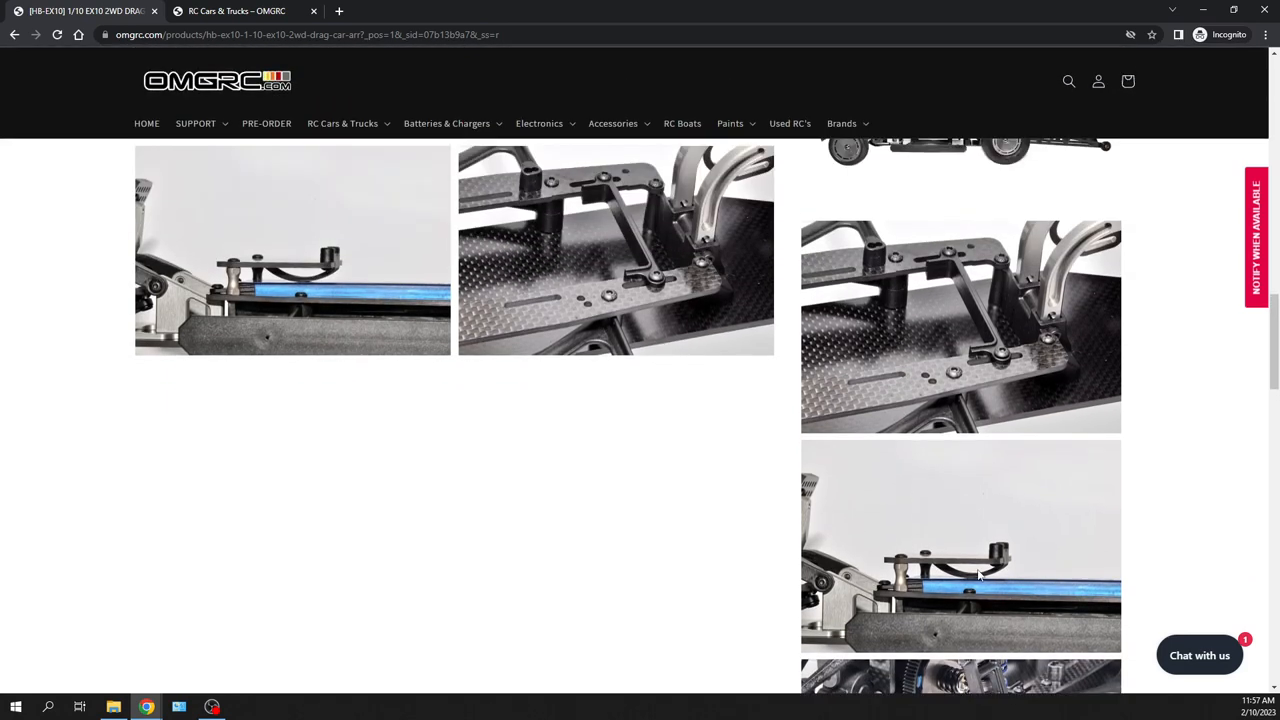
scroll(down, 3)
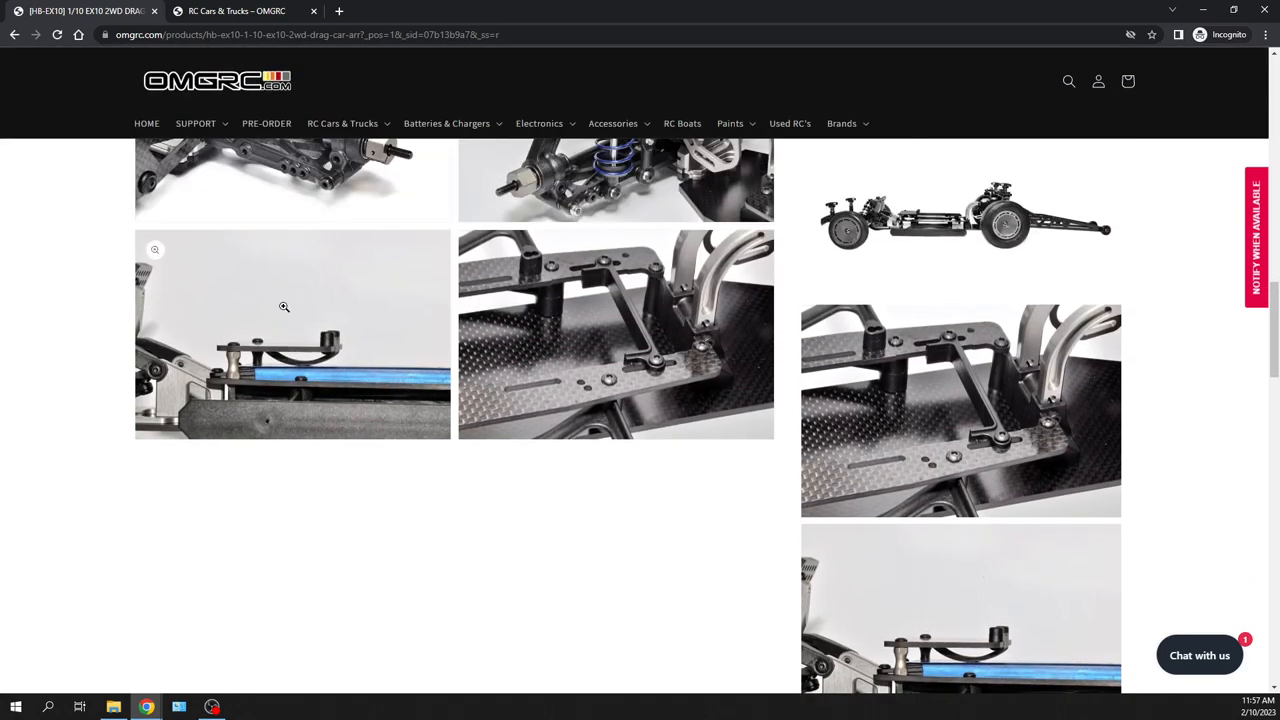
scroll(down, 3)
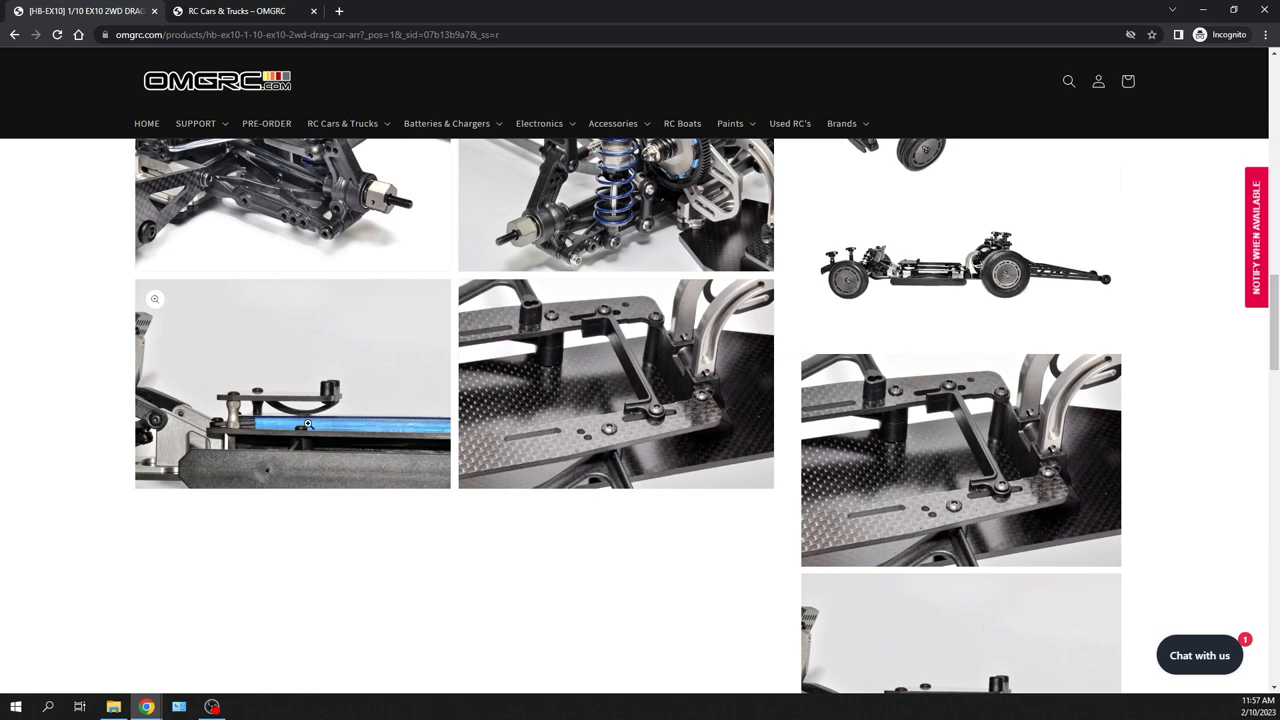
mouse_move(311, 430)
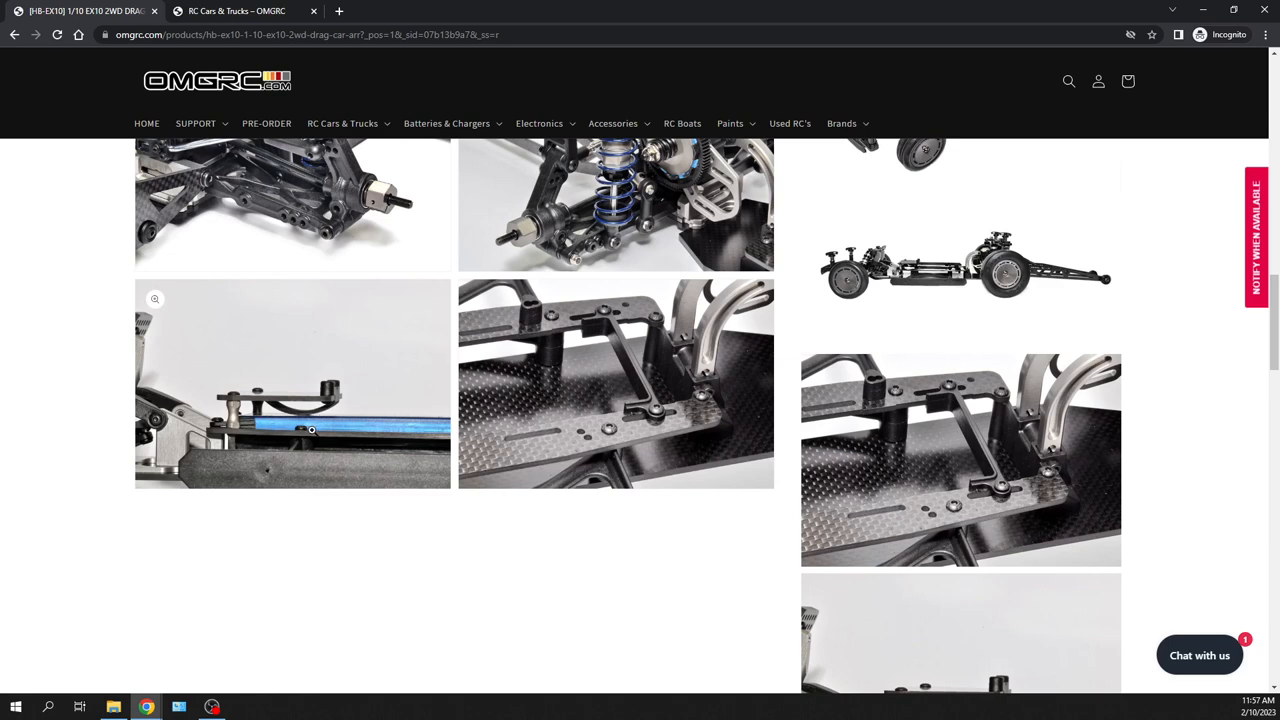
scroll(down, 3)
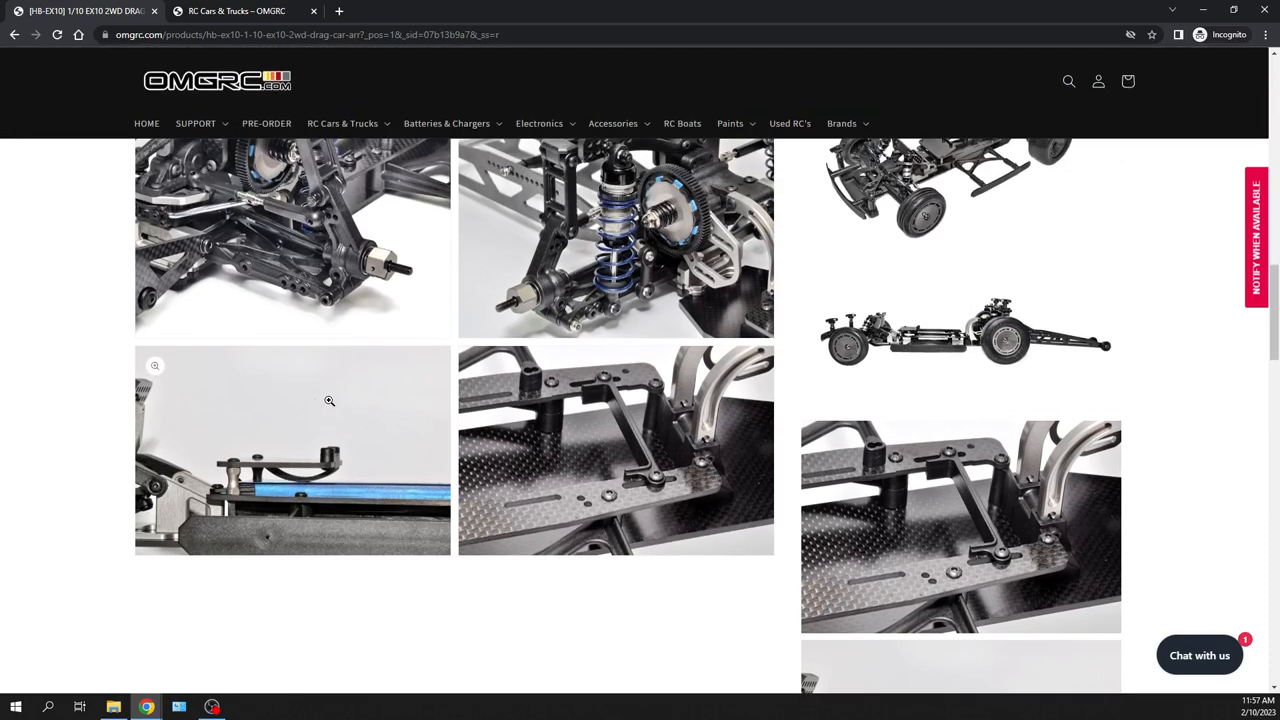
scroll(down, 3)
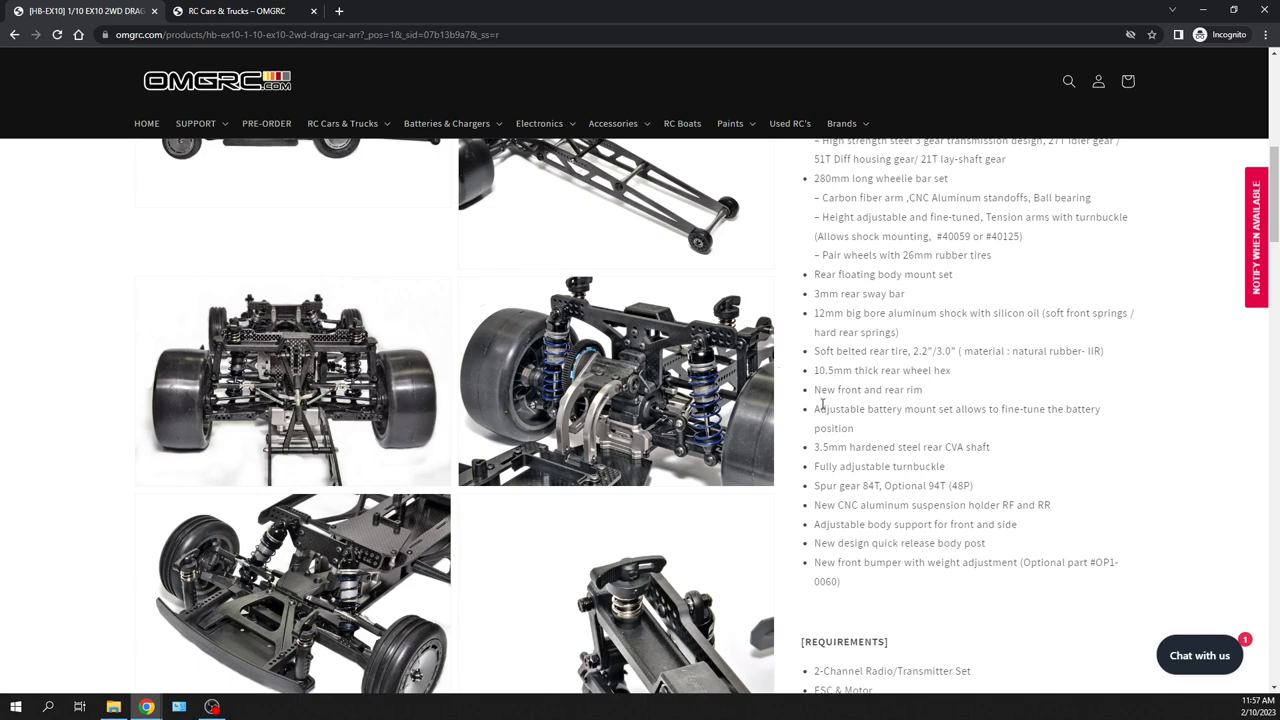
mouse_move(868, 435)
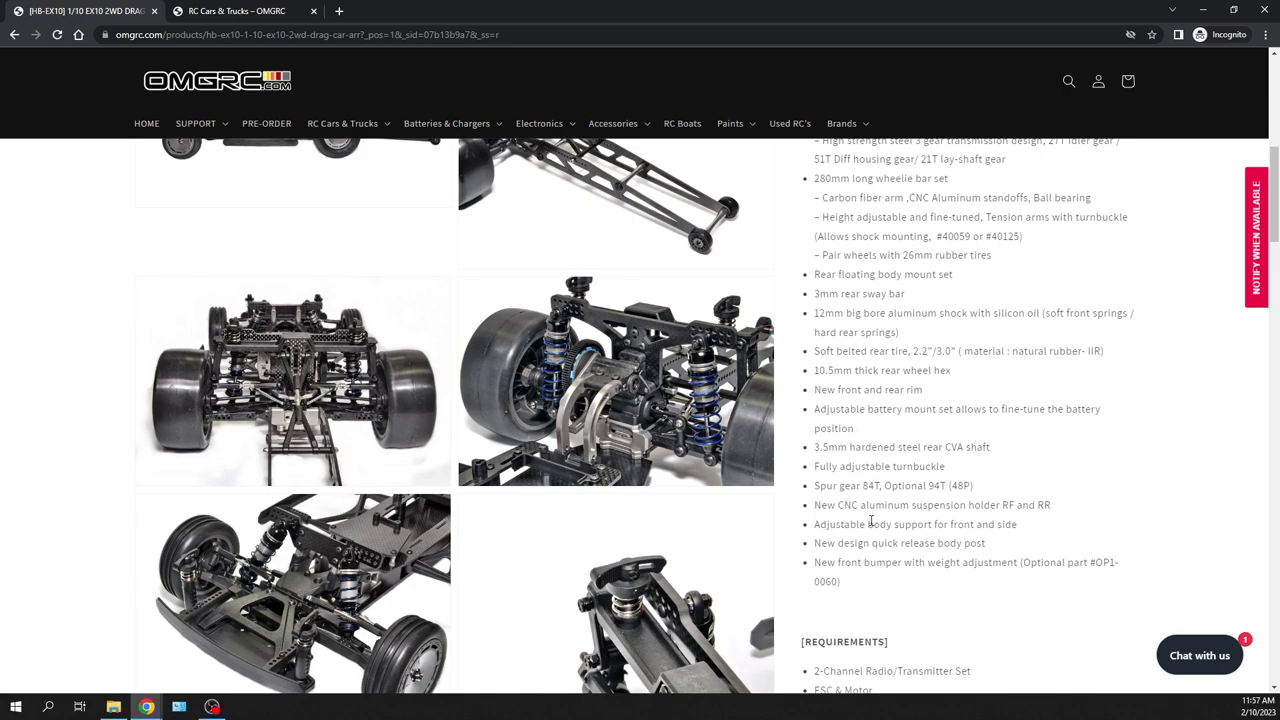
mouse_move(938, 547)
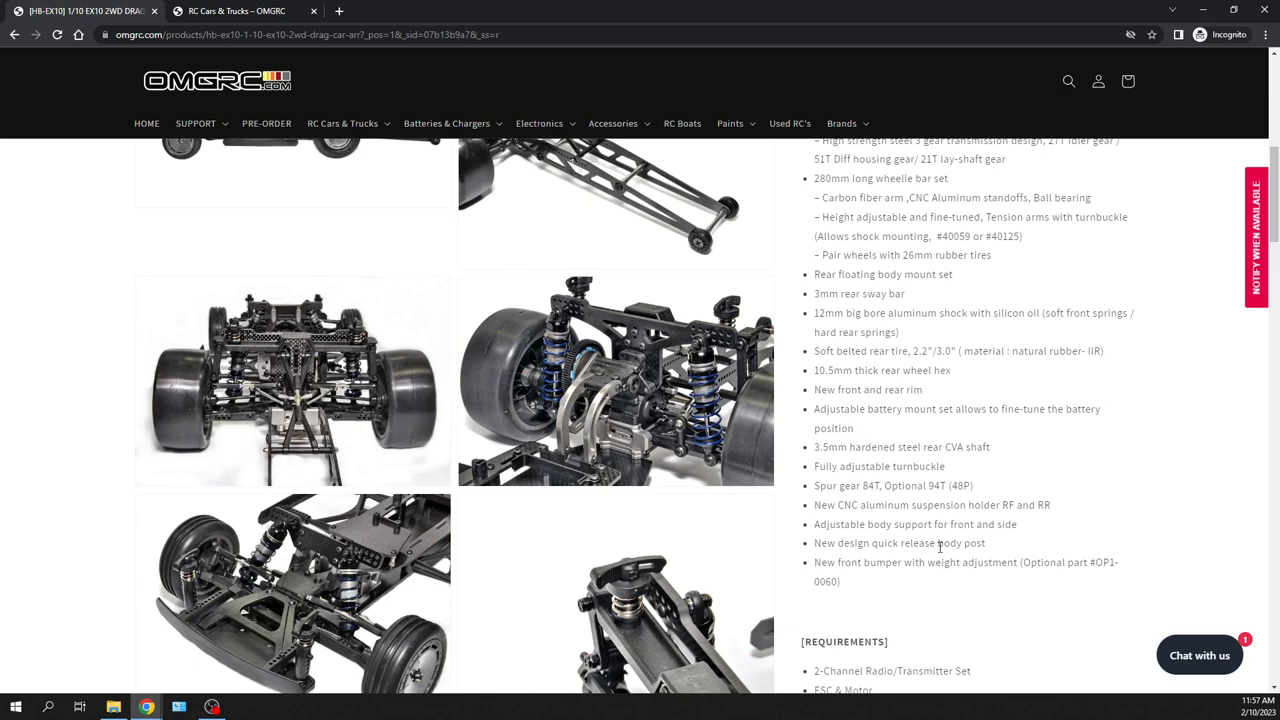
mouse_move(600, 340)
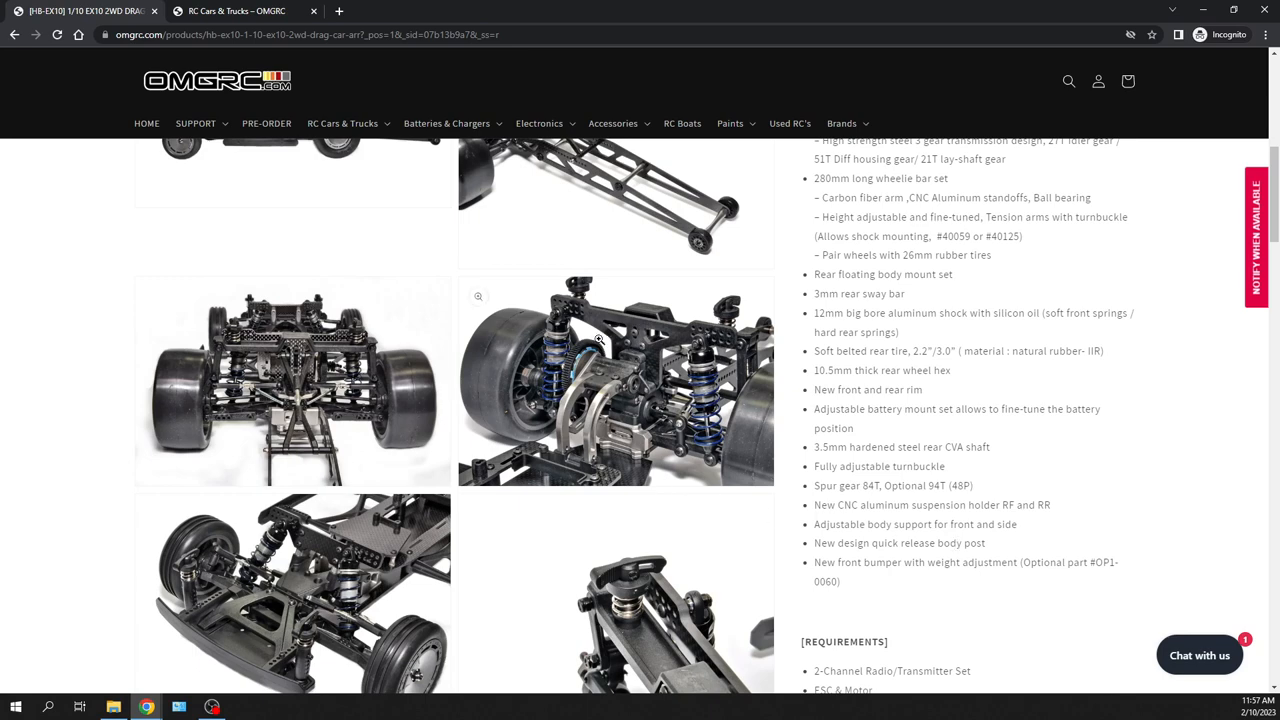
mouse_move(738, 296)
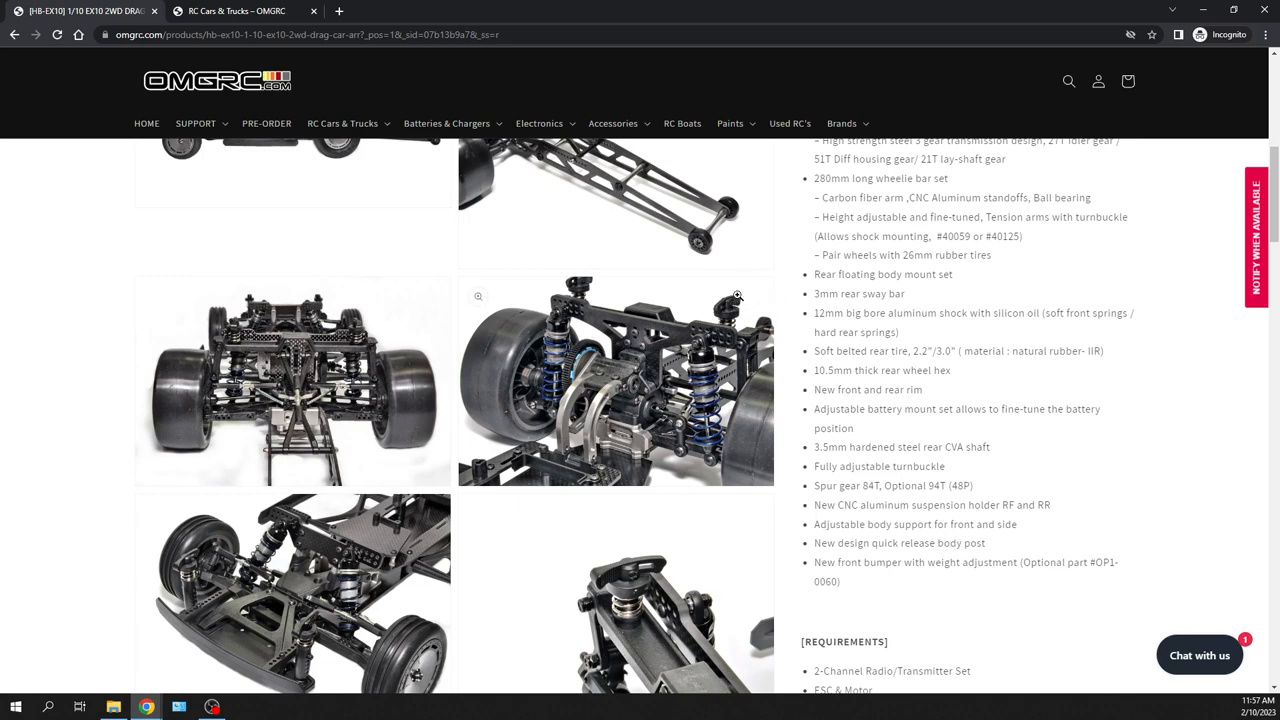
mouse_move(728, 309)
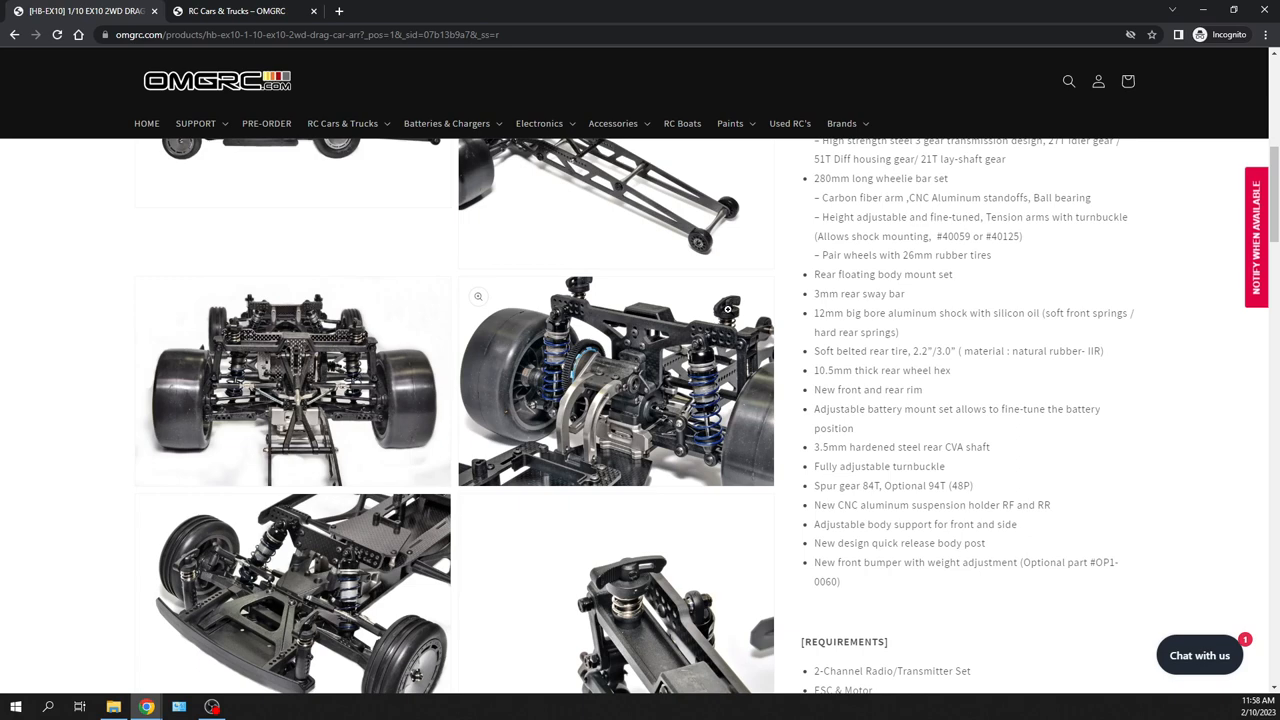
Scroll past the Requirements section to the last carbon chassis photos in the gallery
scroll(down, 3)
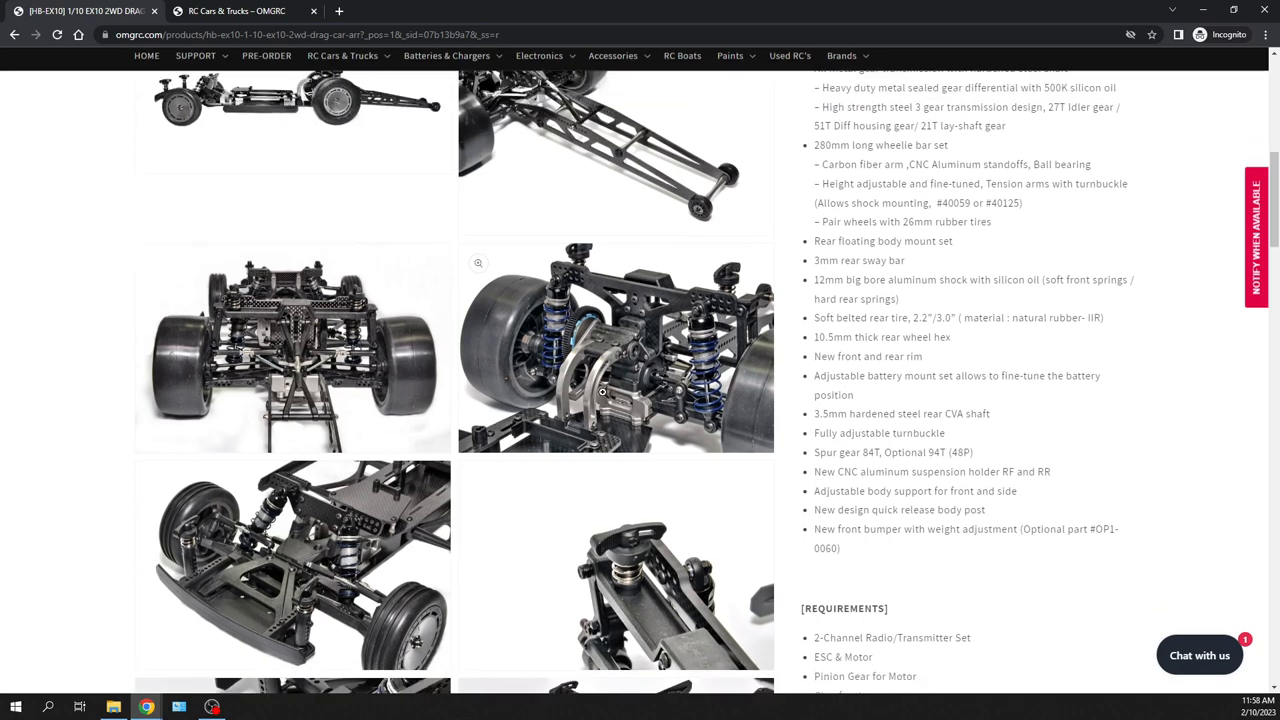
scroll(down, 3)
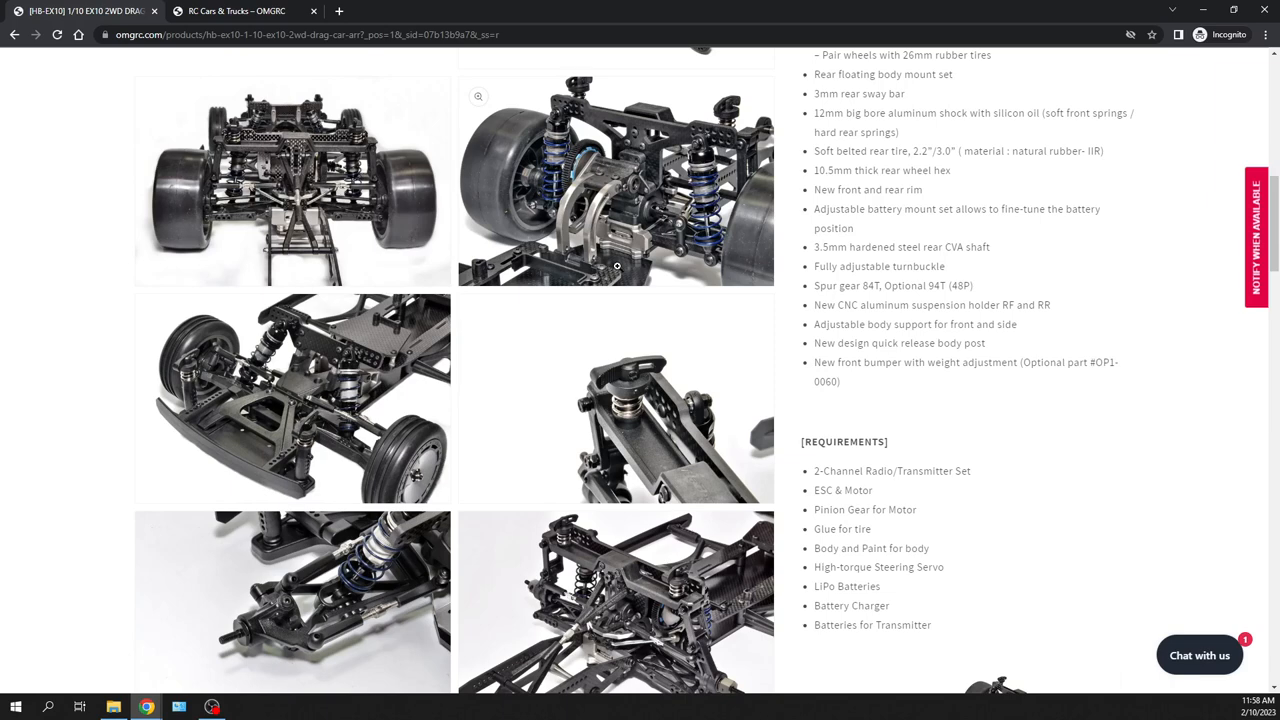
mouse_move(622, 258)
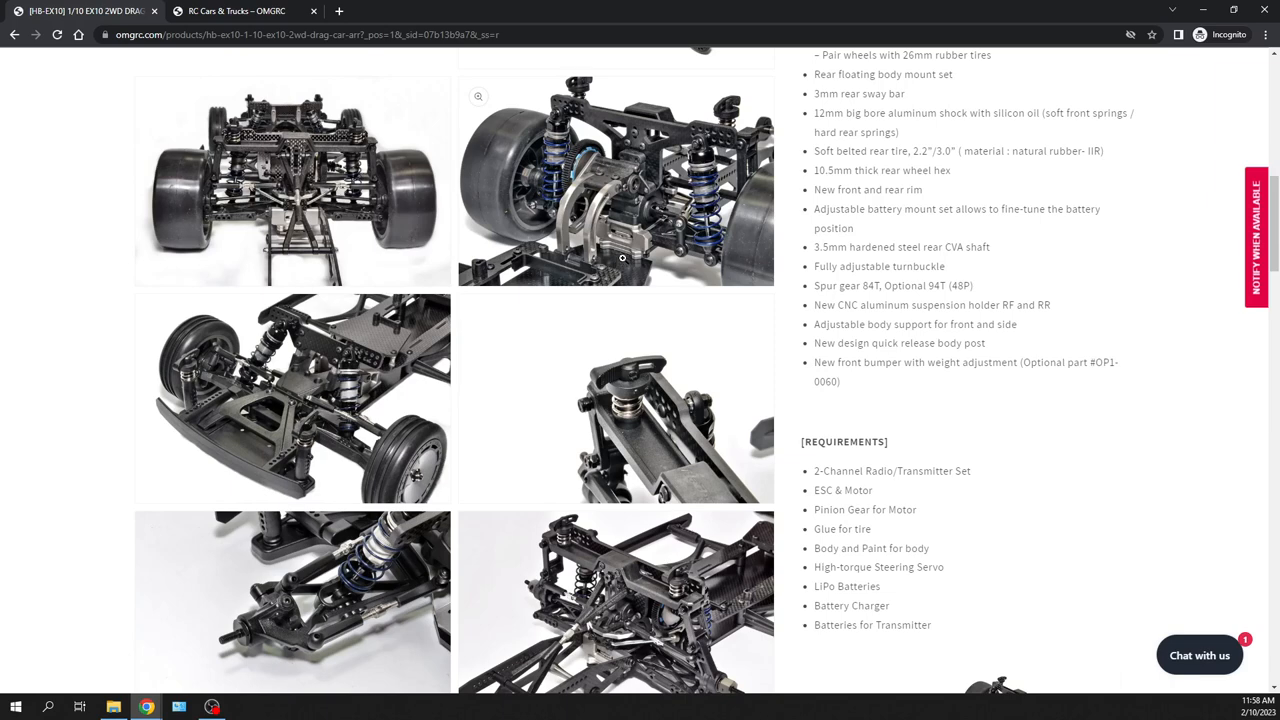
scroll(down, 3)
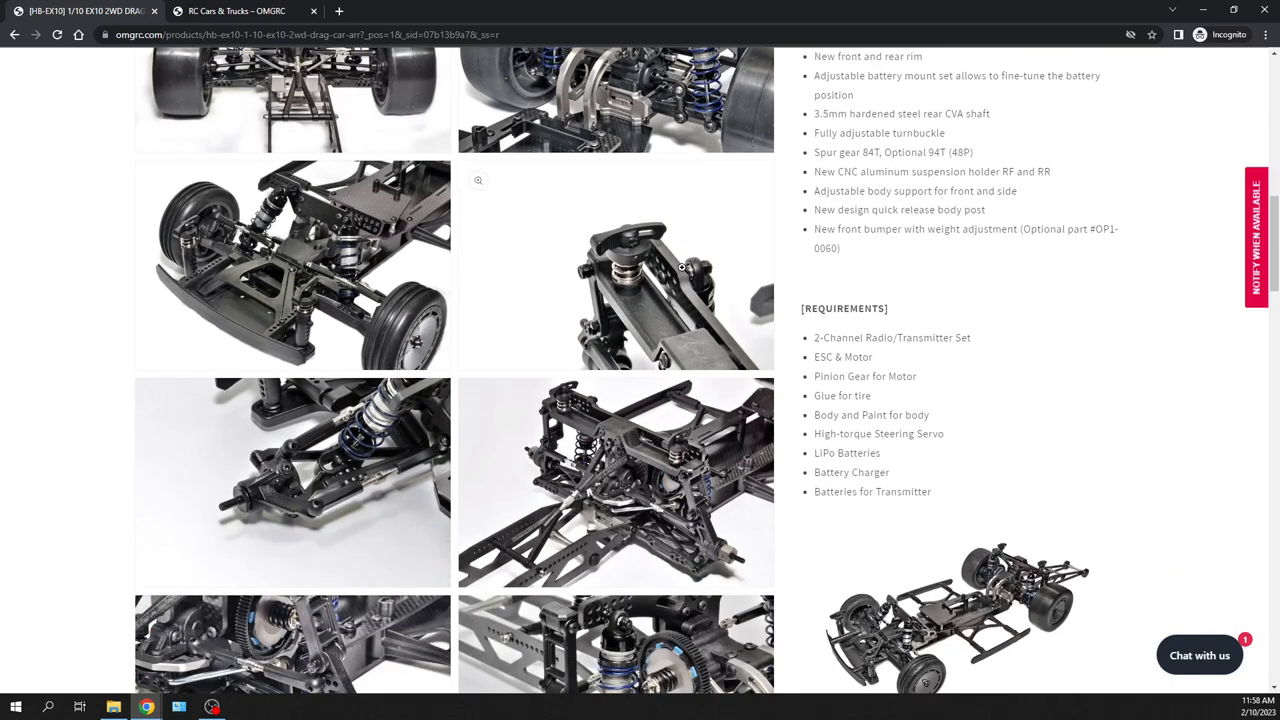
scroll(down, 3)
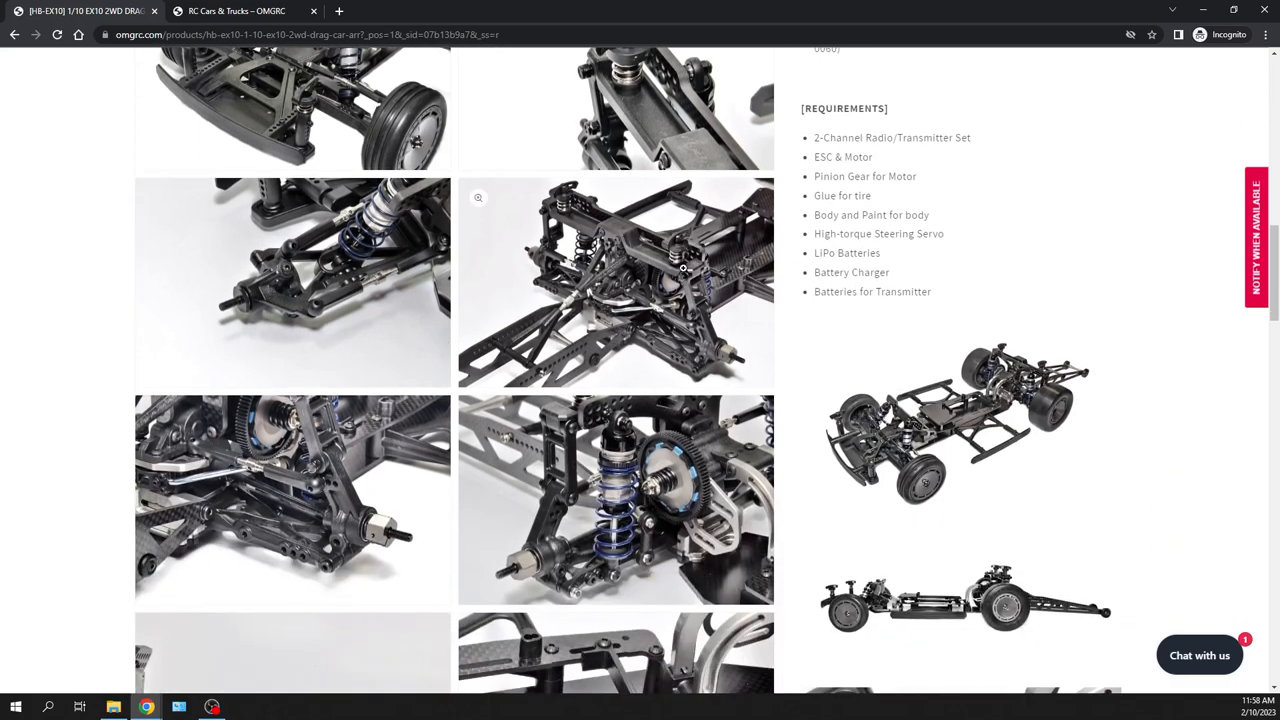
scroll(down, 3)
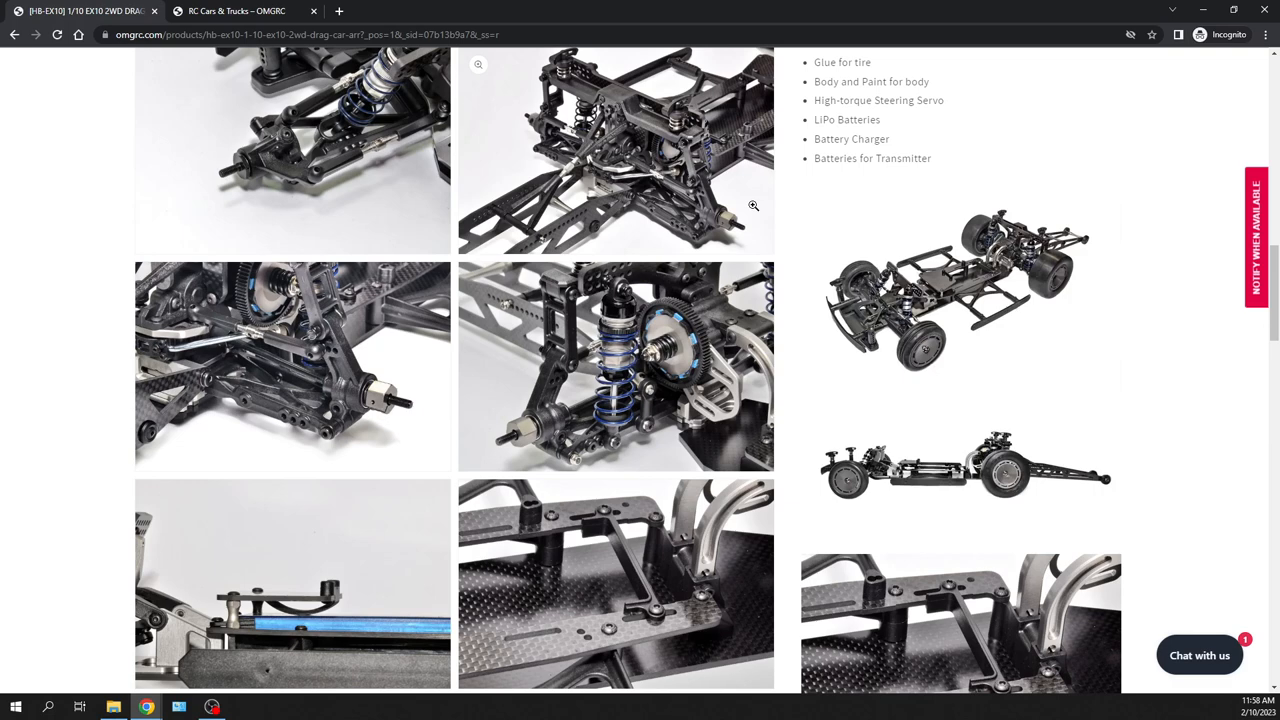
scroll(down, 3)
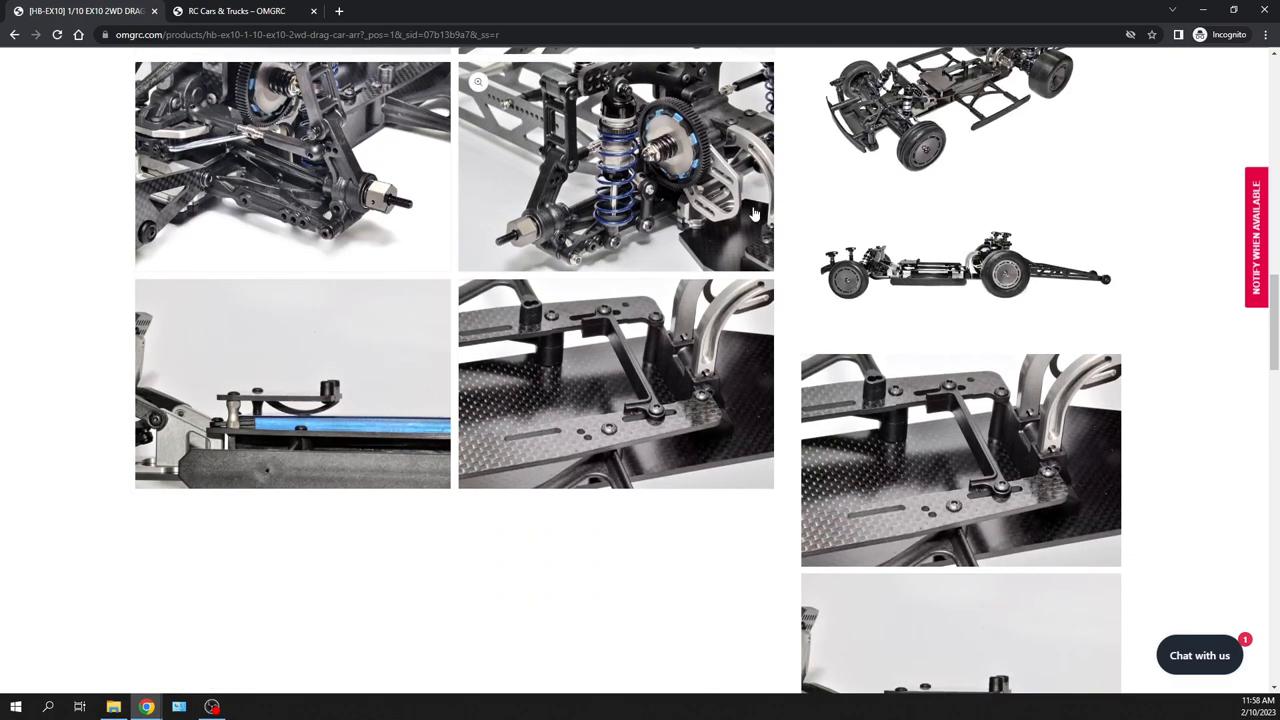
scroll(down, 3)
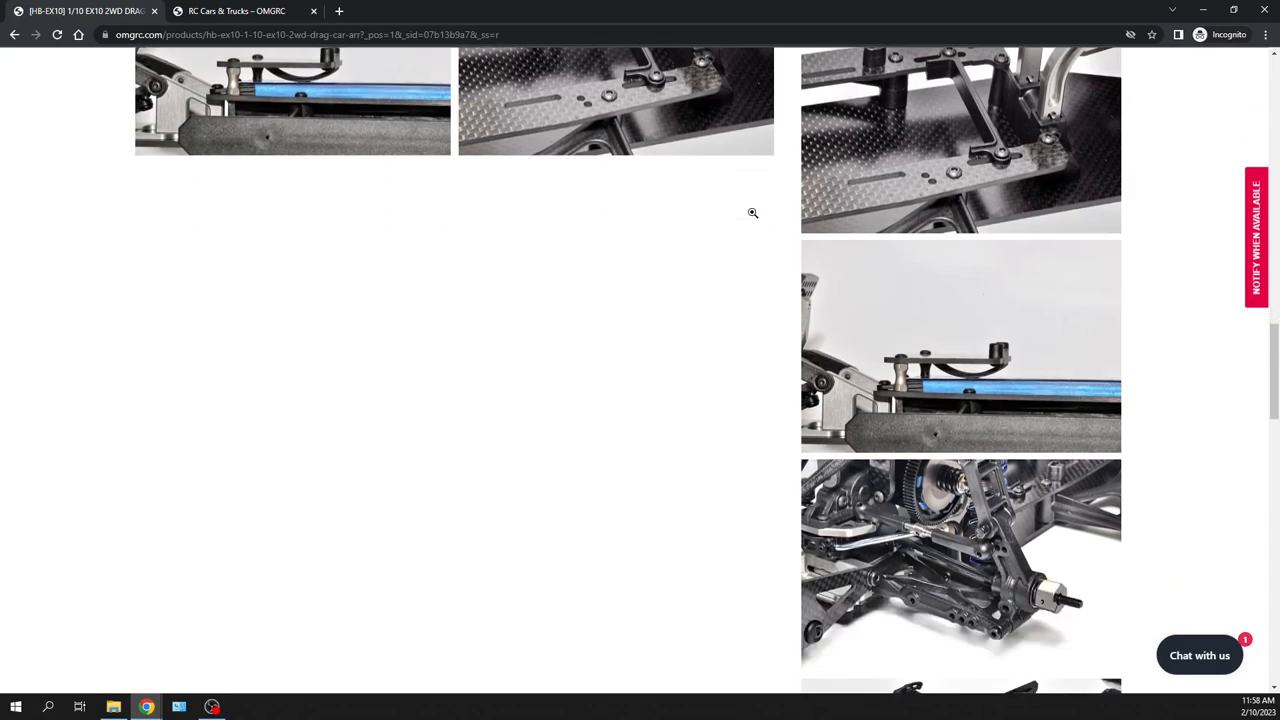
scroll(down, 3)
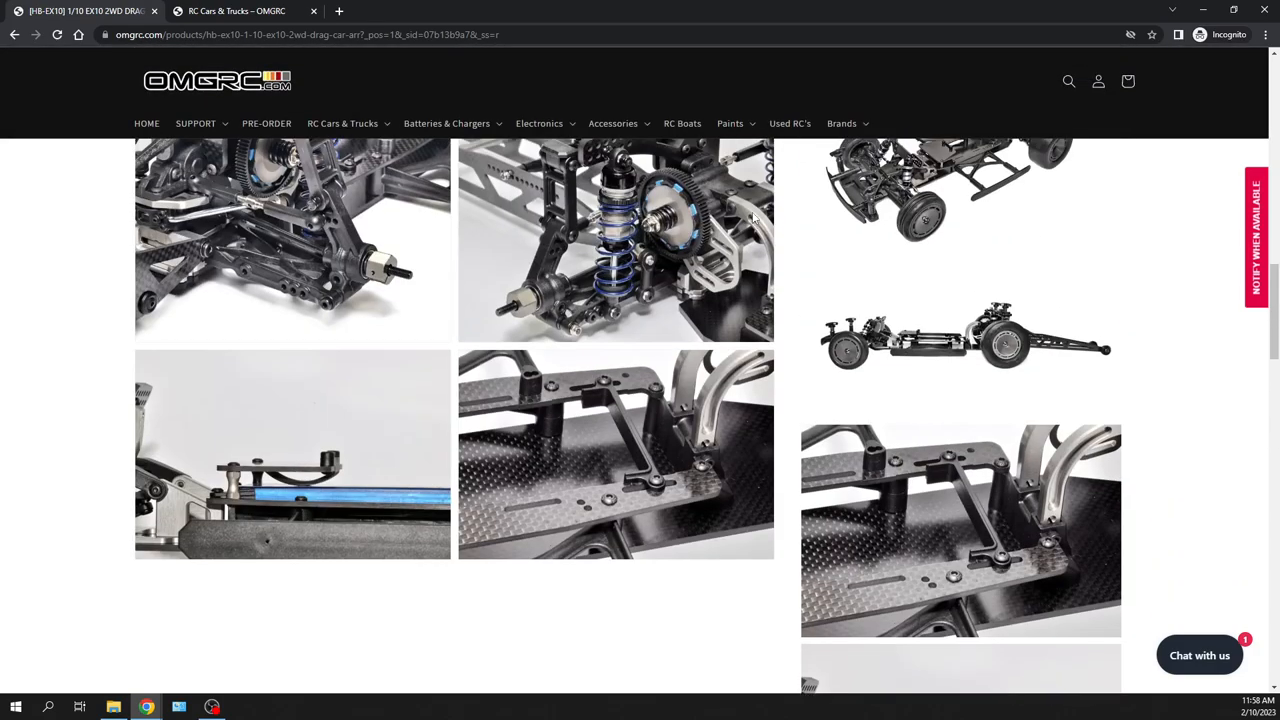
Bring the requirements list, from radio set to transmitter batteries, back into view
scroll(down, 3)
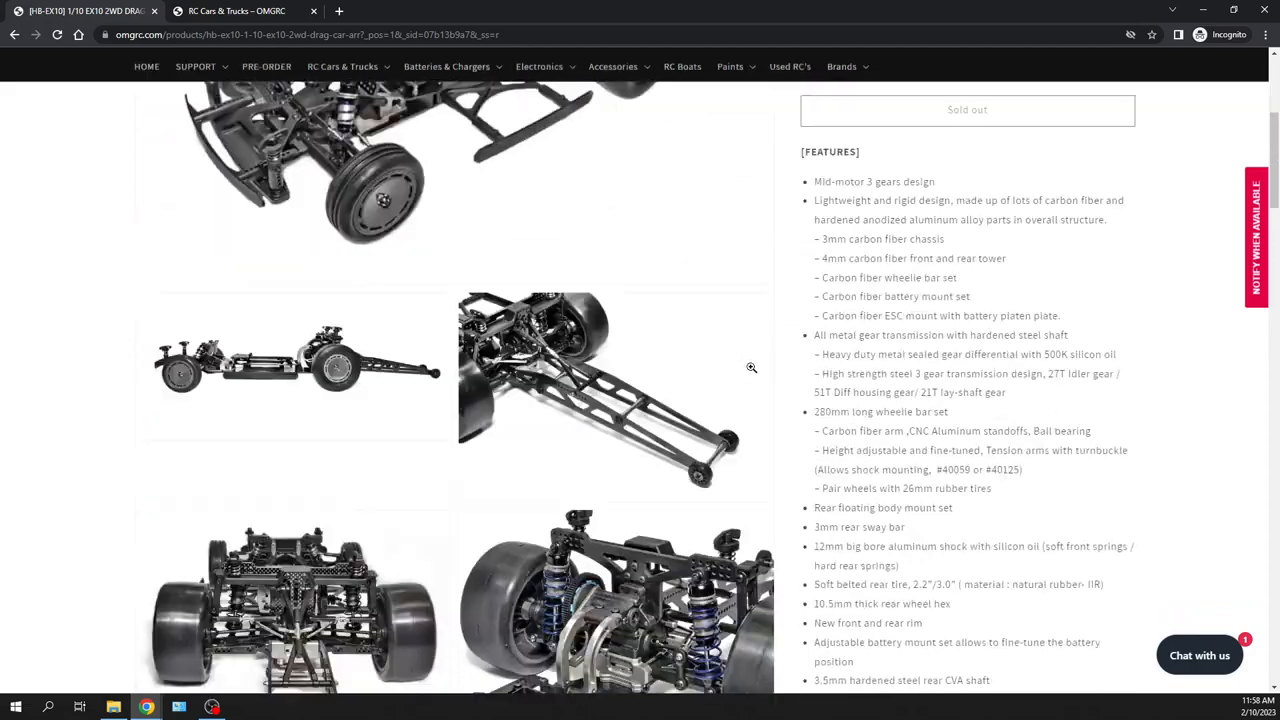
scroll(down, 3)
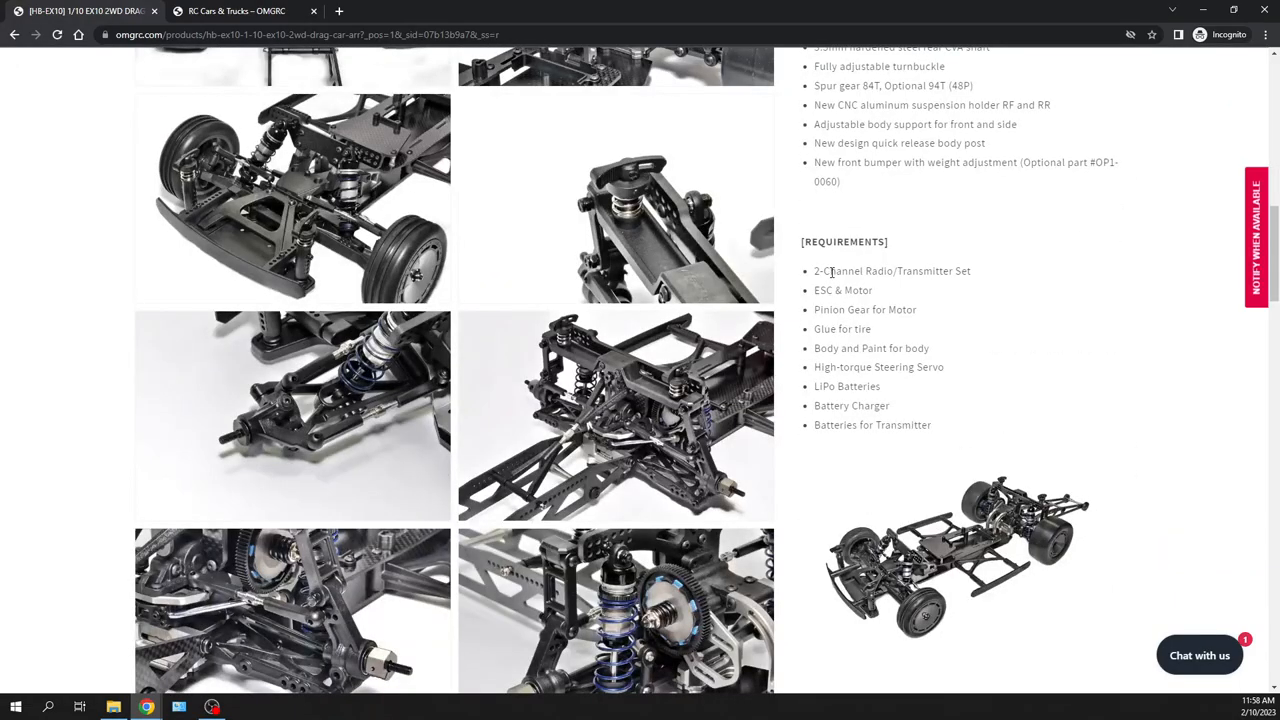
mouse_move(830, 283)
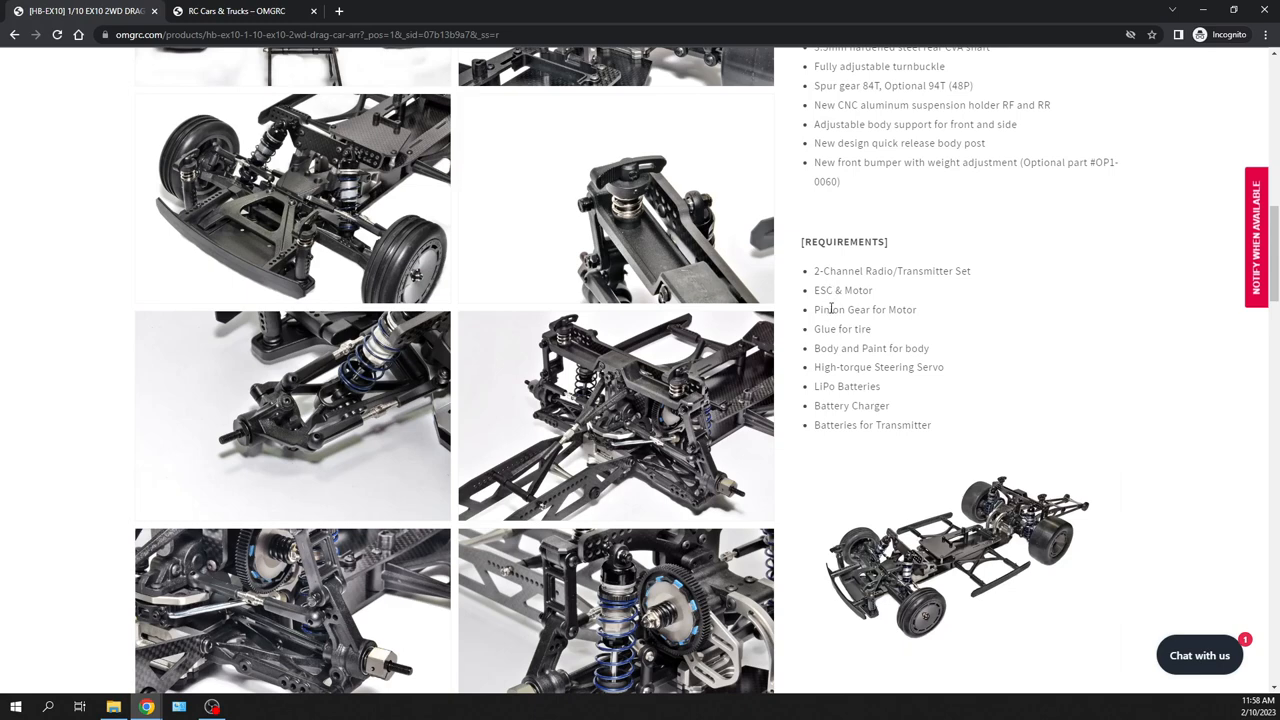
mouse_move(851, 365)
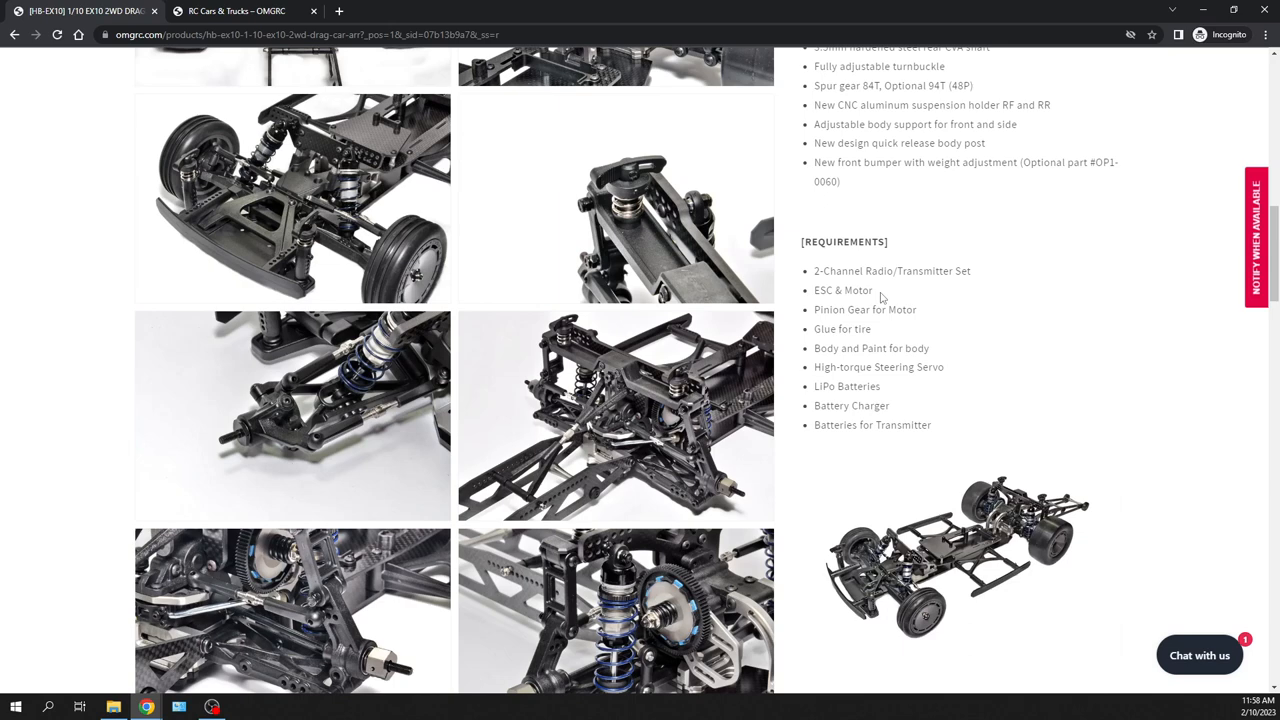
mouse_move(856, 328)
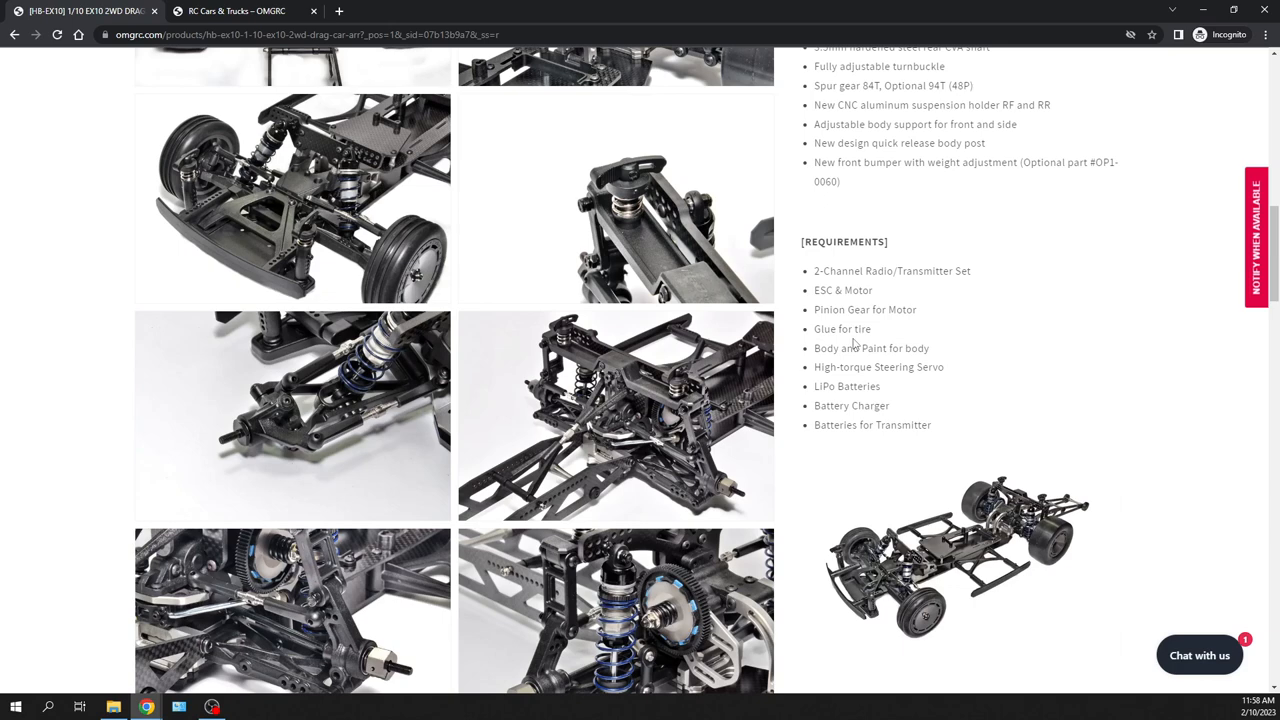
mouse_move(869, 401)
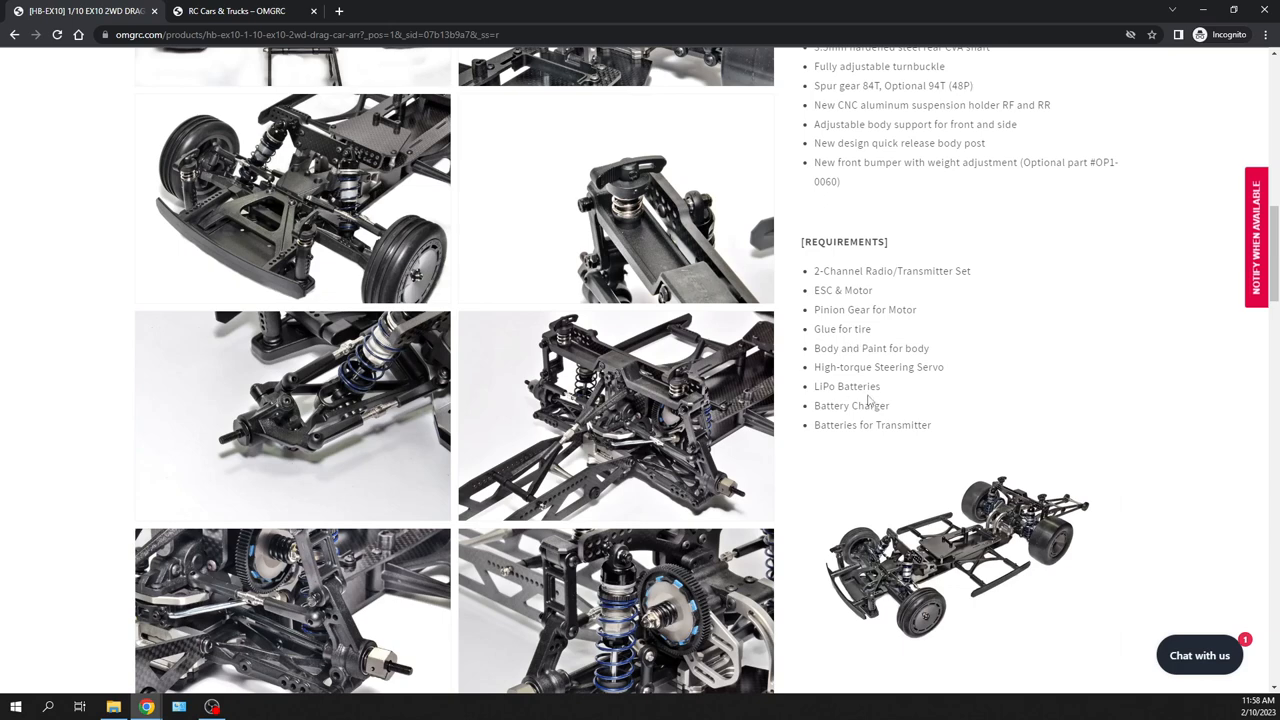
mouse_move(805, 440)
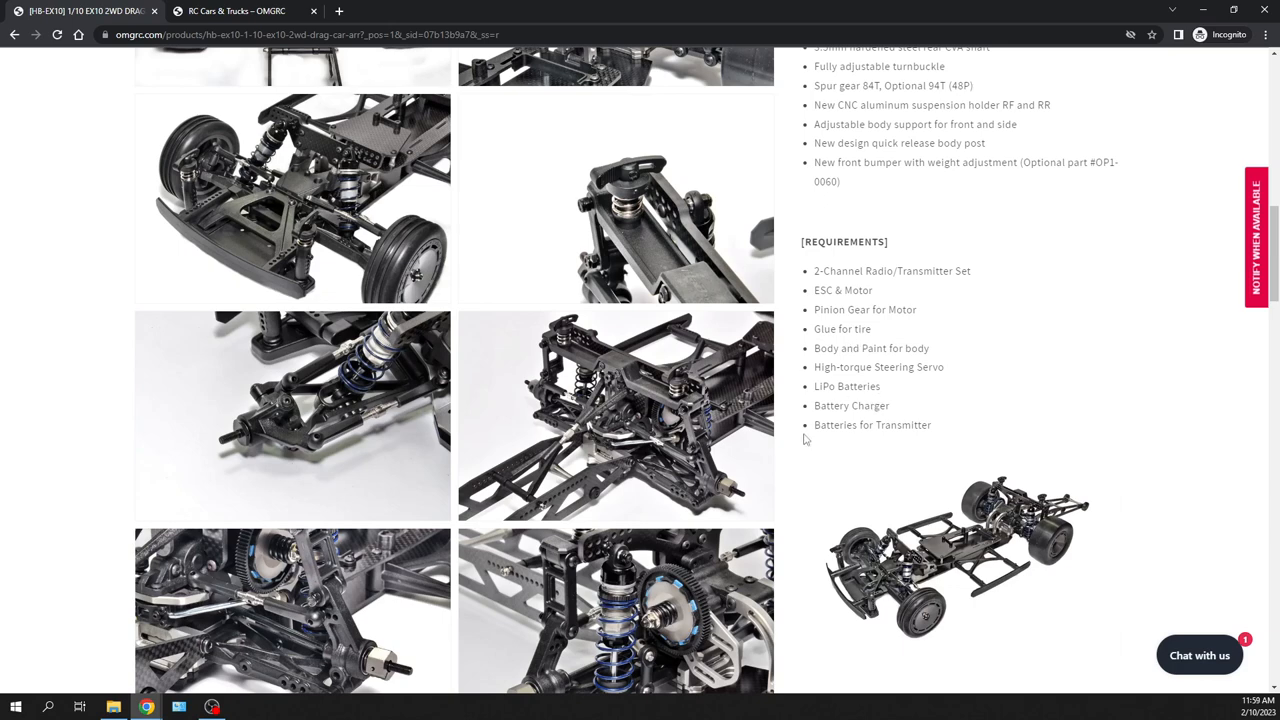
Return to the page top showing the HB-EX10 title, $480.00 USD price and Sold out status
scroll(up, 3)
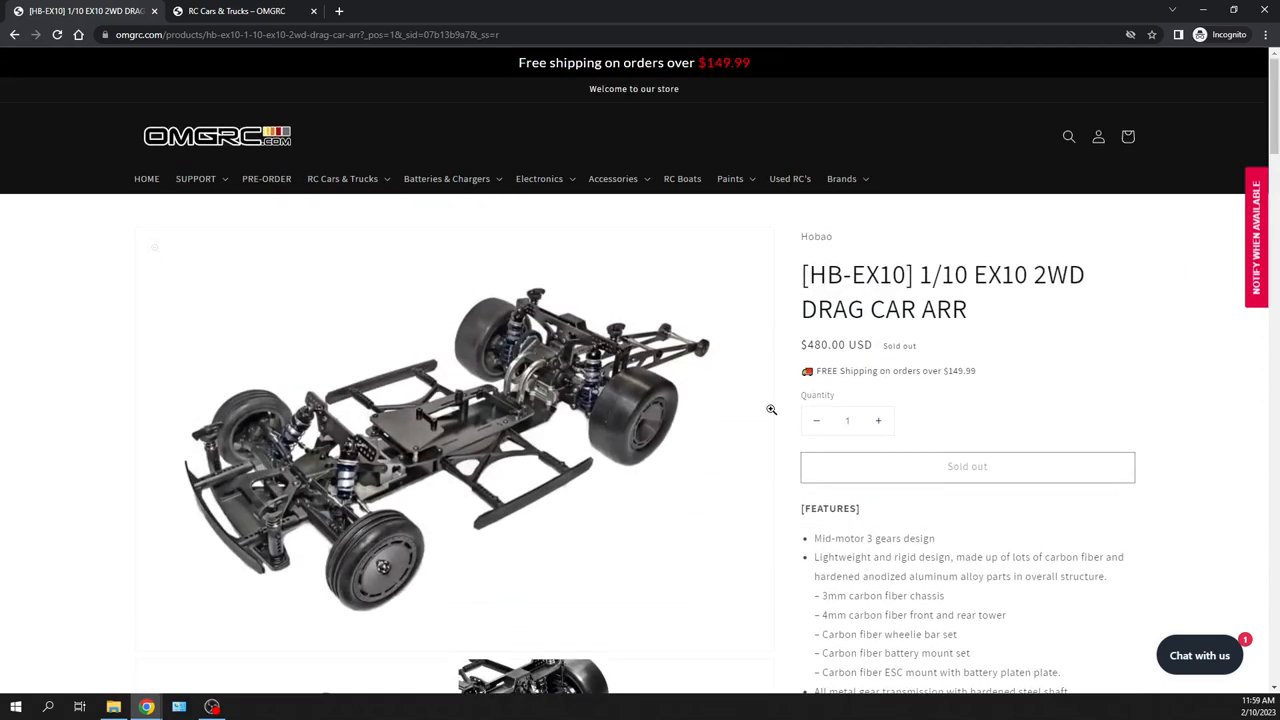
mouse_move(771, 401)
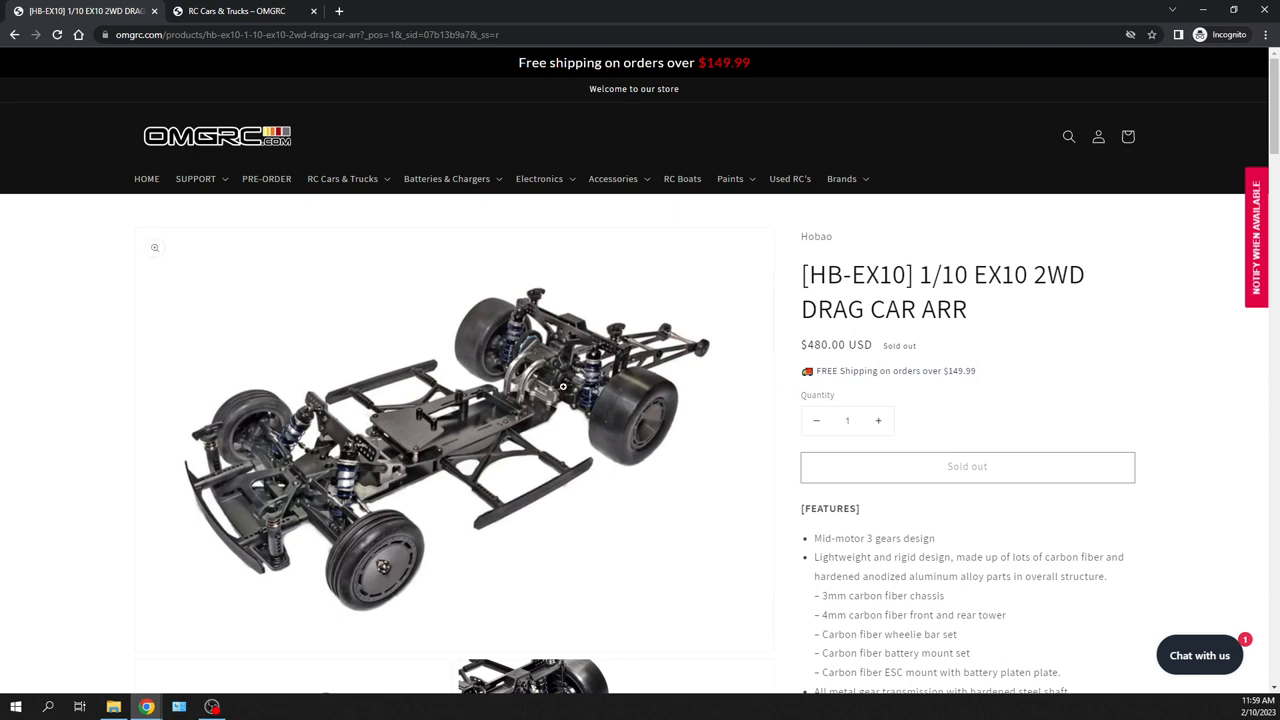
mouse_move(563, 385)
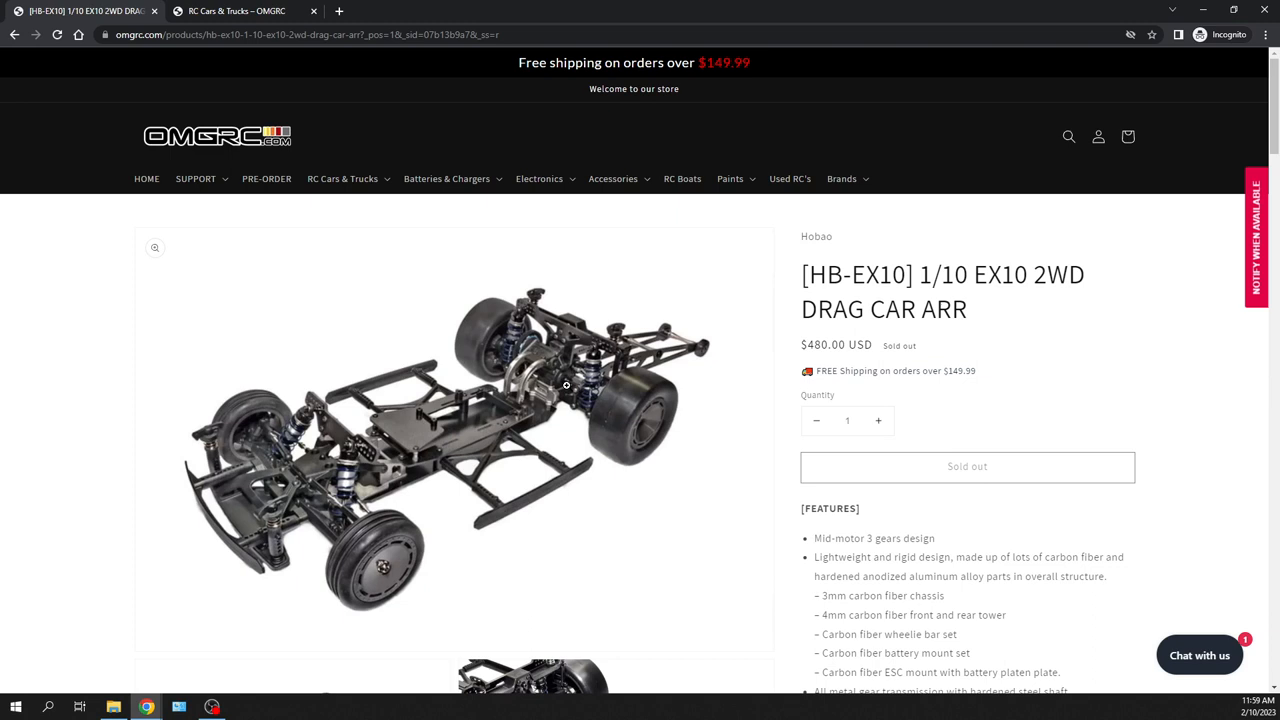
mouse_move(266, 179)
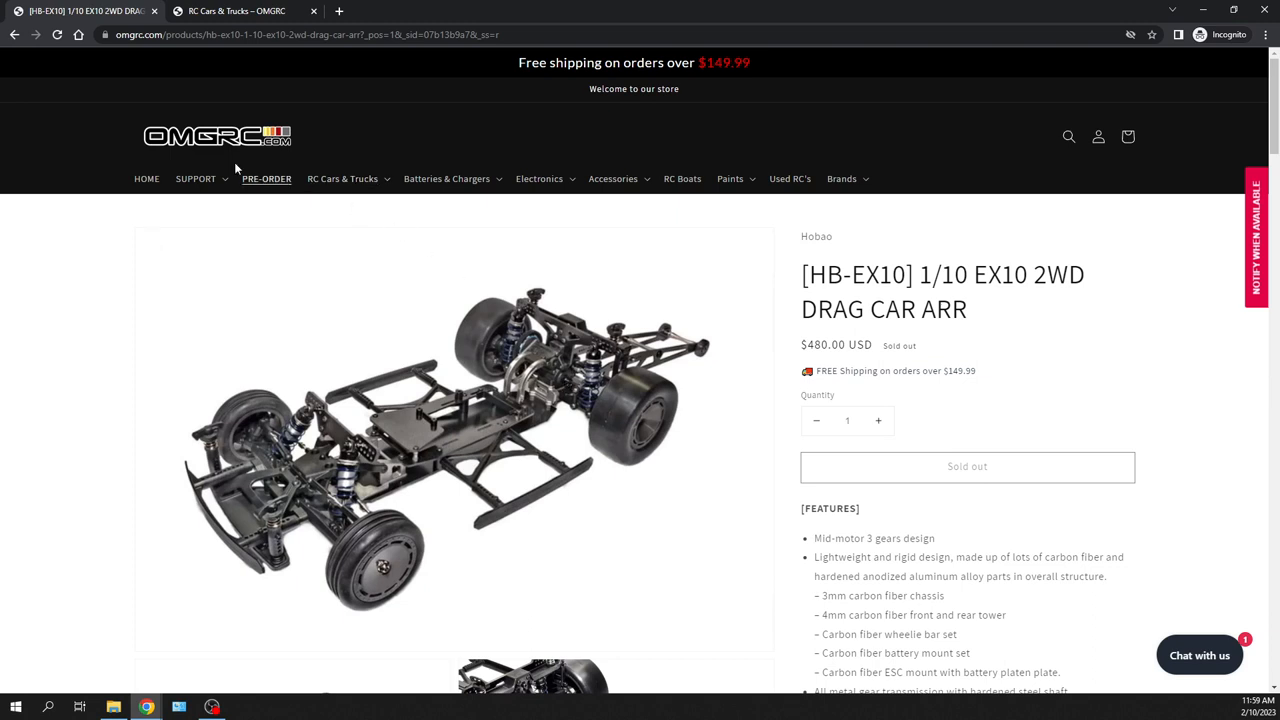